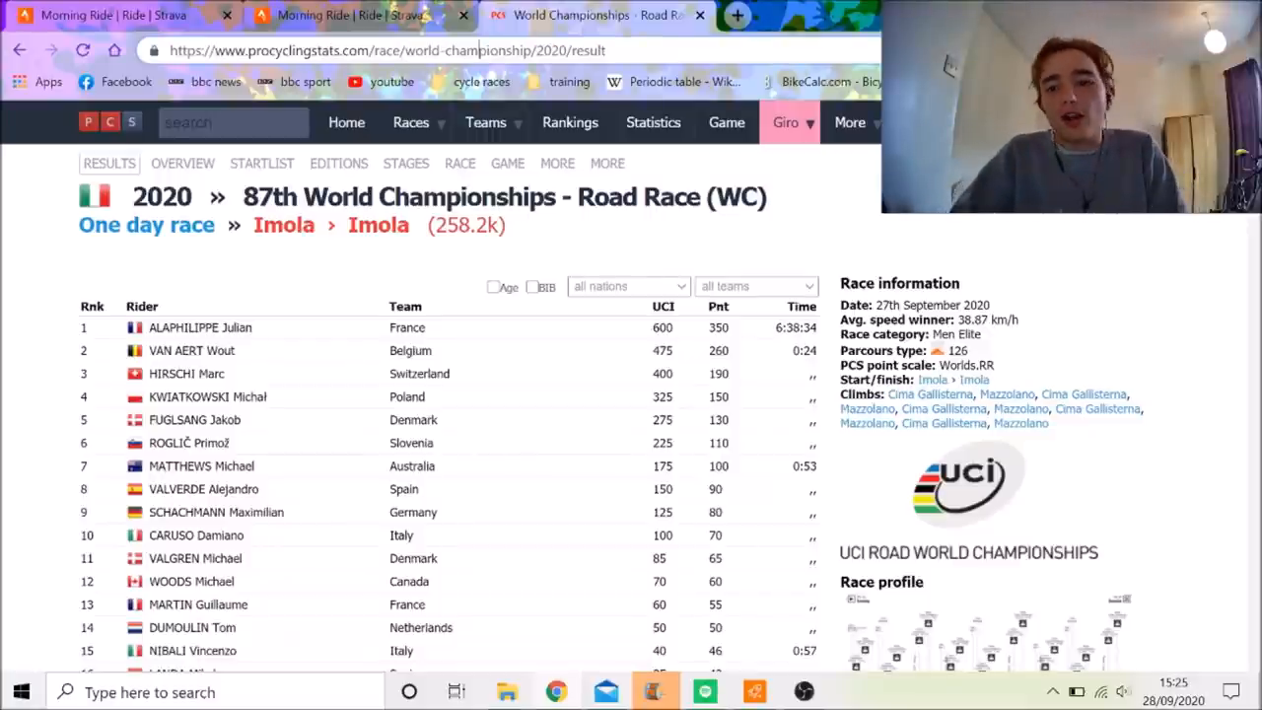
Switch to Valgren's Morning Ride on Strava: 262.72 km, 4,985 m elevation.
left_click(384, 50)
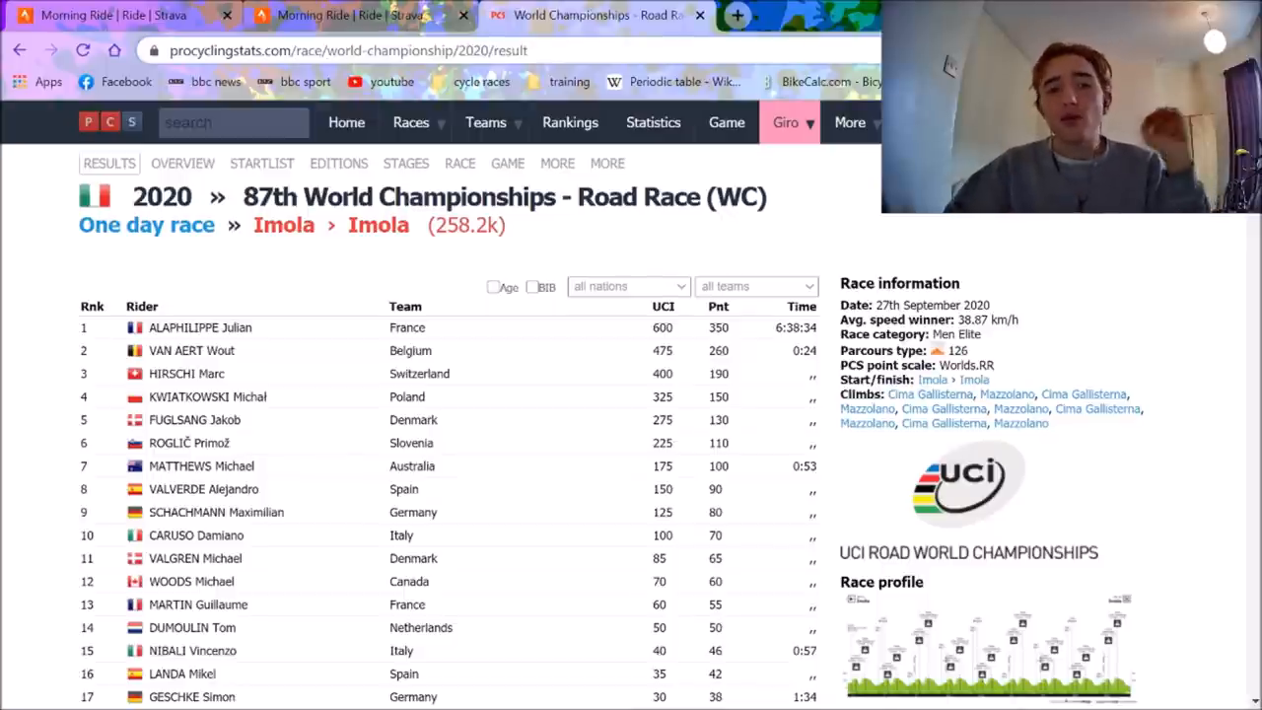
mouse_move(216, 512)
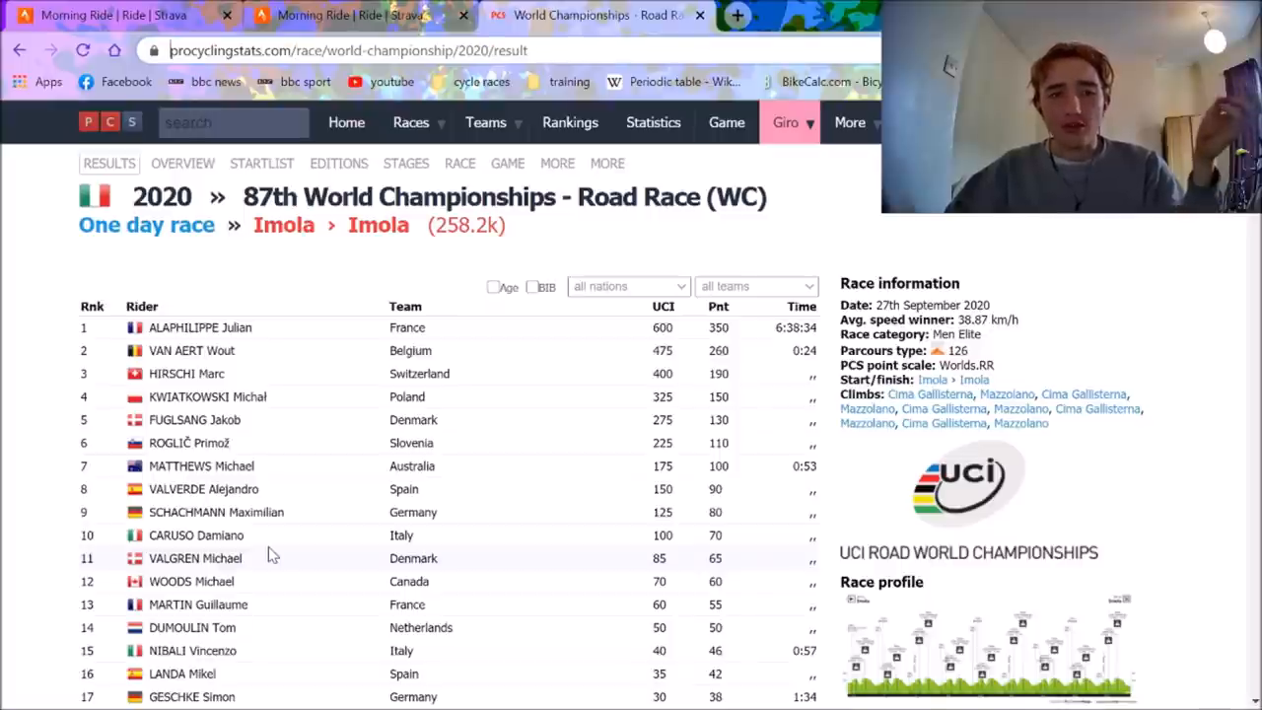
mouse_move(188, 442)
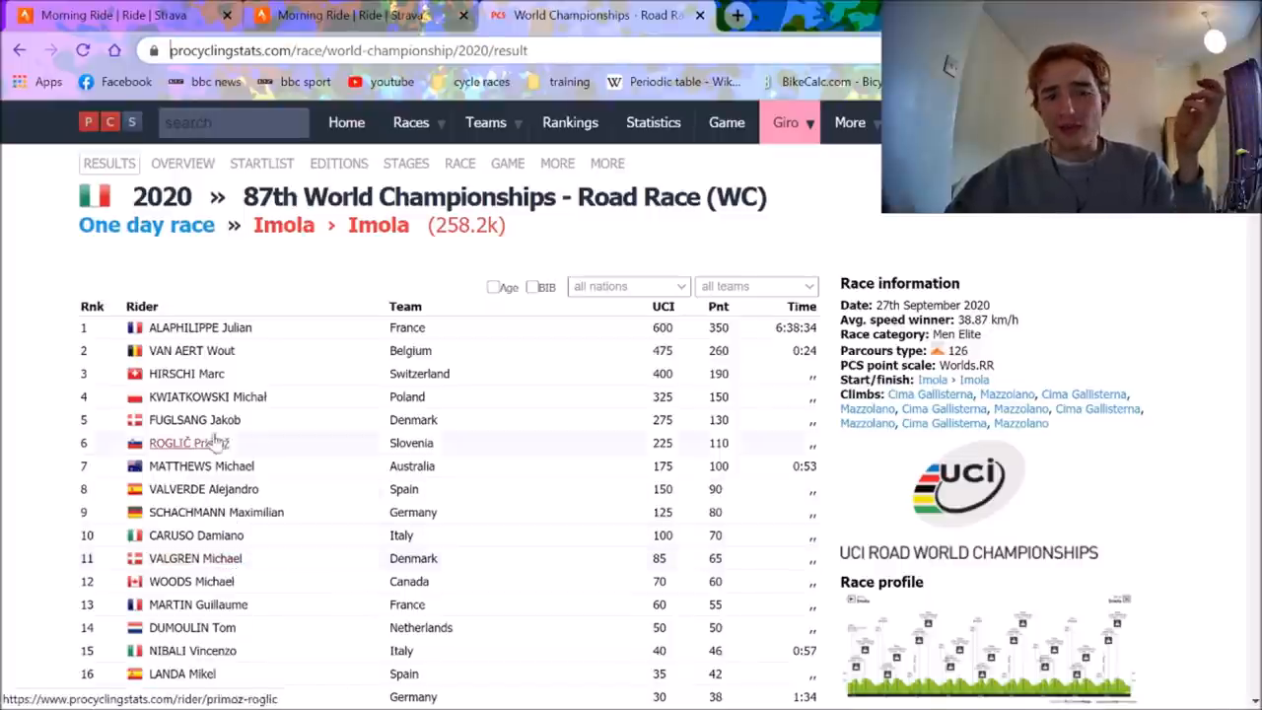
mouse_move(207, 397)
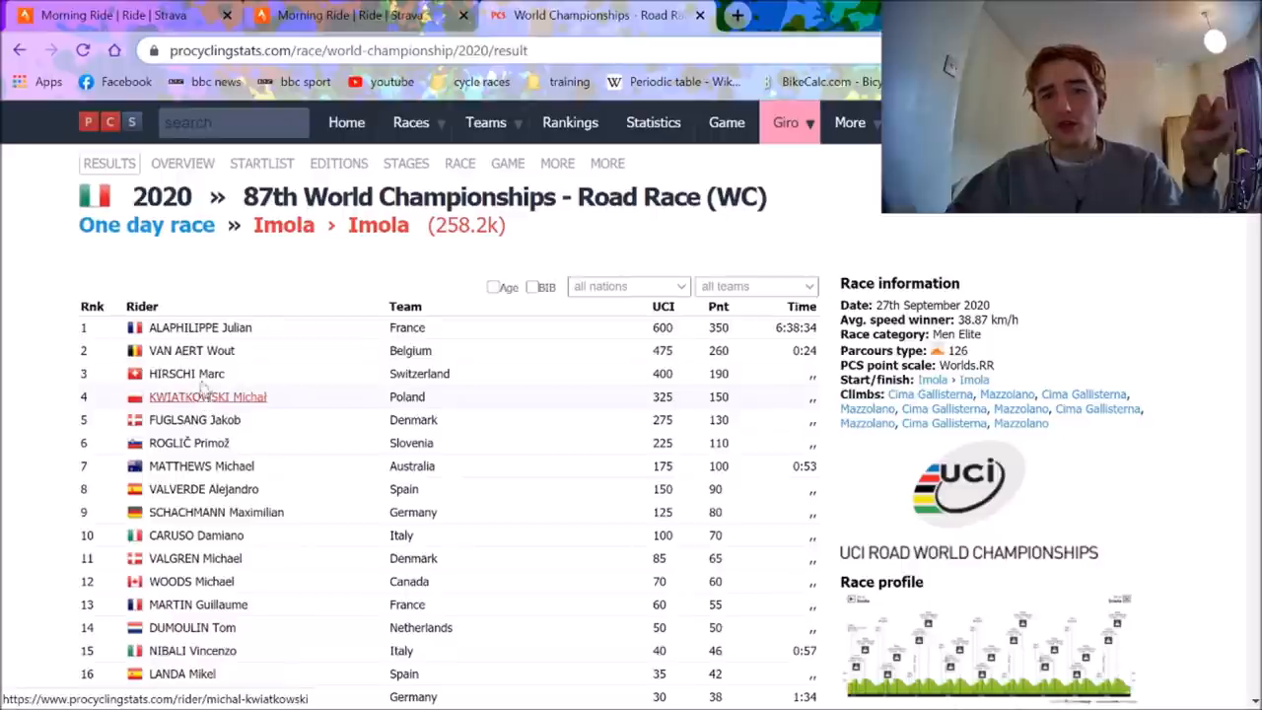
mouse_move(109, 14)
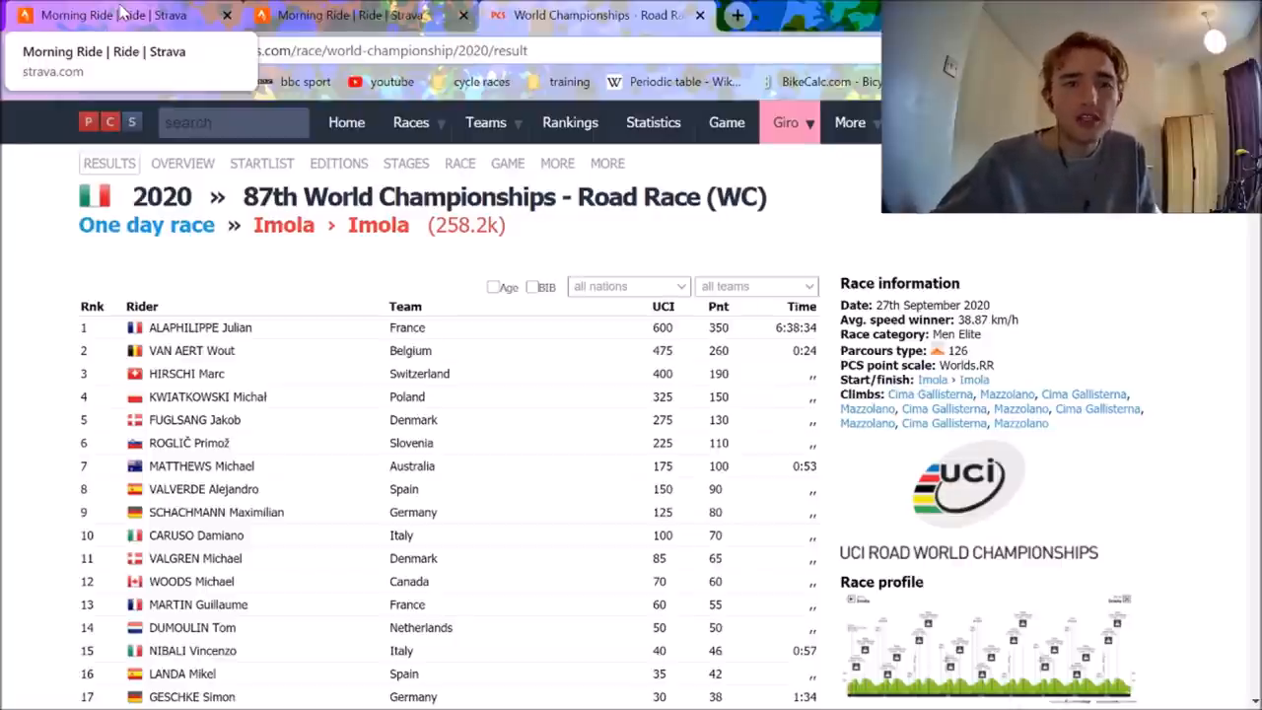
left_click(119, 14)
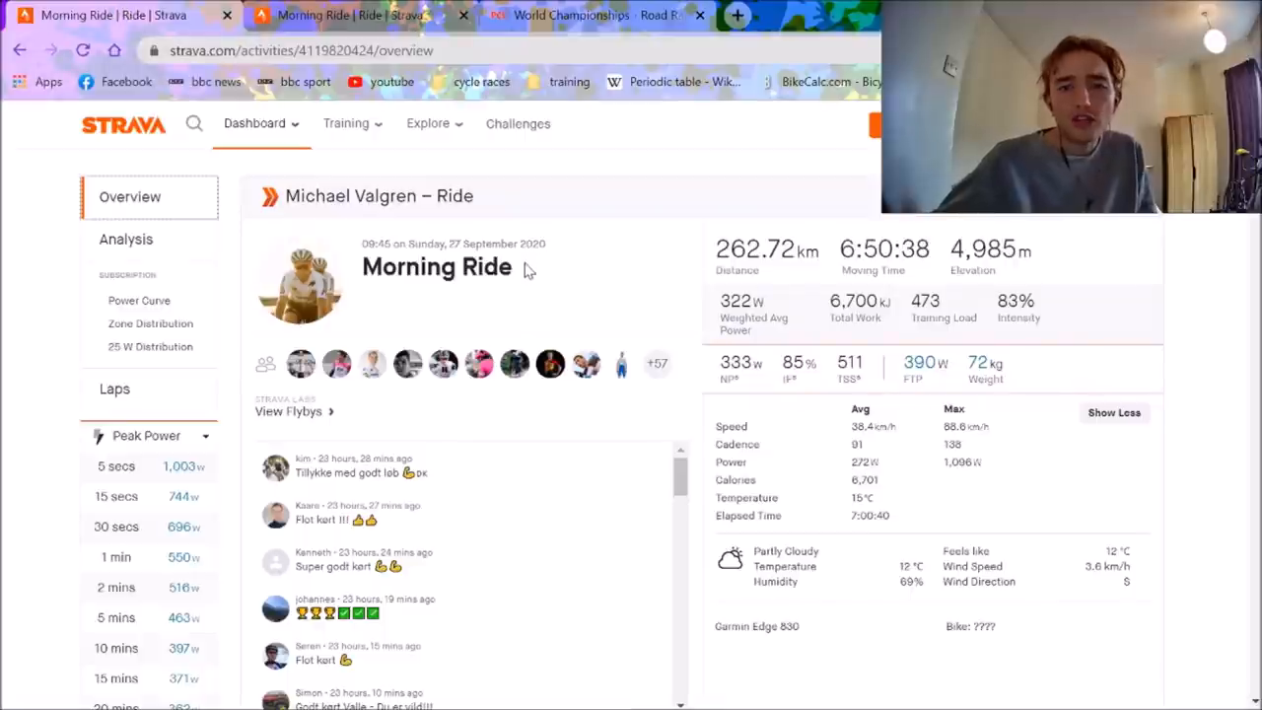
mouse_move(759, 355)
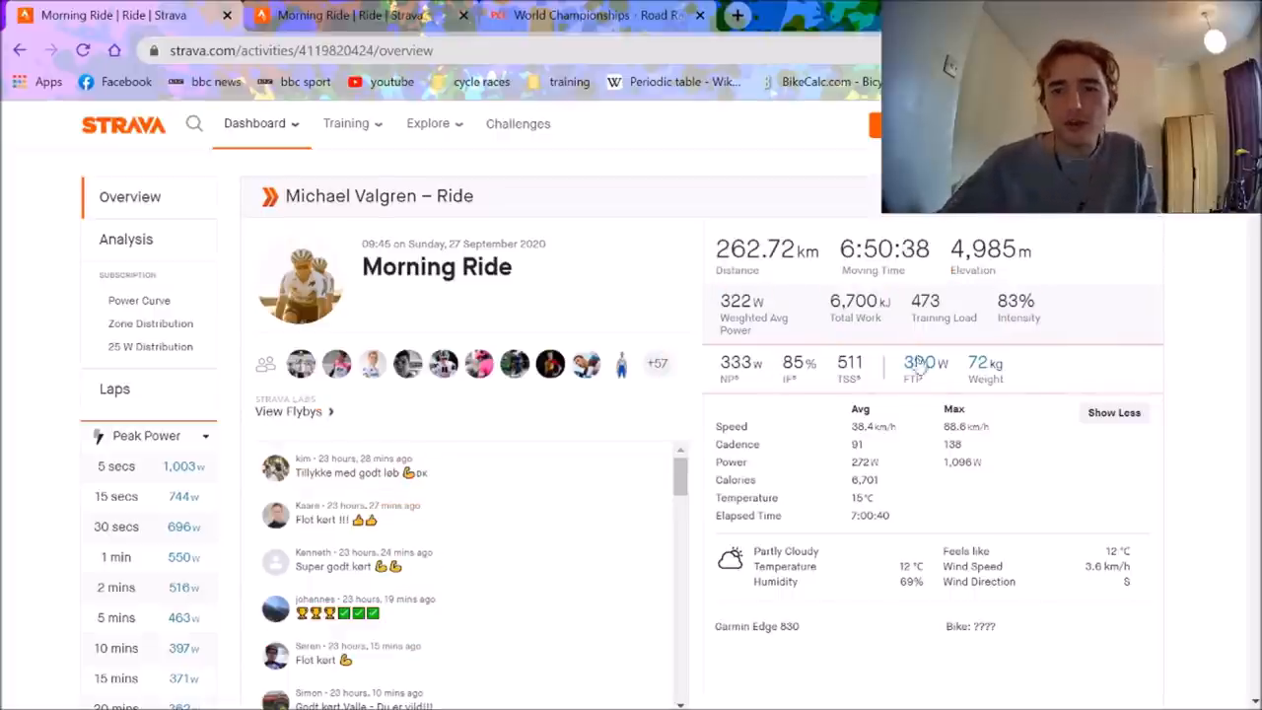
mouse_move(984, 369)
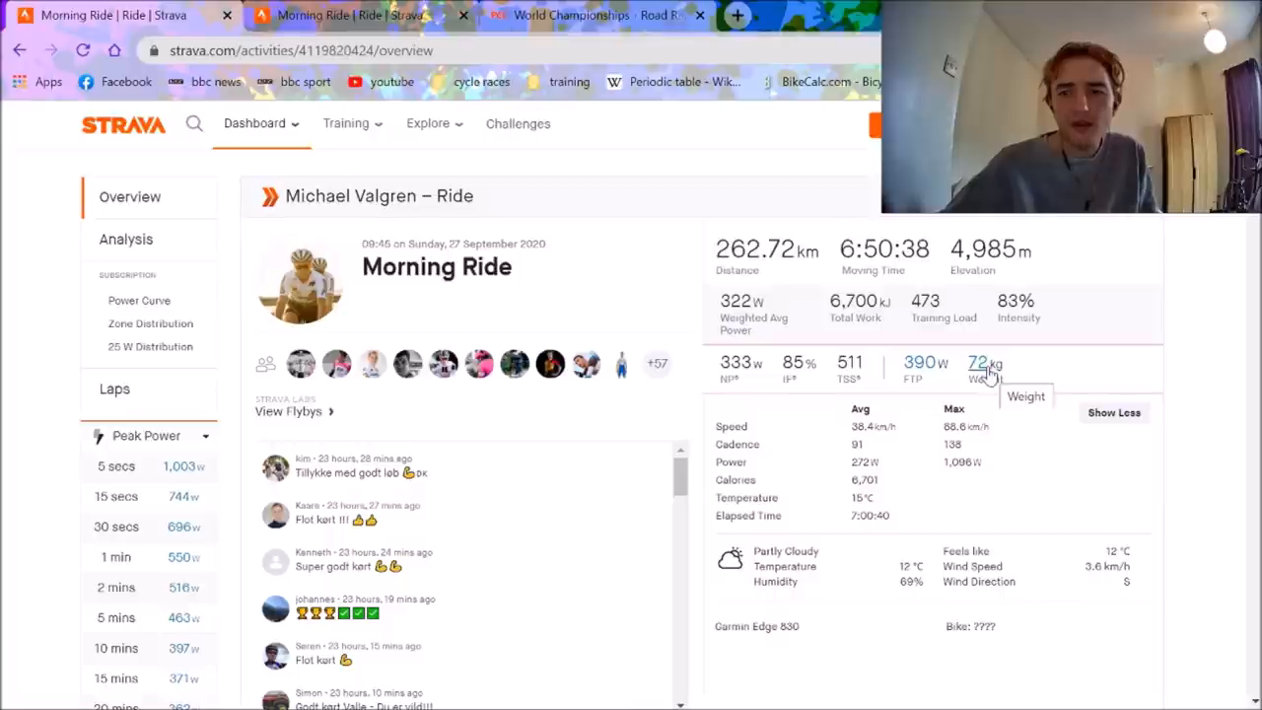
mouse_move(986, 378)
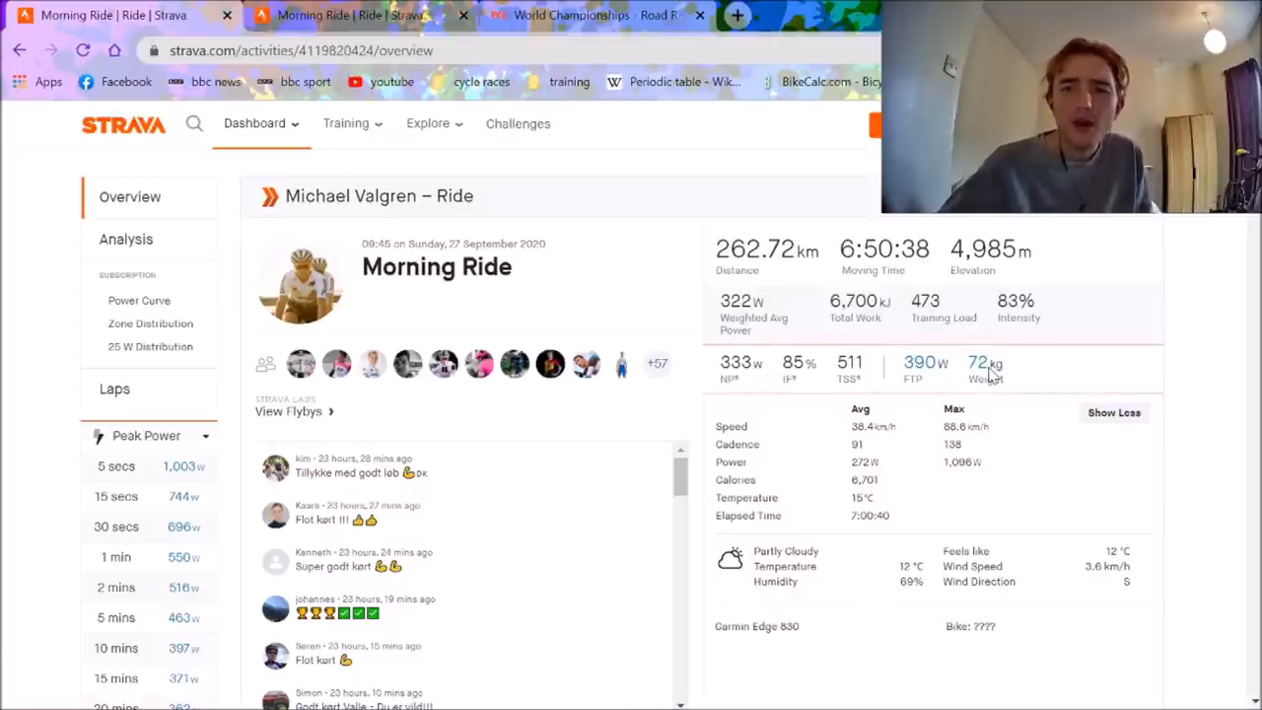
mouse_move(981, 370)
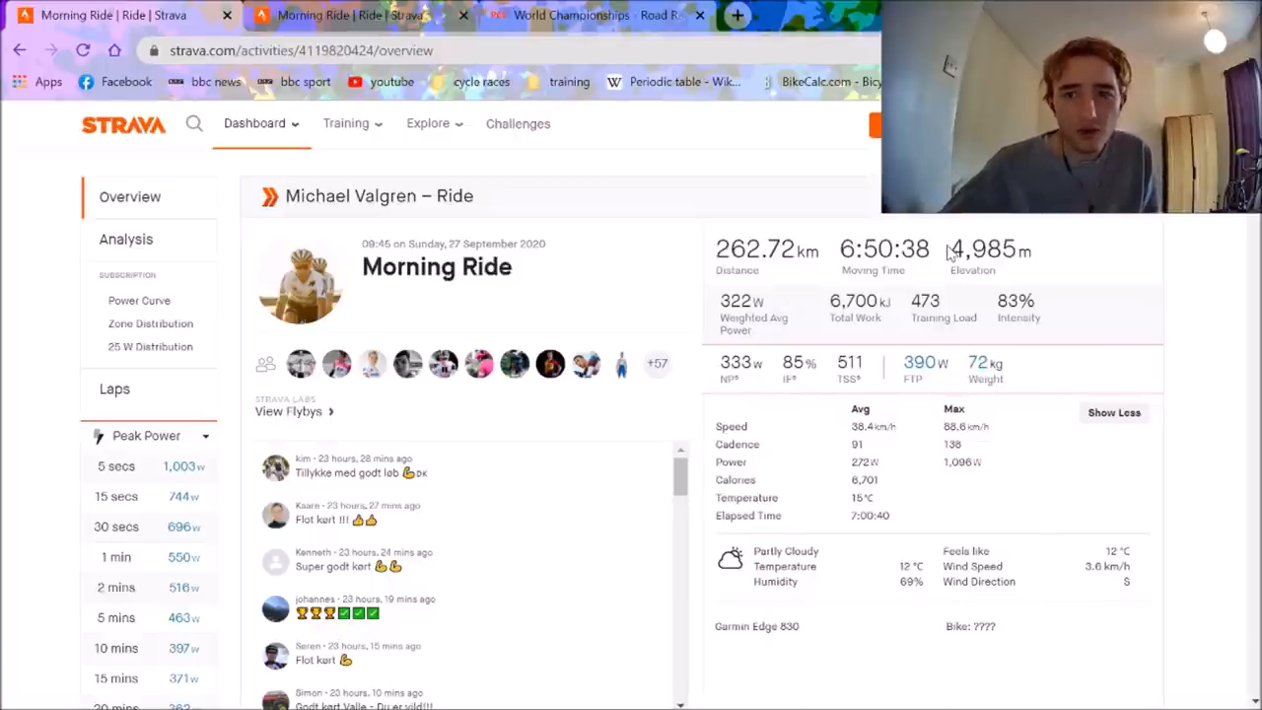
mouse_move(621, 316)
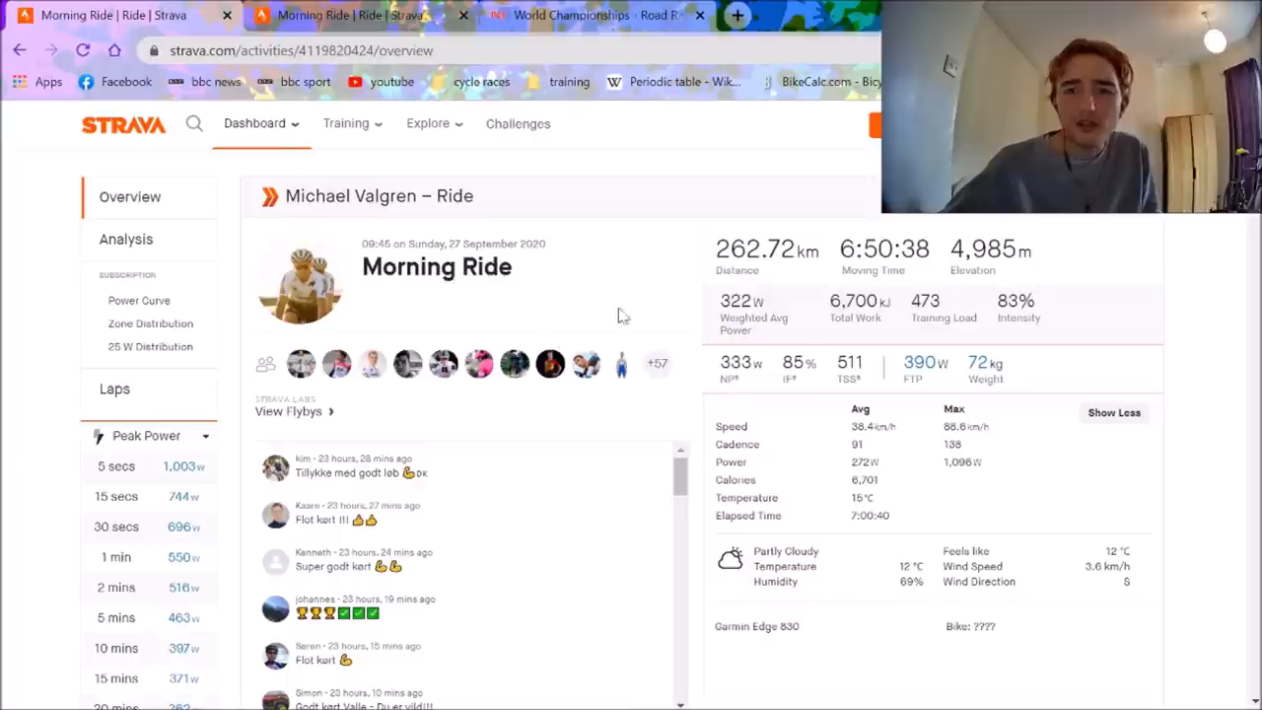
mouse_move(547, 343)
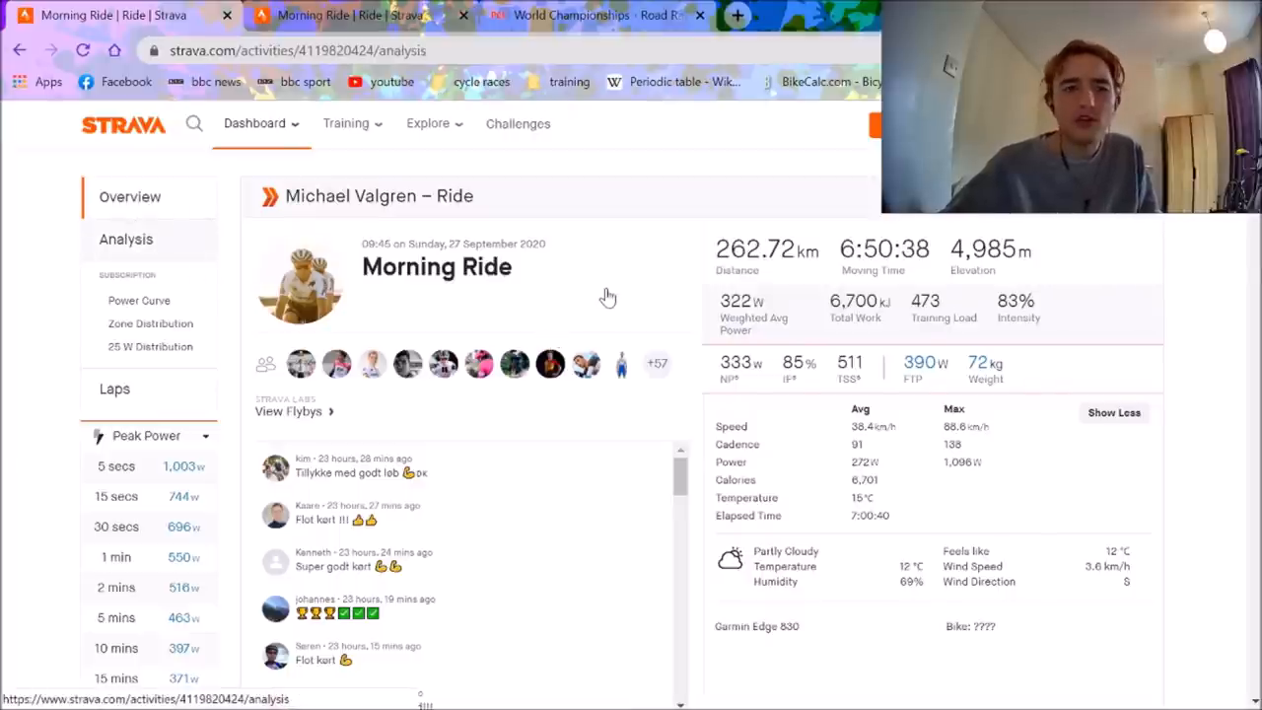
Scroll the analysis page to the elevation profile, climb segments and speed, power, cadence traces.
scroll("down", 3)
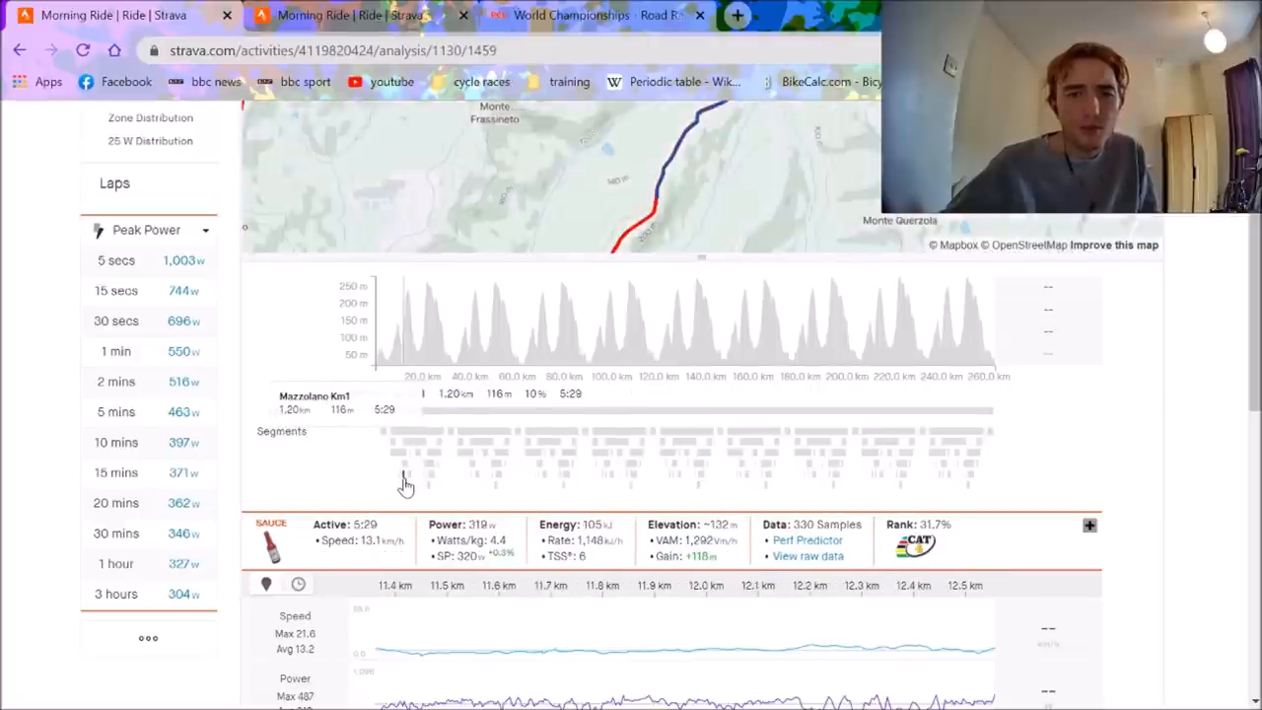
mouse_move(1109, 369)
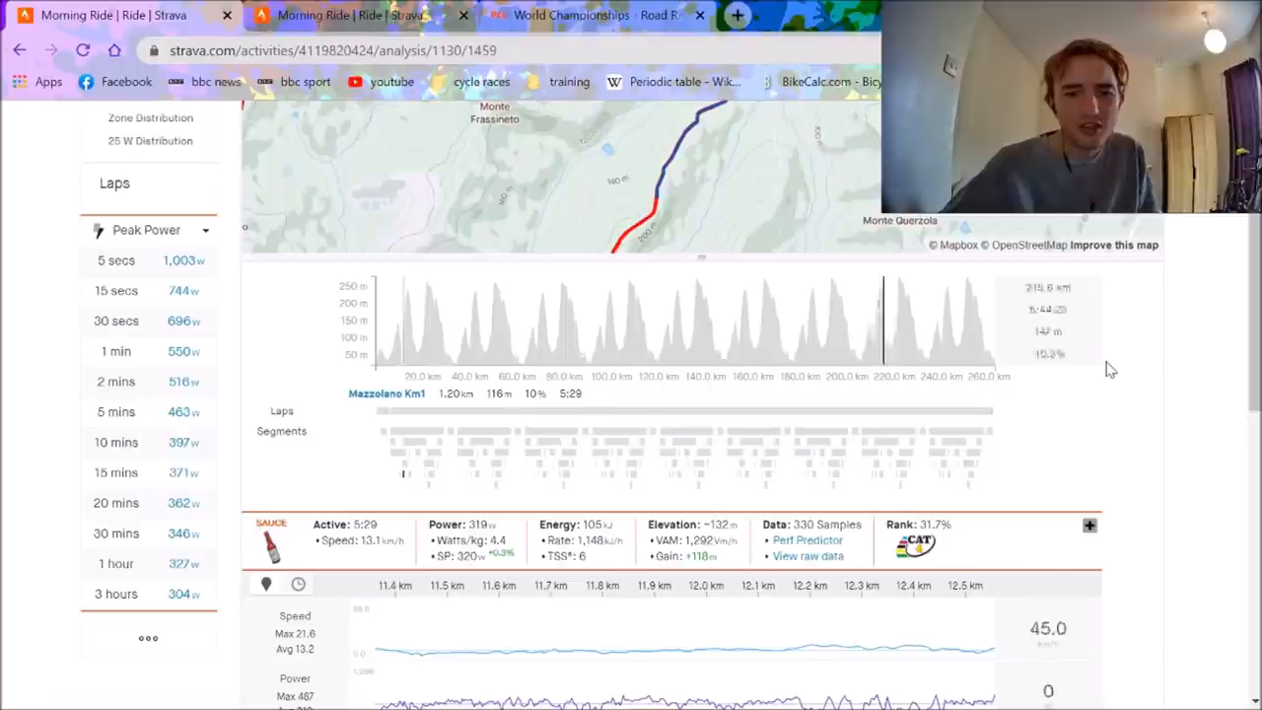
scroll("down", 3)
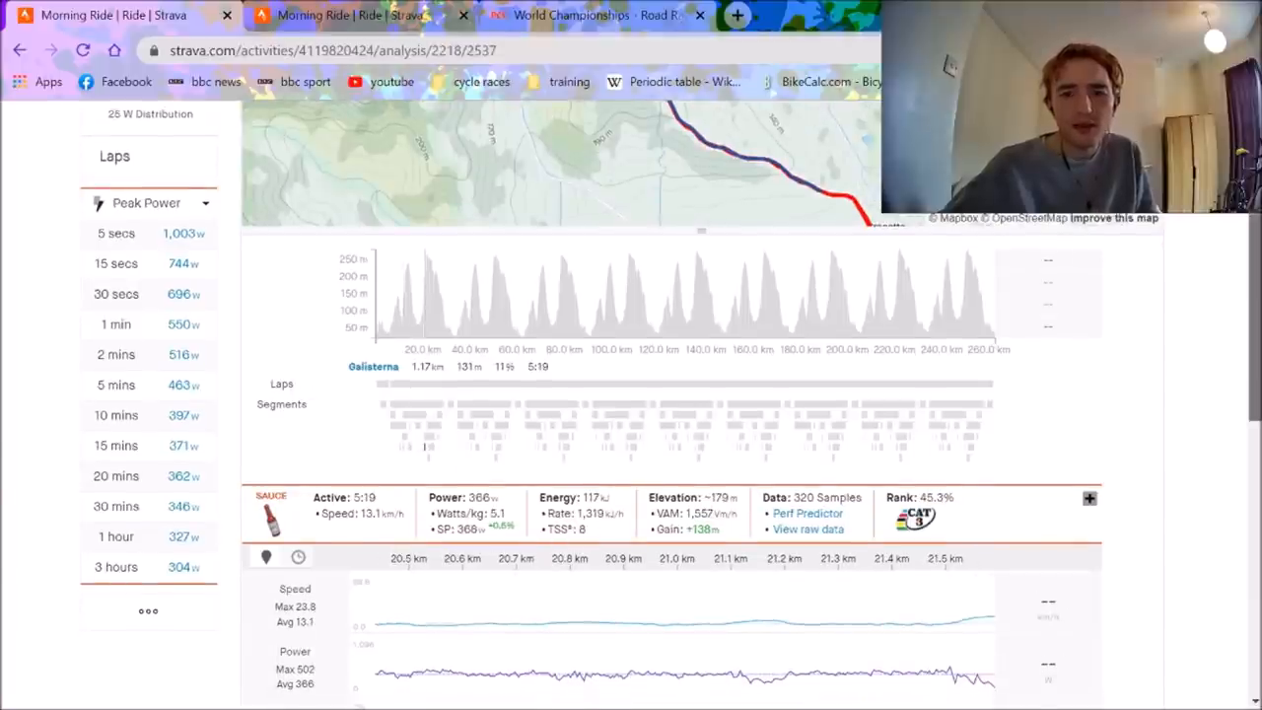
scroll("down", 3)
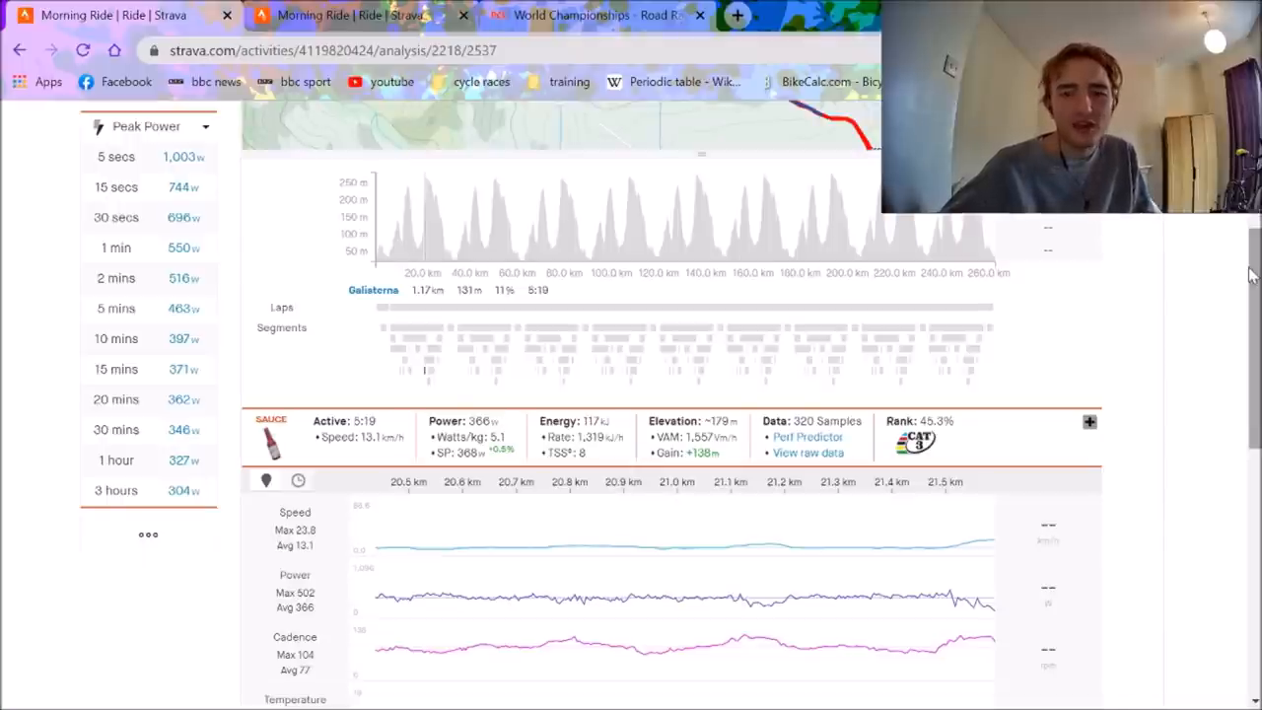
mouse_move(826, 655)
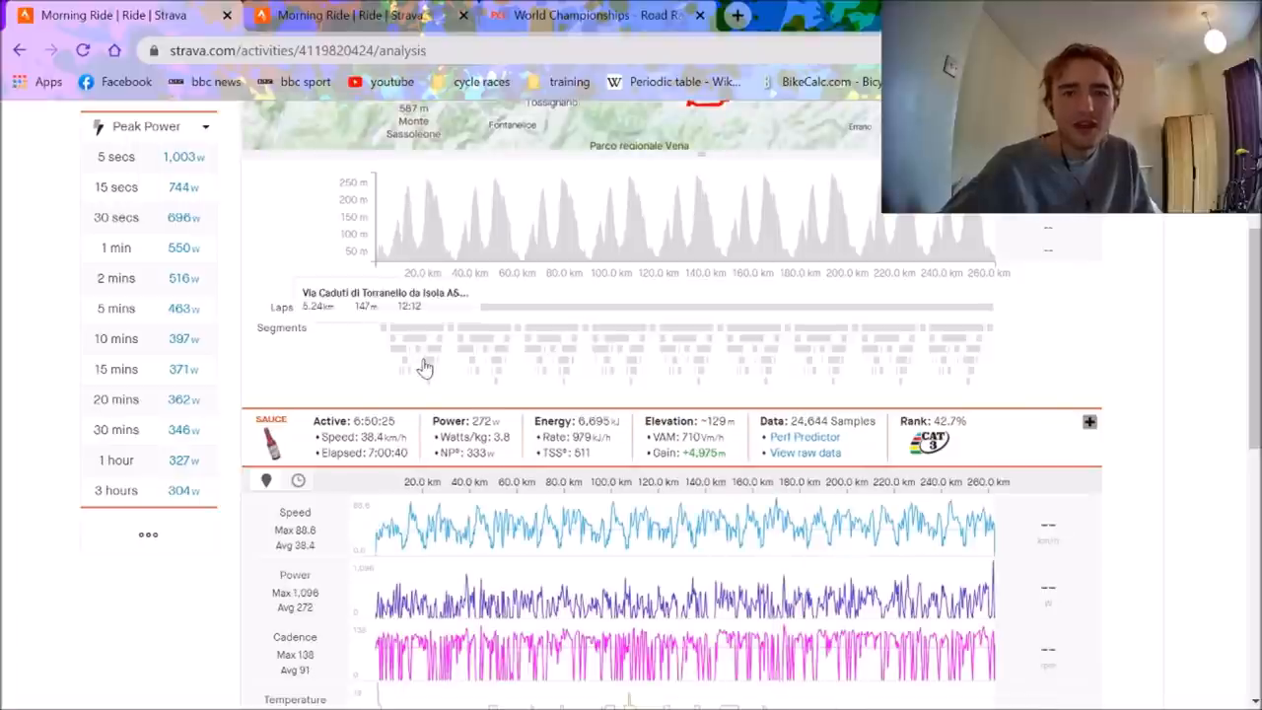
Select the Mazzolano Km1 climb bar on an early lap.
left_click(473, 355)
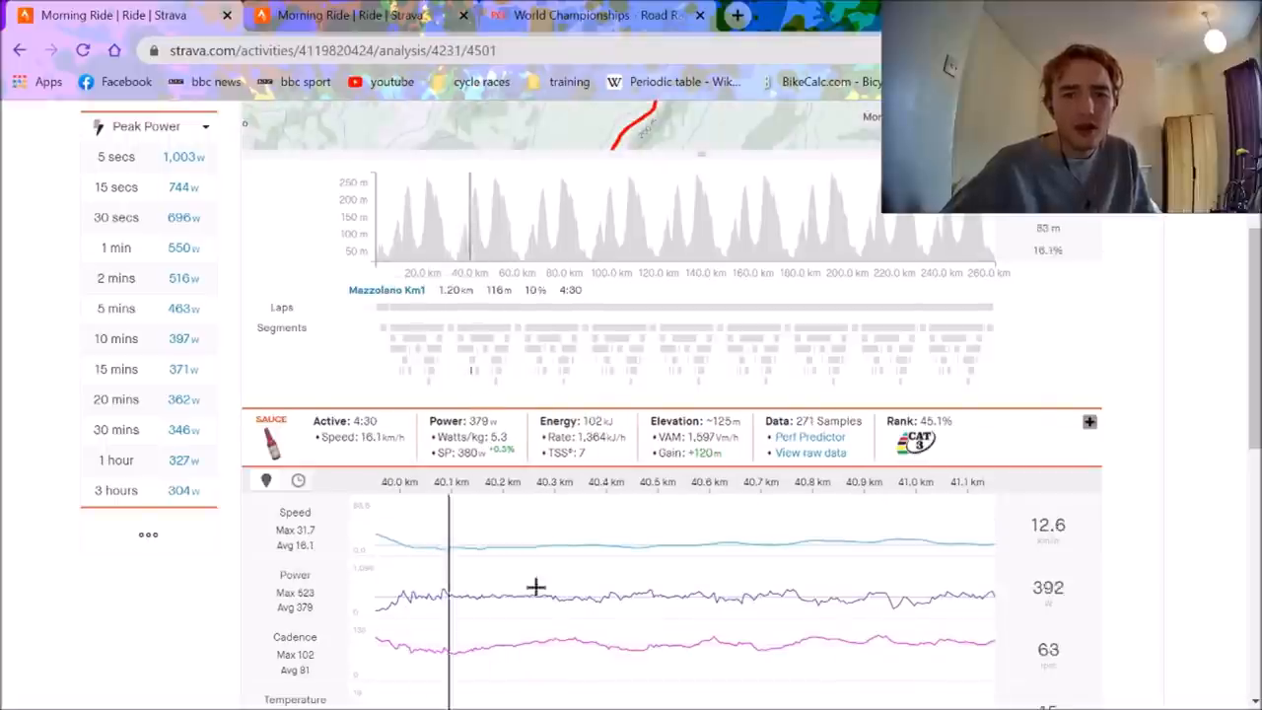
mouse_move(626, 473)
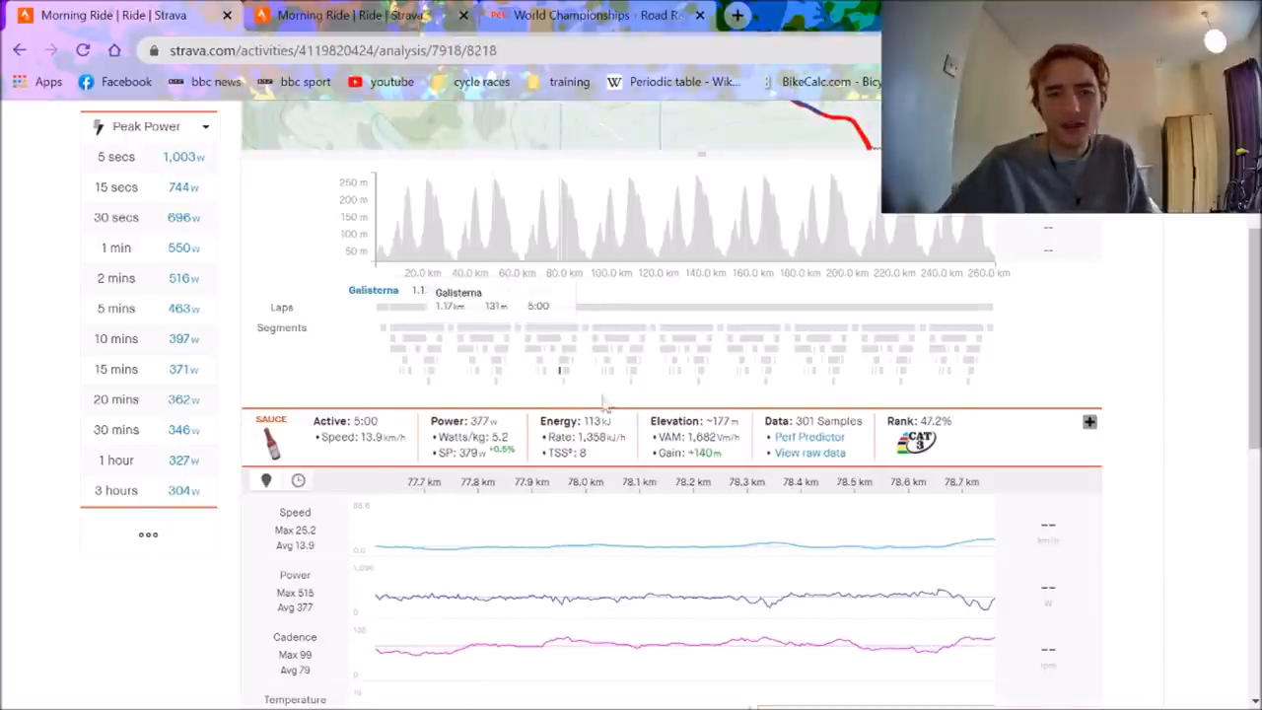
mouse_move(626, 371)
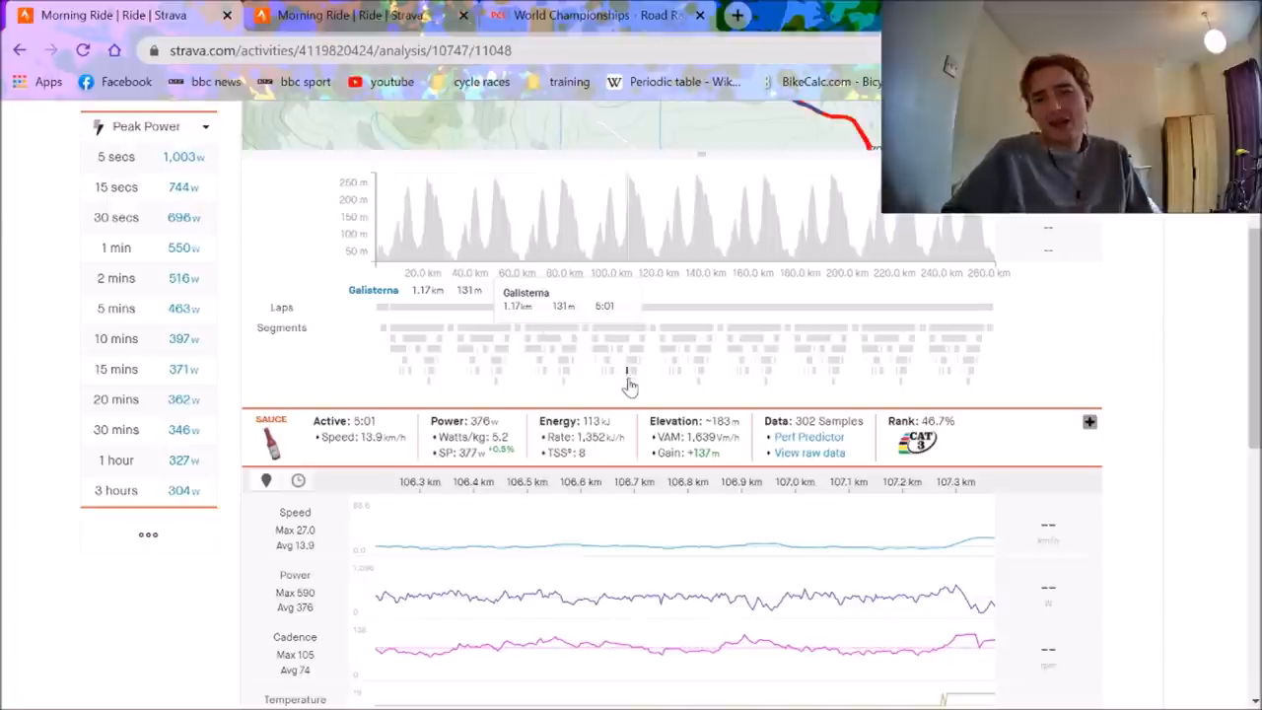
mouse_move(658, 575)
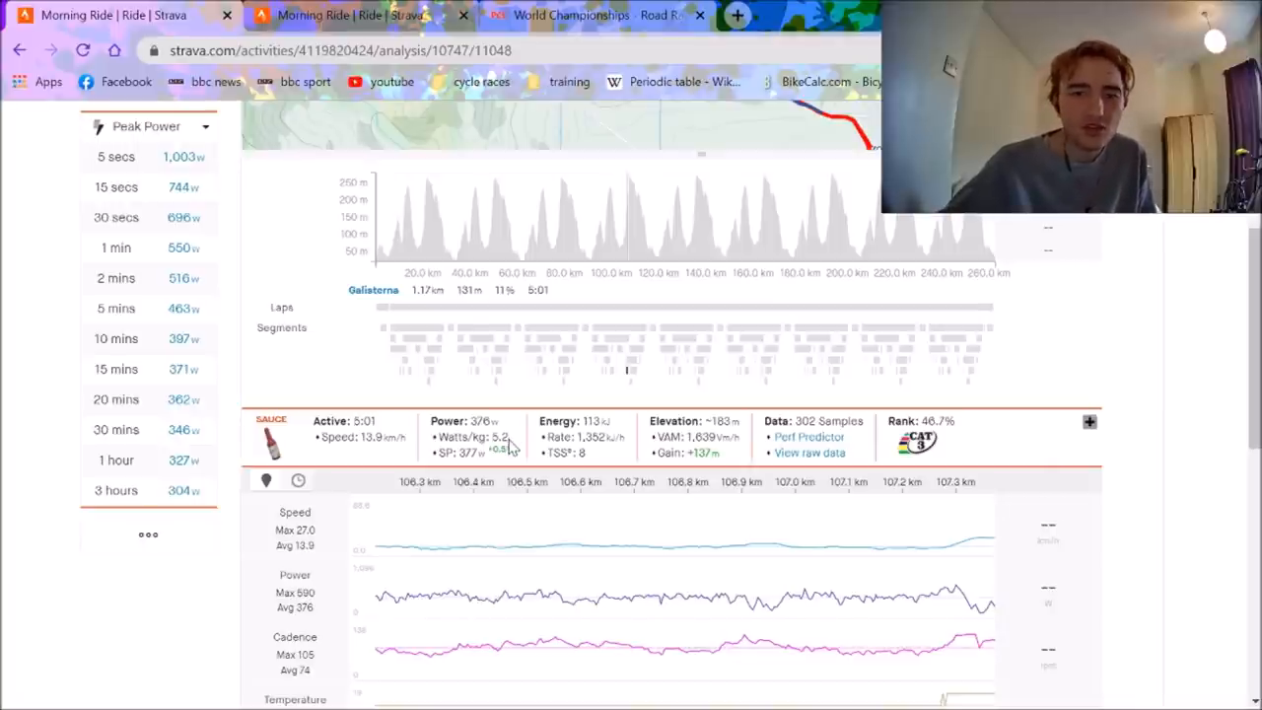
mouse_move(493, 449)
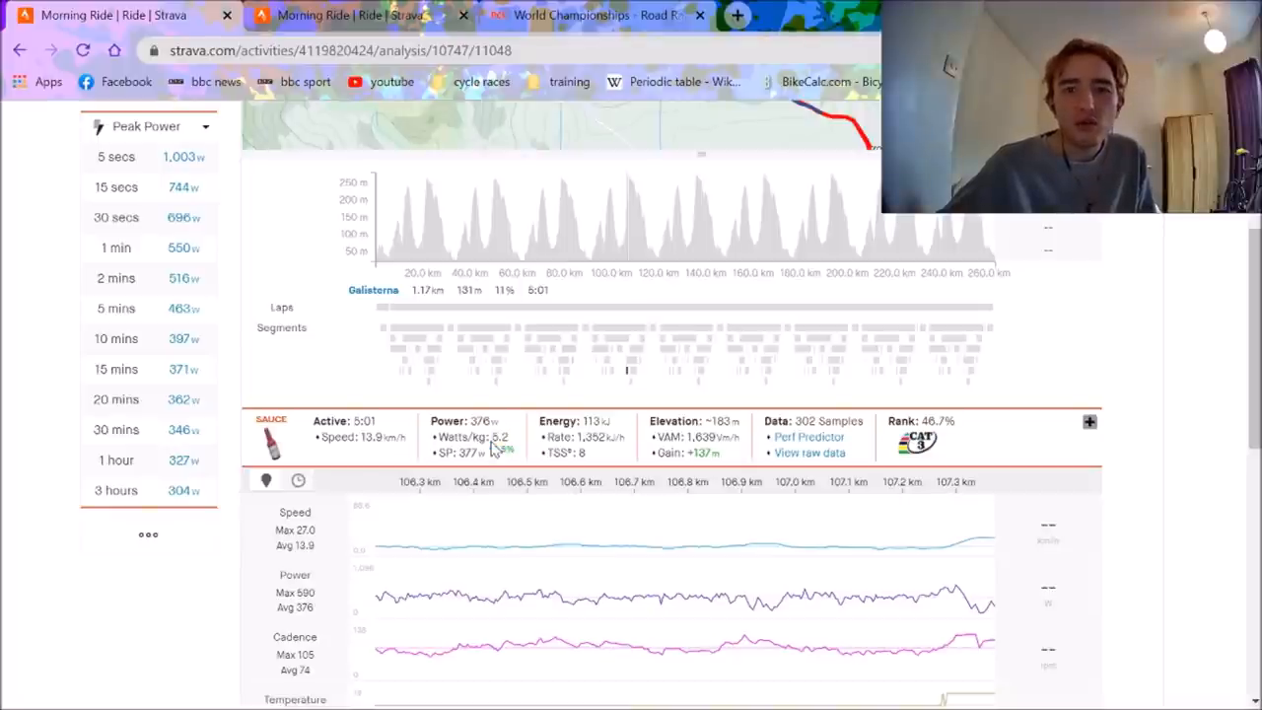
mouse_move(885, 336)
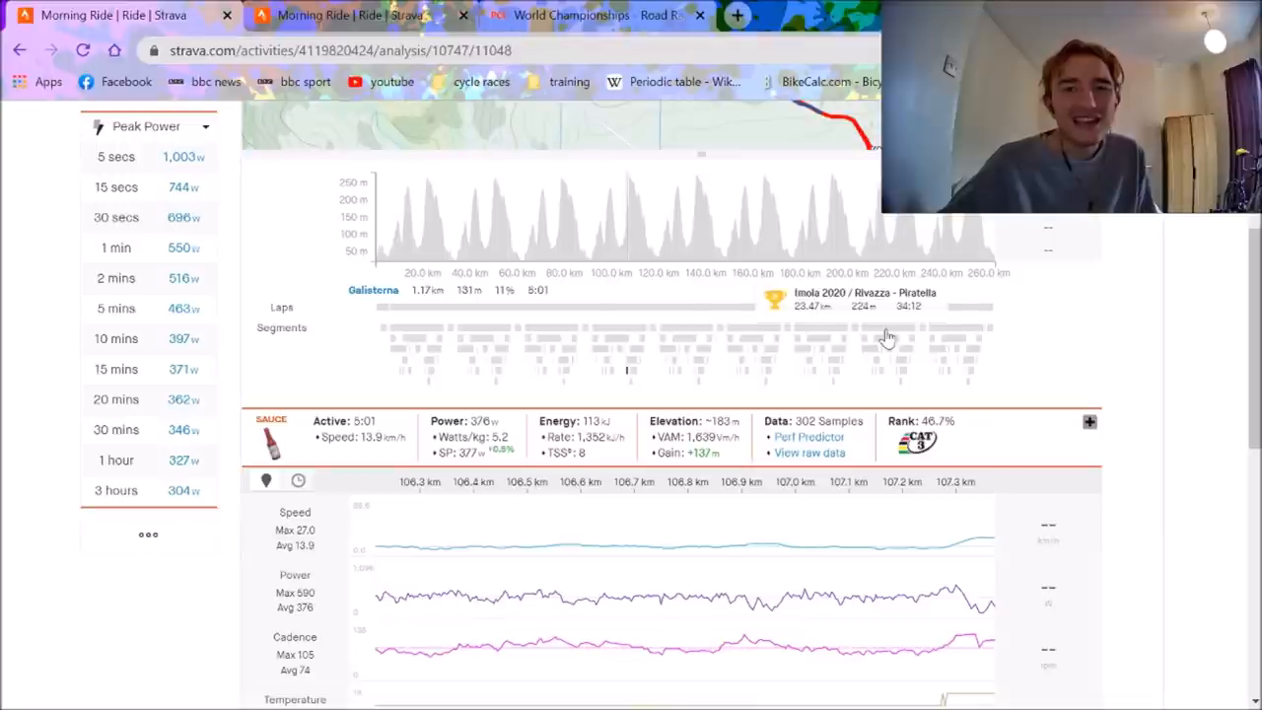
Show the descent near 130 km, then the Mazzolano Km1 effort near 126 km (4:12, 400 W).
left_click(680, 373)
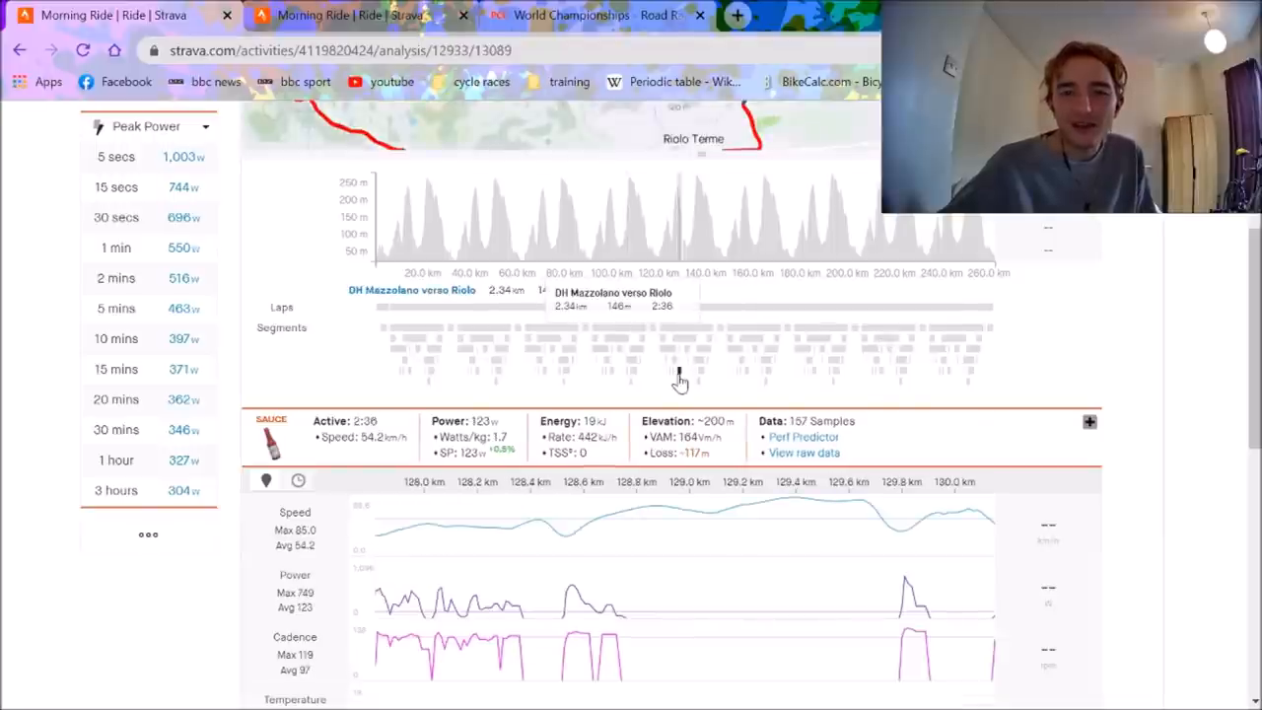
left_click(676, 380)
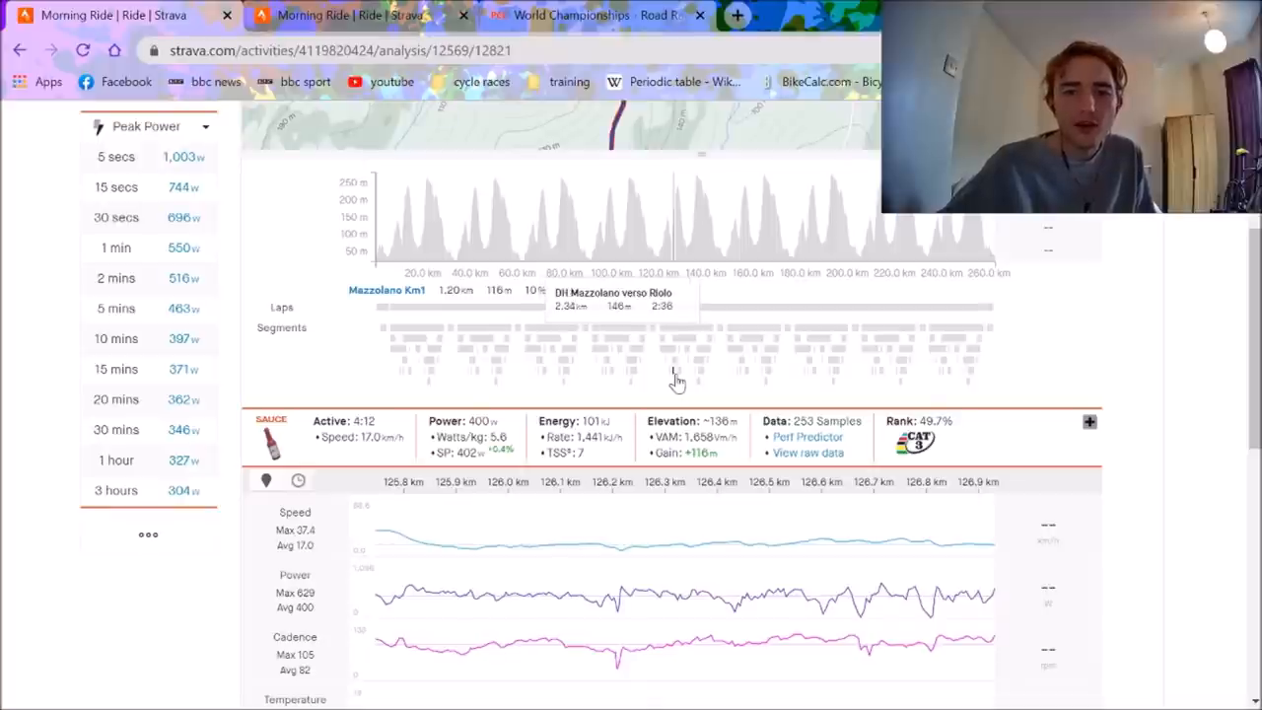
mouse_move(541, 577)
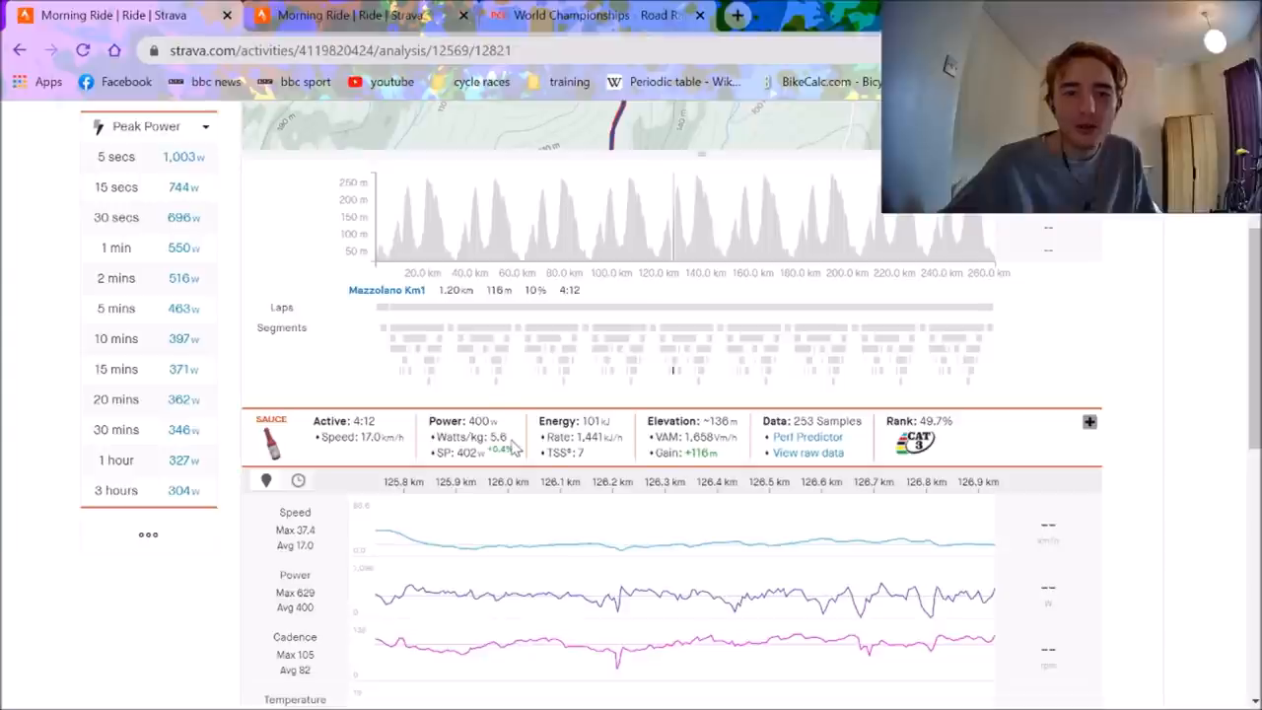
mouse_move(695, 383)
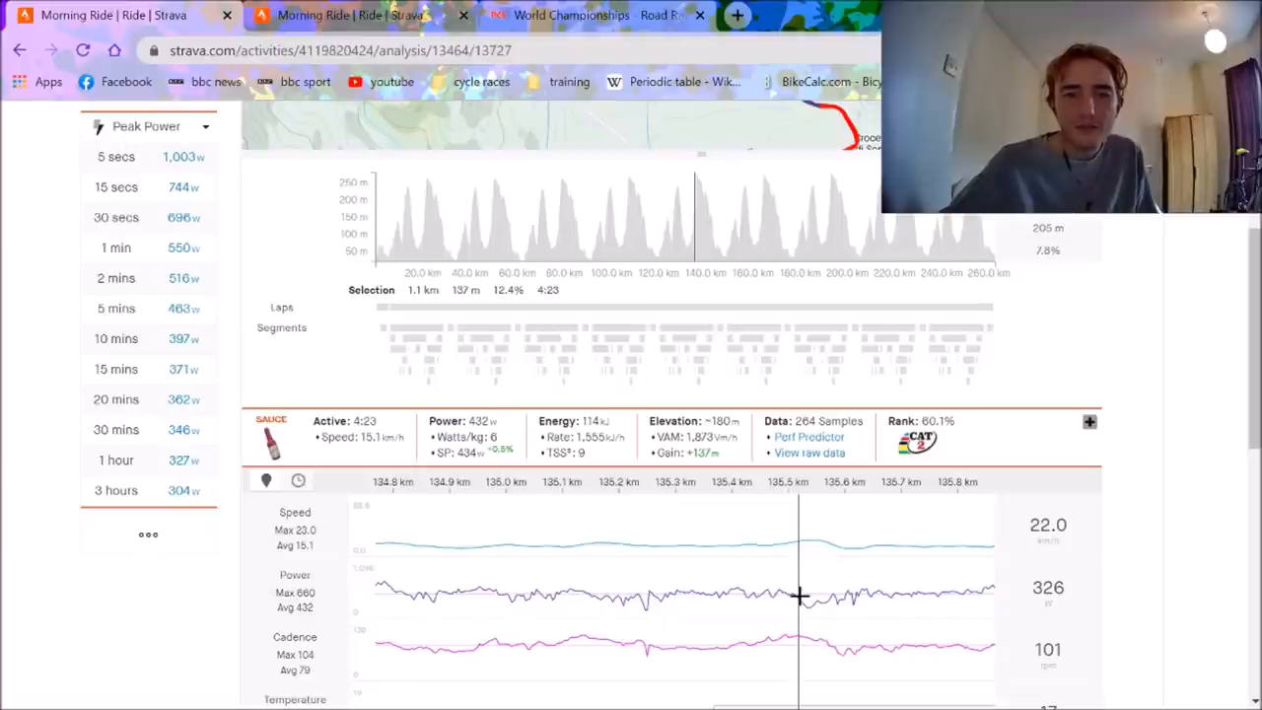
mouse_move(690, 384)
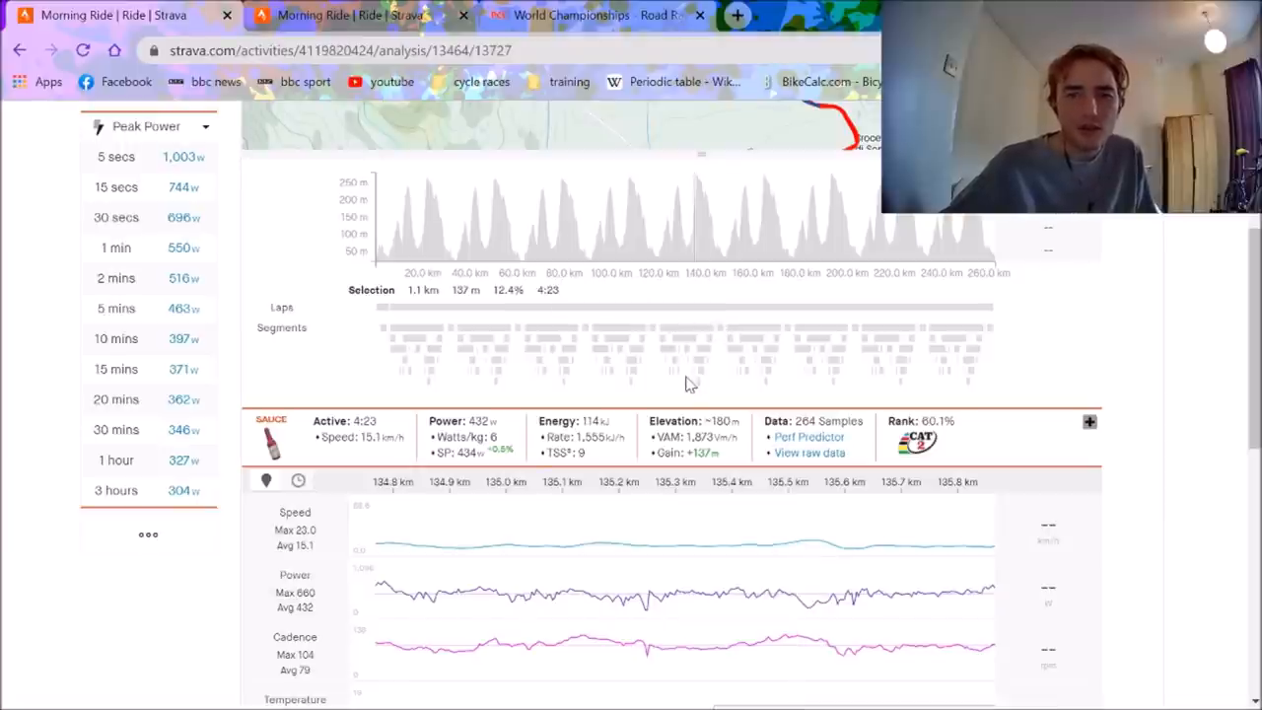
mouse_move(748, 382)
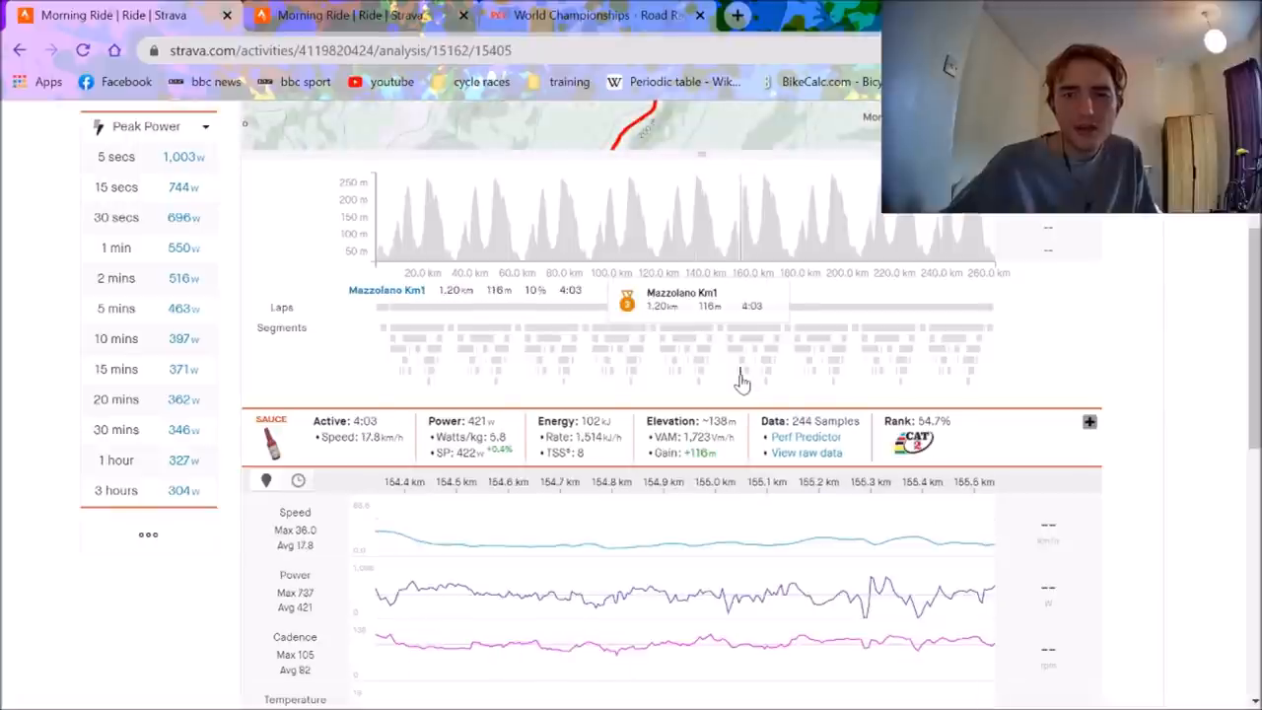
mouse_move(869, 610)
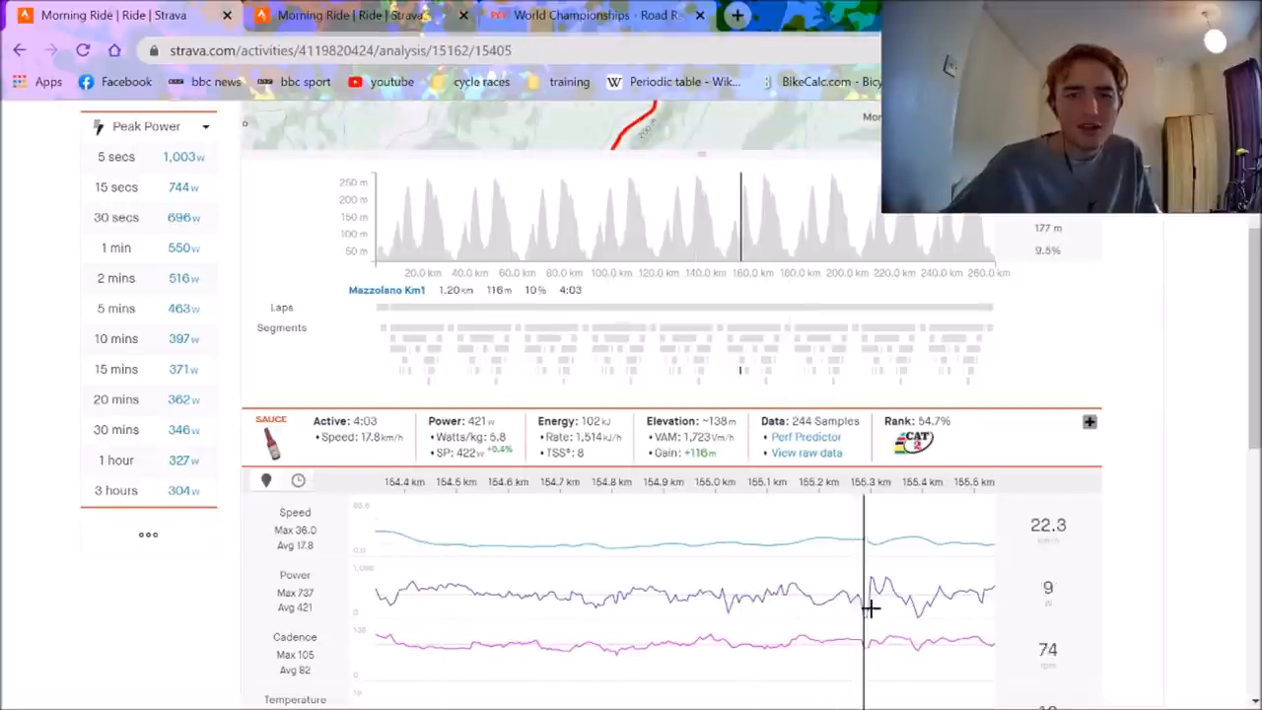
mouse_move(939, 602)
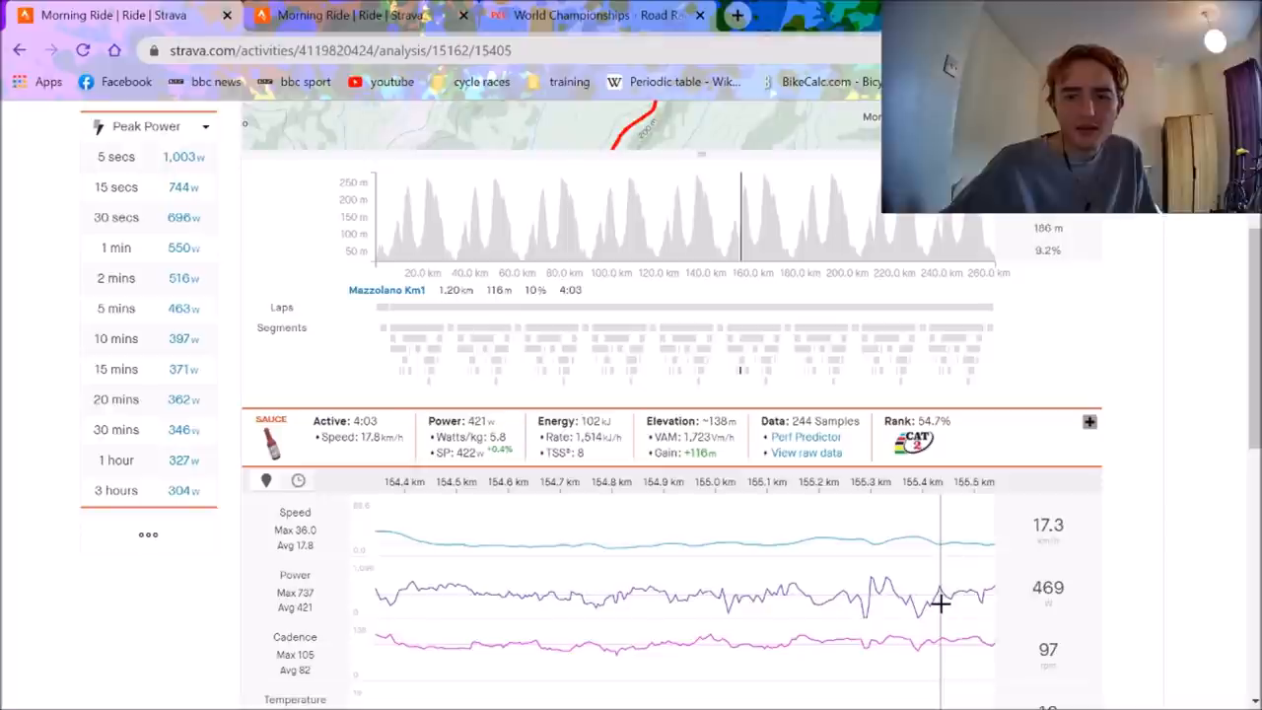
mouse_move(764, 367)
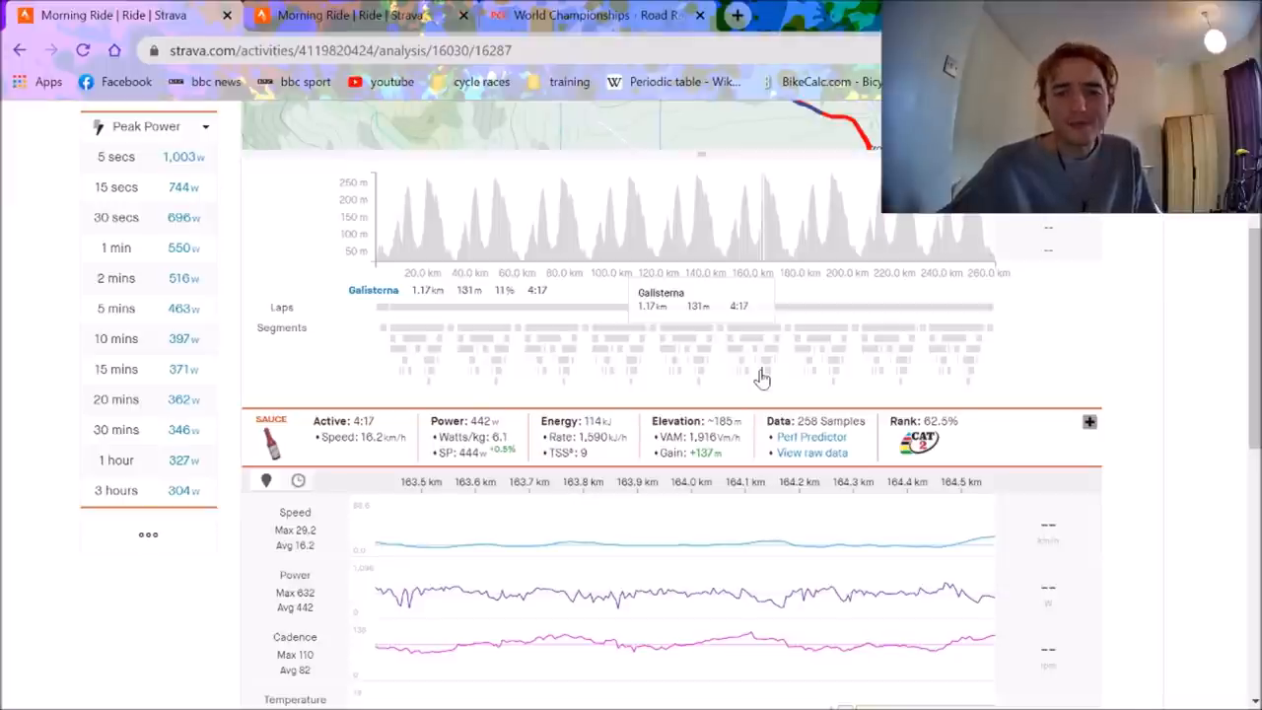
mouse_move(759, 194)
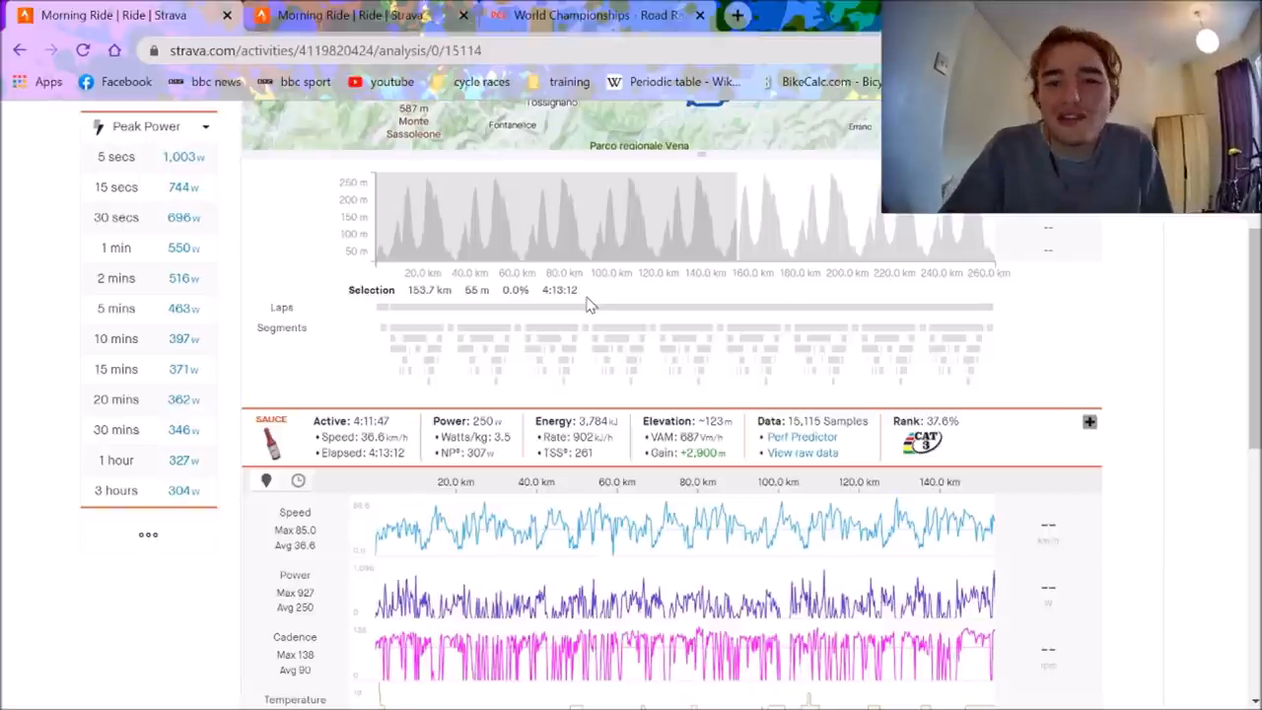
mouse_move(629, 431)
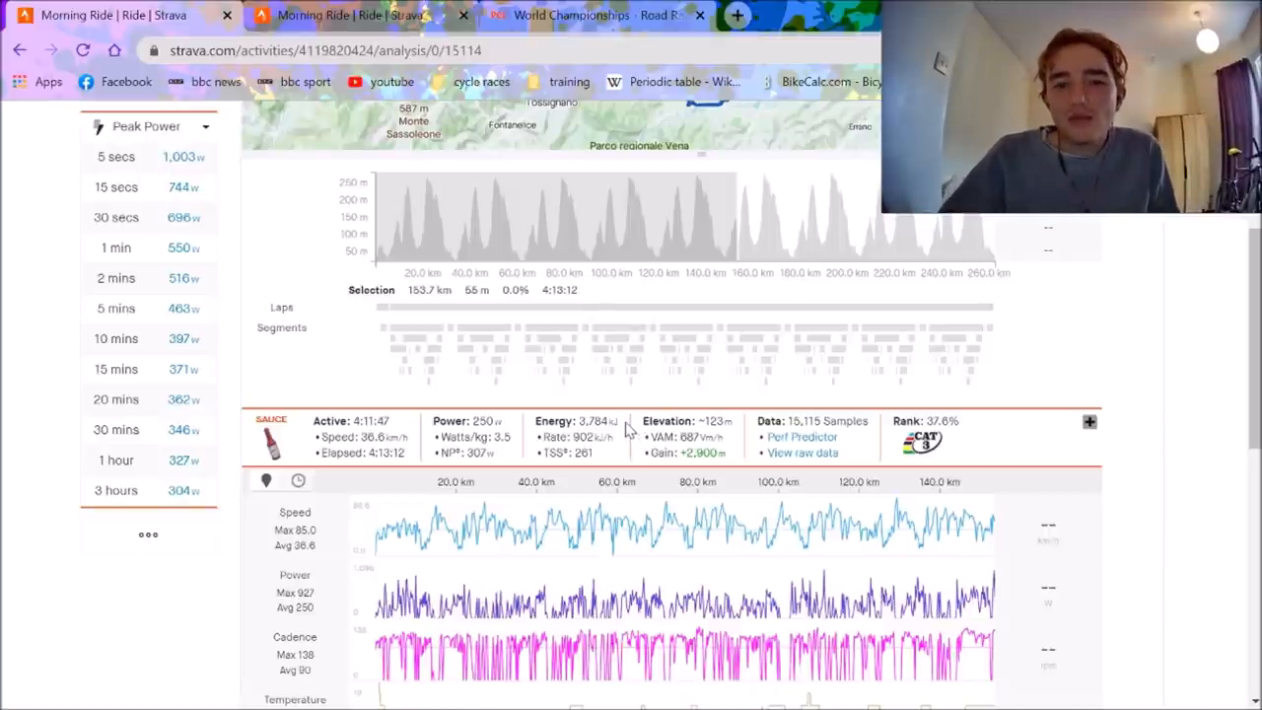
mouse_move(782, 385)
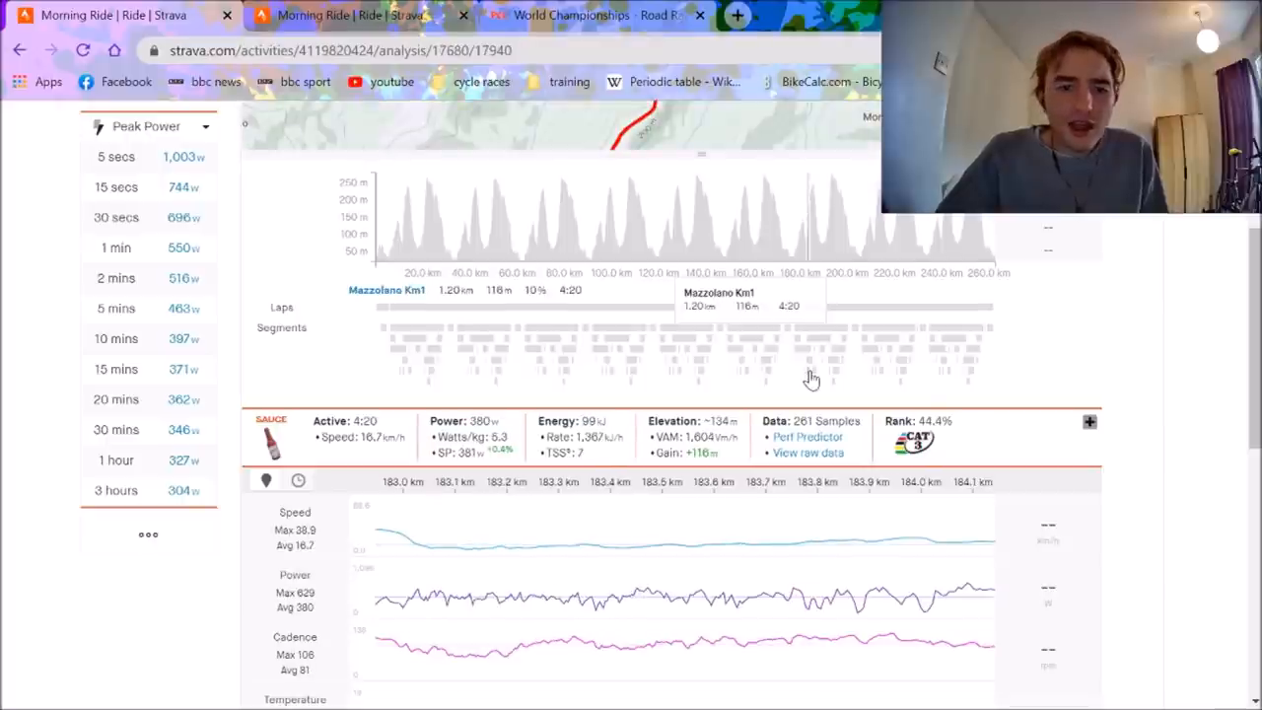
mouse_move(831, 379)
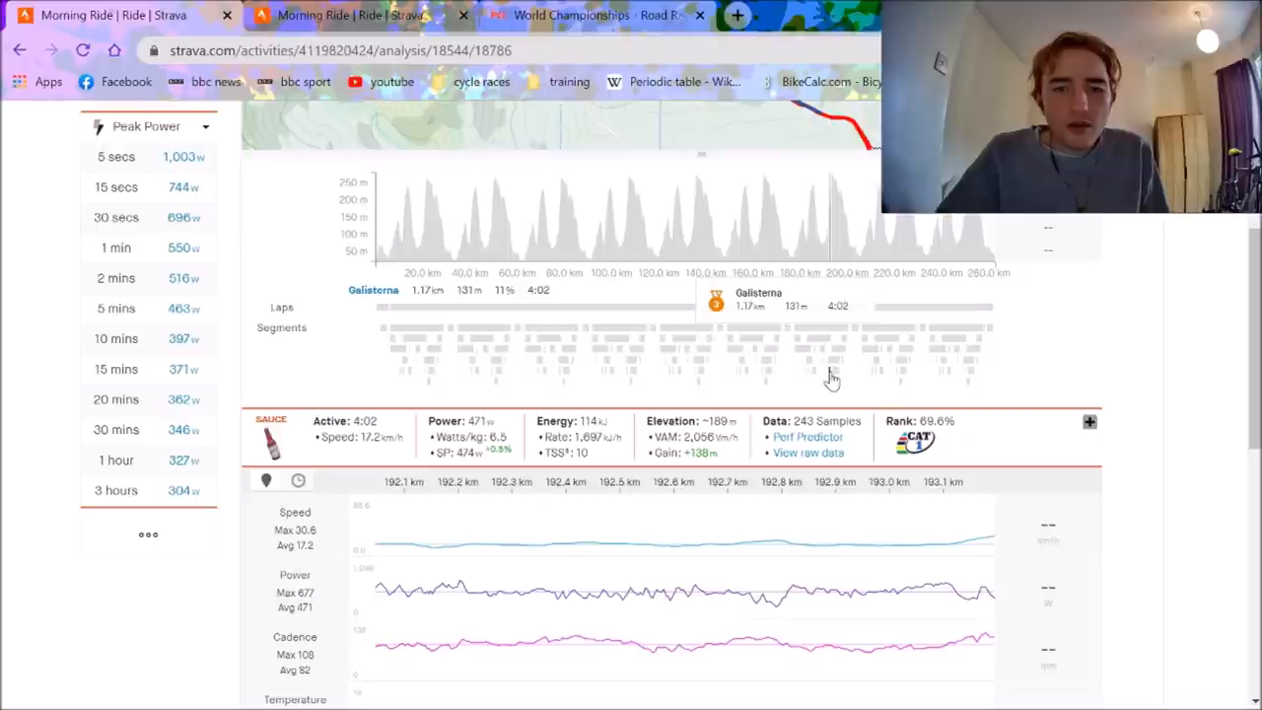
mouse_move(486, 436)
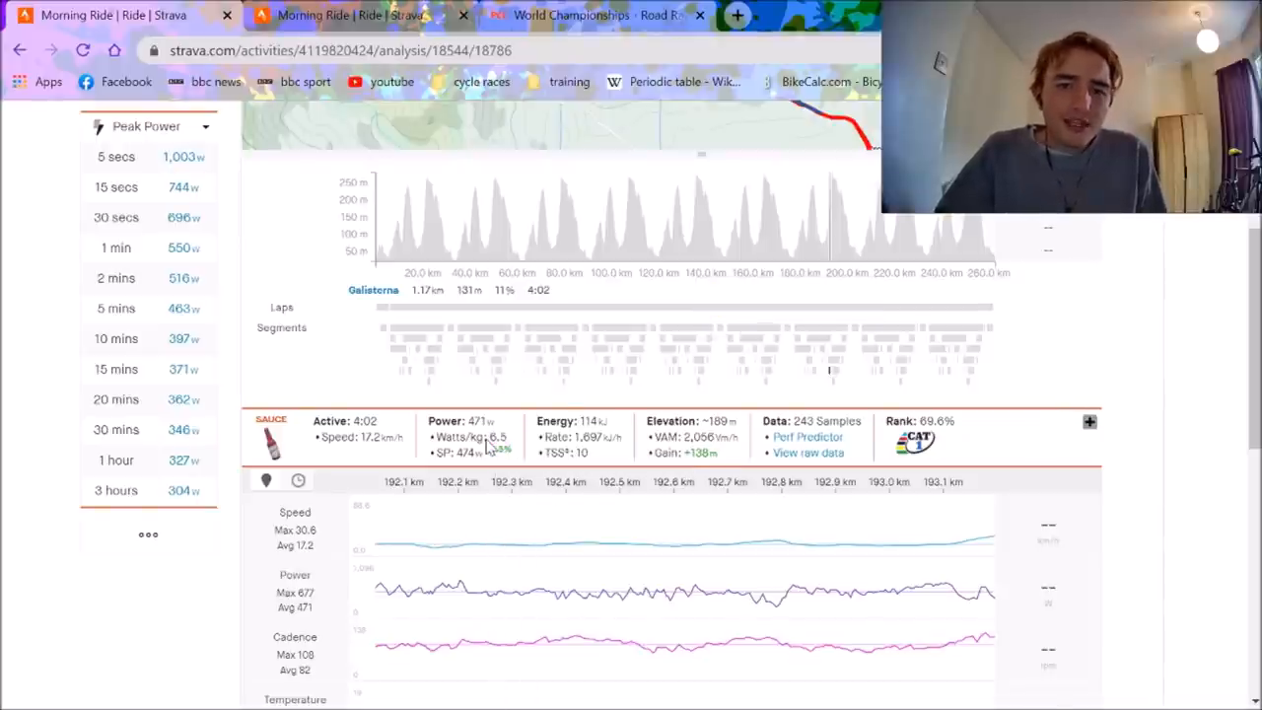
mouse_move(767, 619)
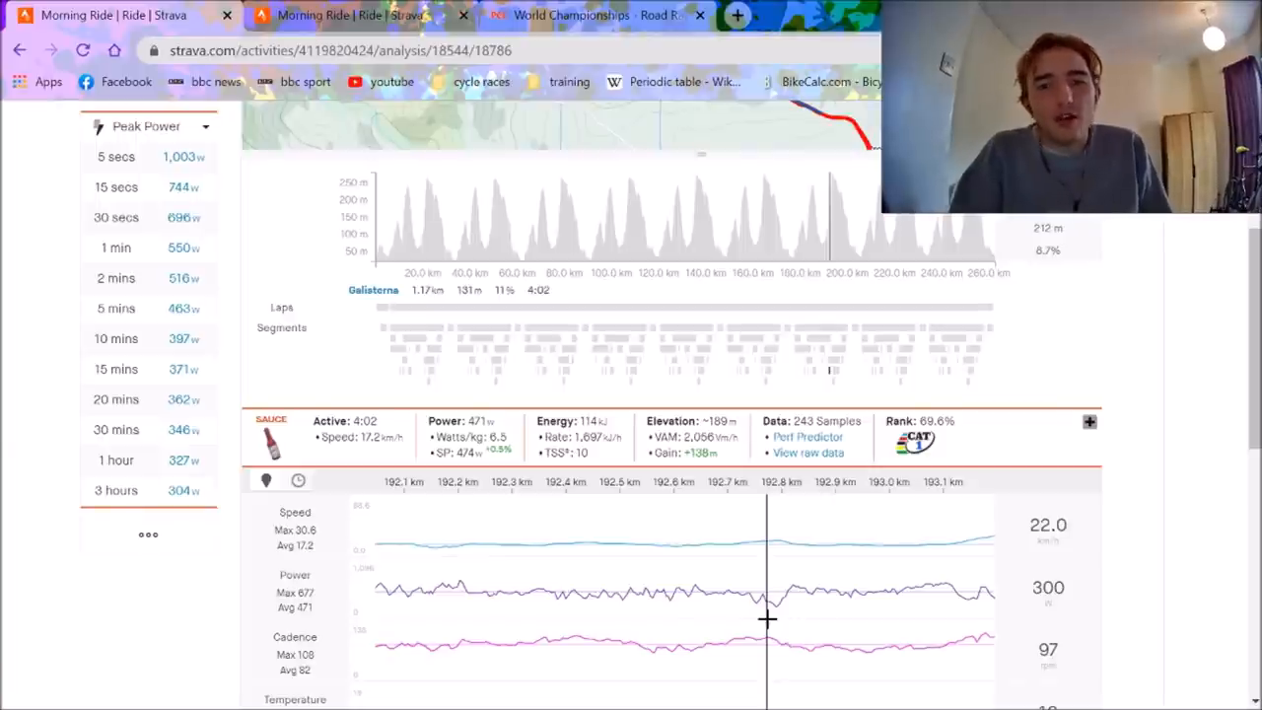
mouse_move(885, 380)
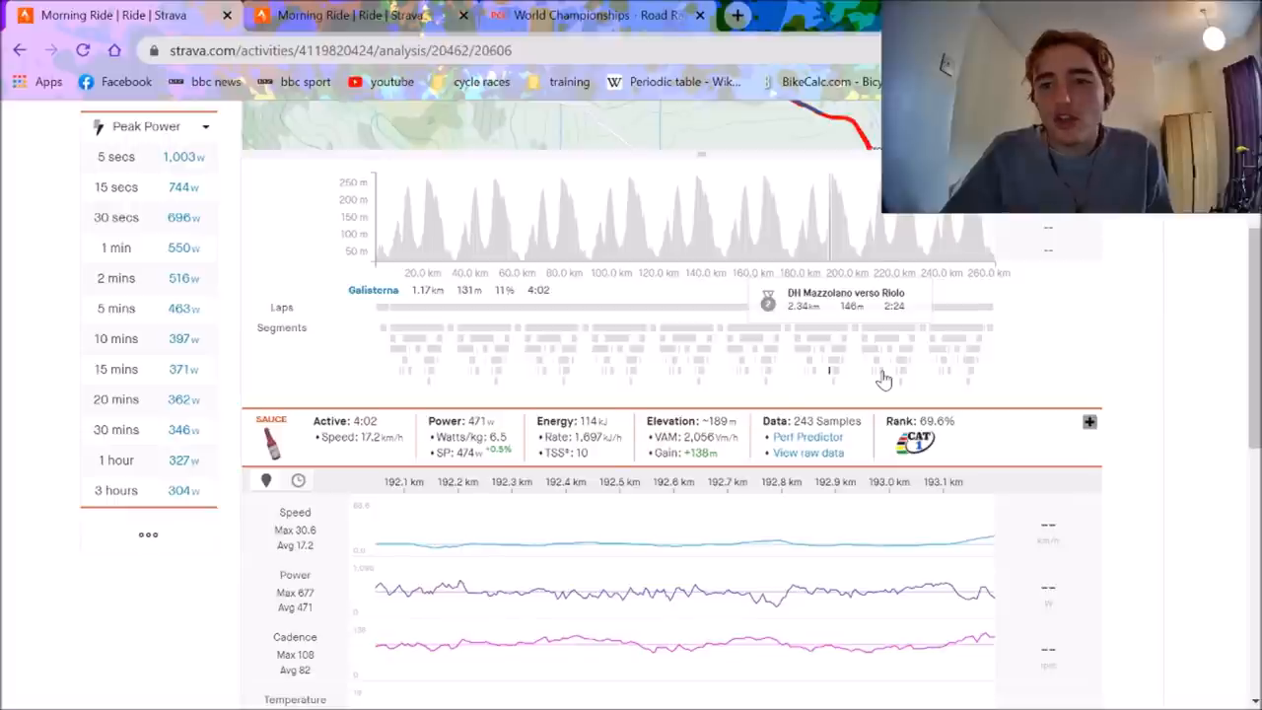
Select the next lap's Mazzolano Km1 climb bar in the Segments strip.
left_click(879, 379)
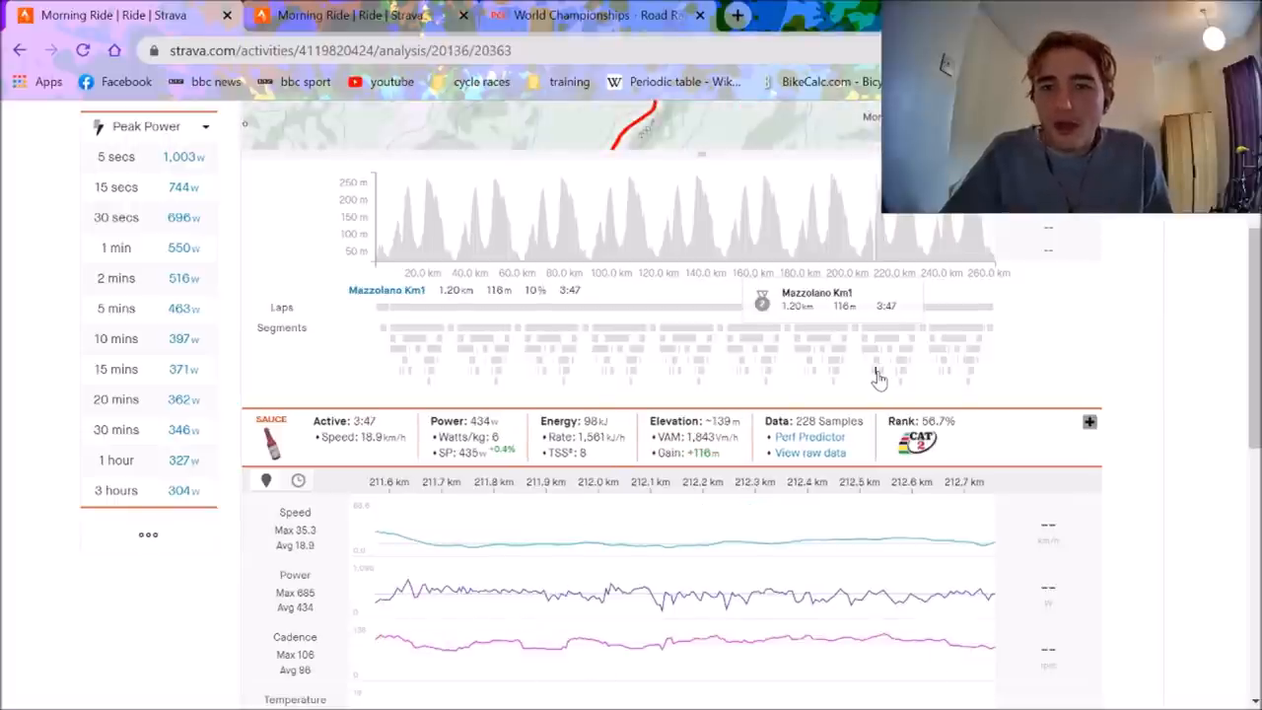
mouse_move(822, 605)
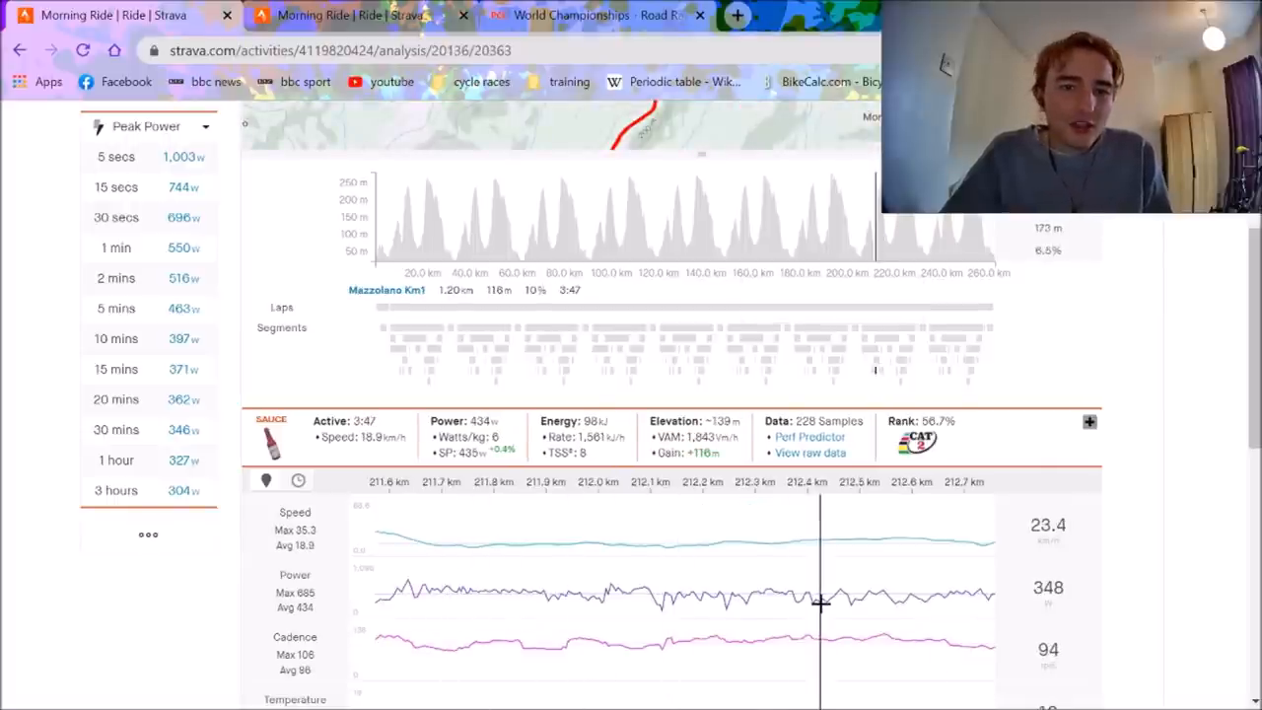
mouse_move(397, 549)
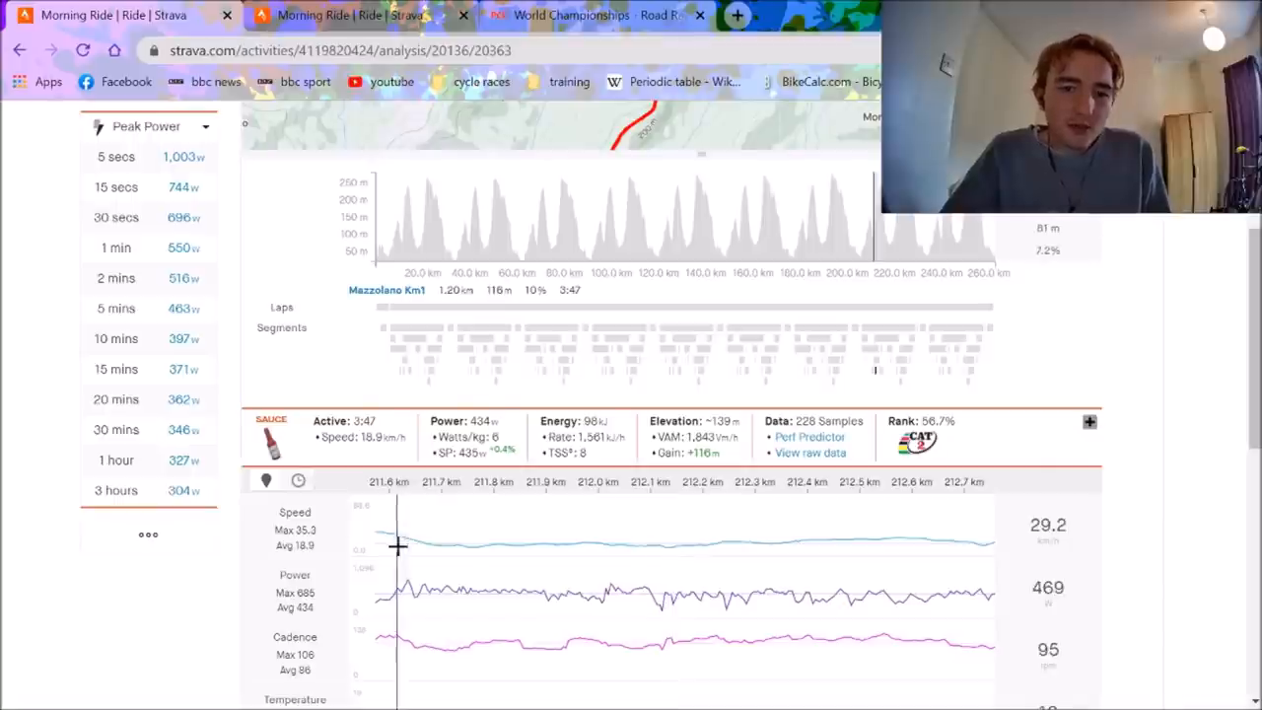
mouse_move(897, 350)
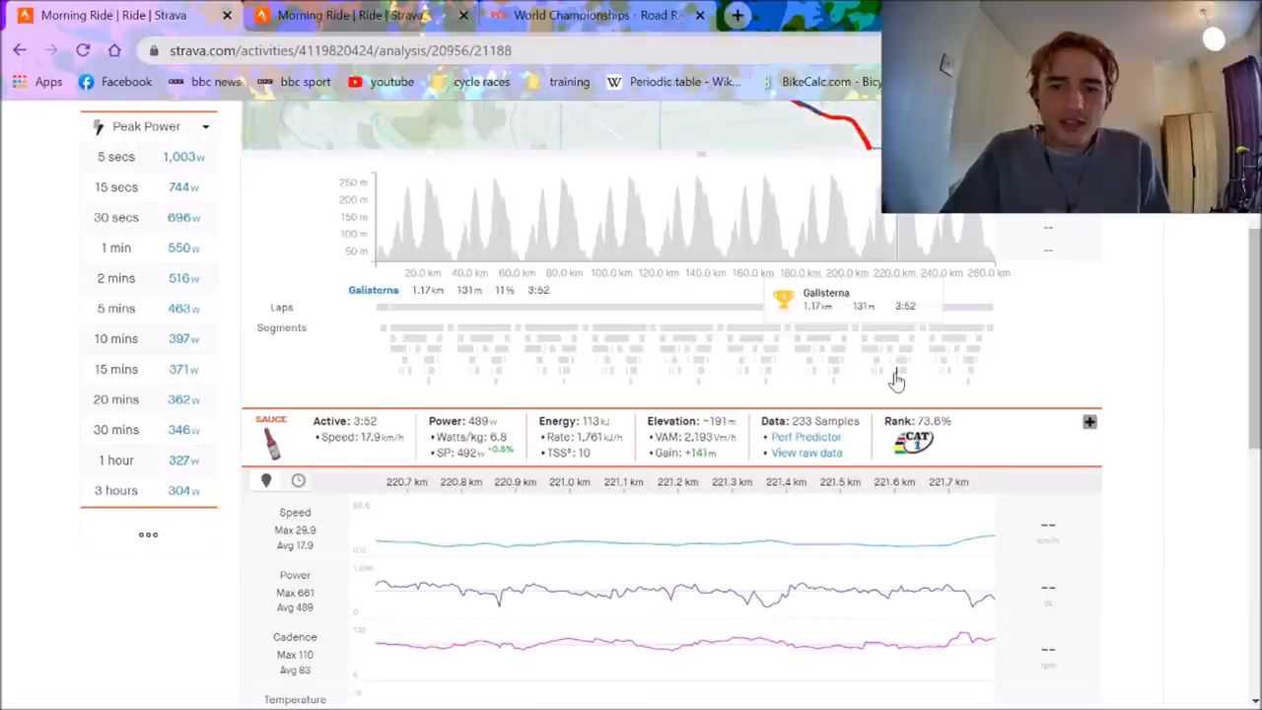
mouse_move(458, 401)
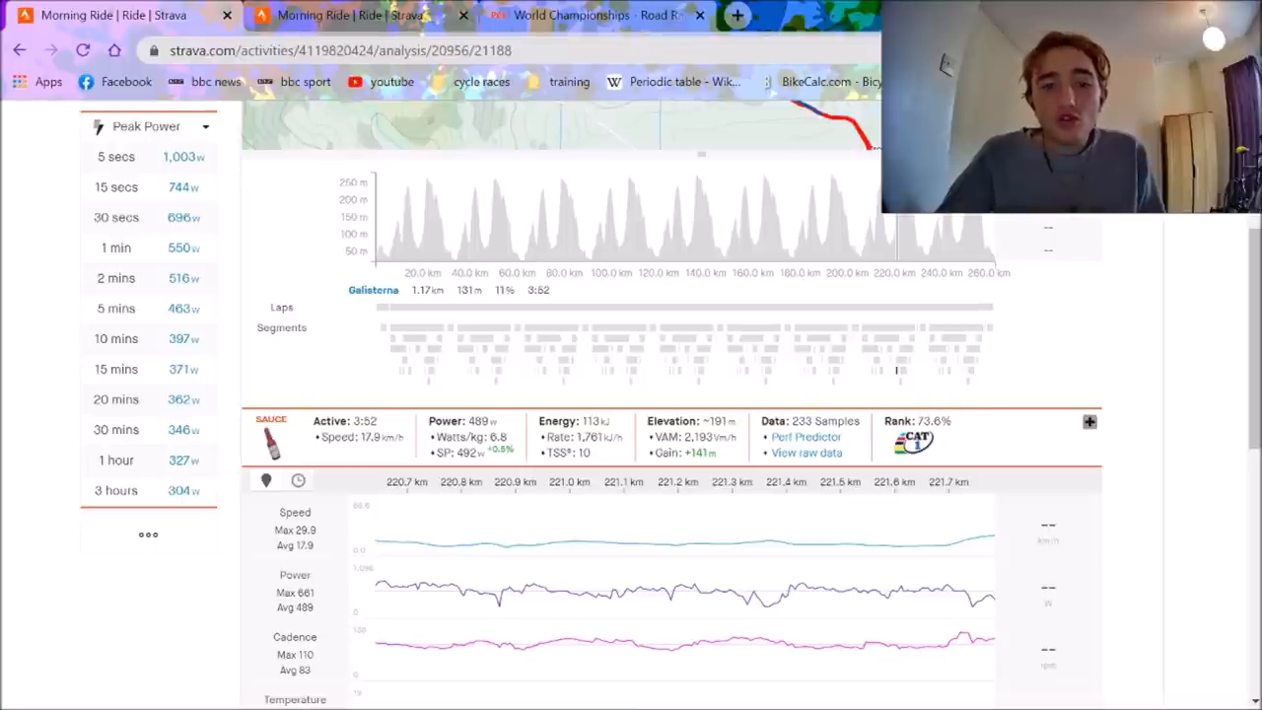
mouse_move(483, 407)
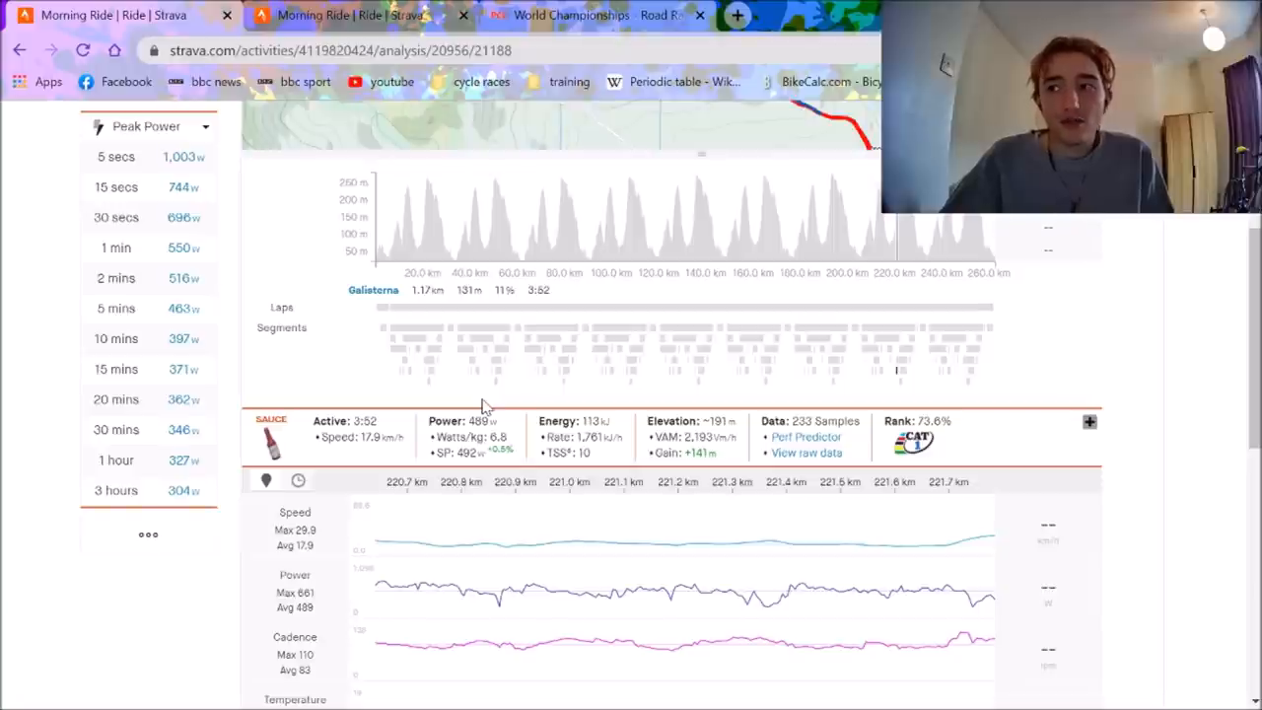
mouse_move(964, 599)
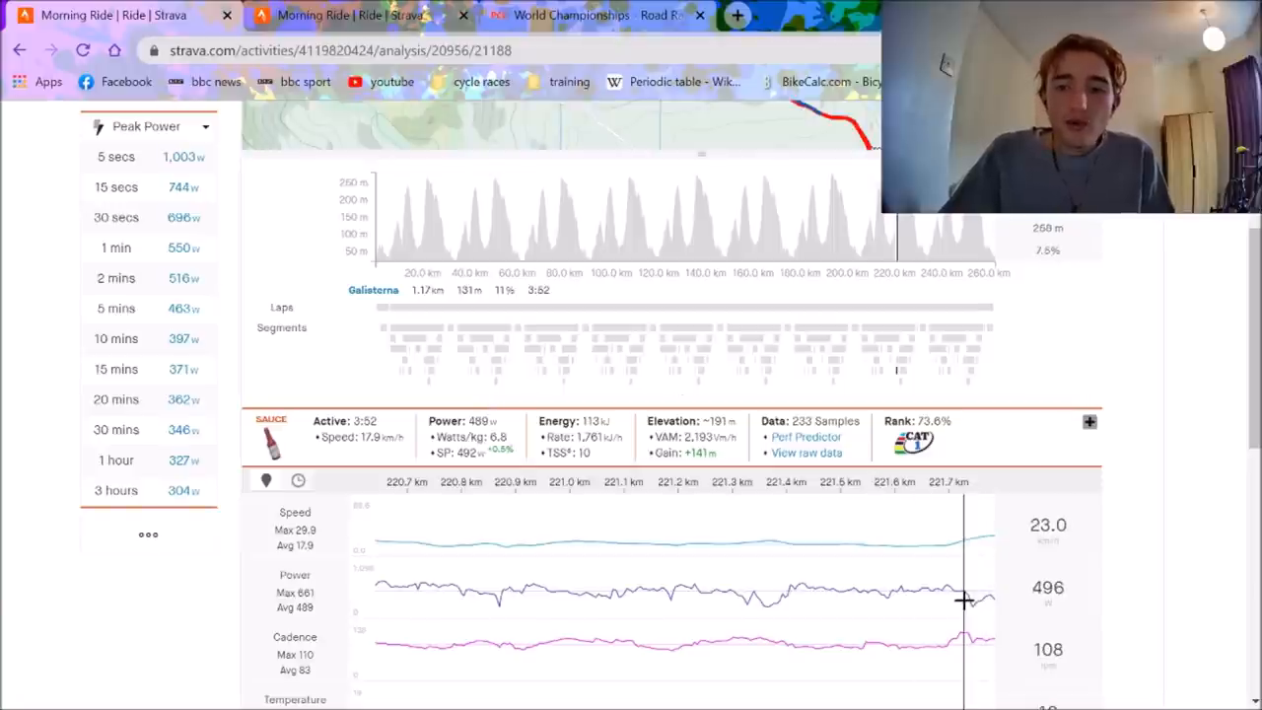
mouse_move(873, 185)
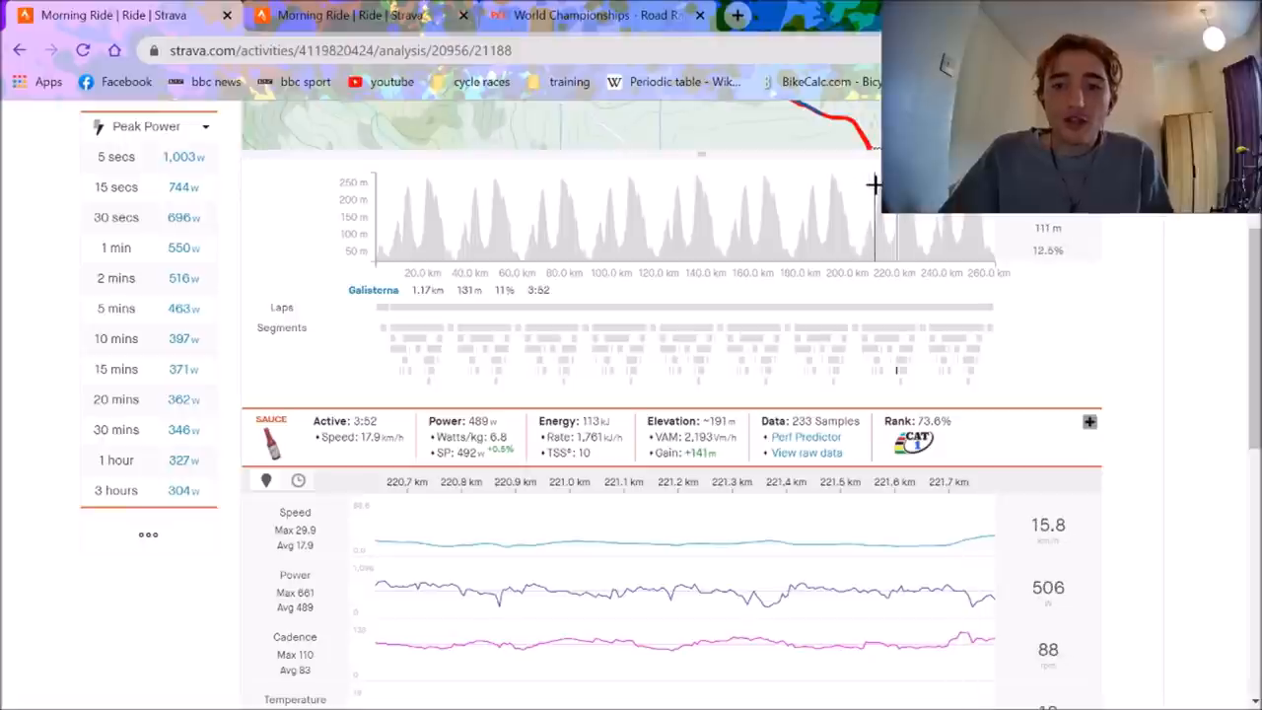
mouse_move(951, 381)
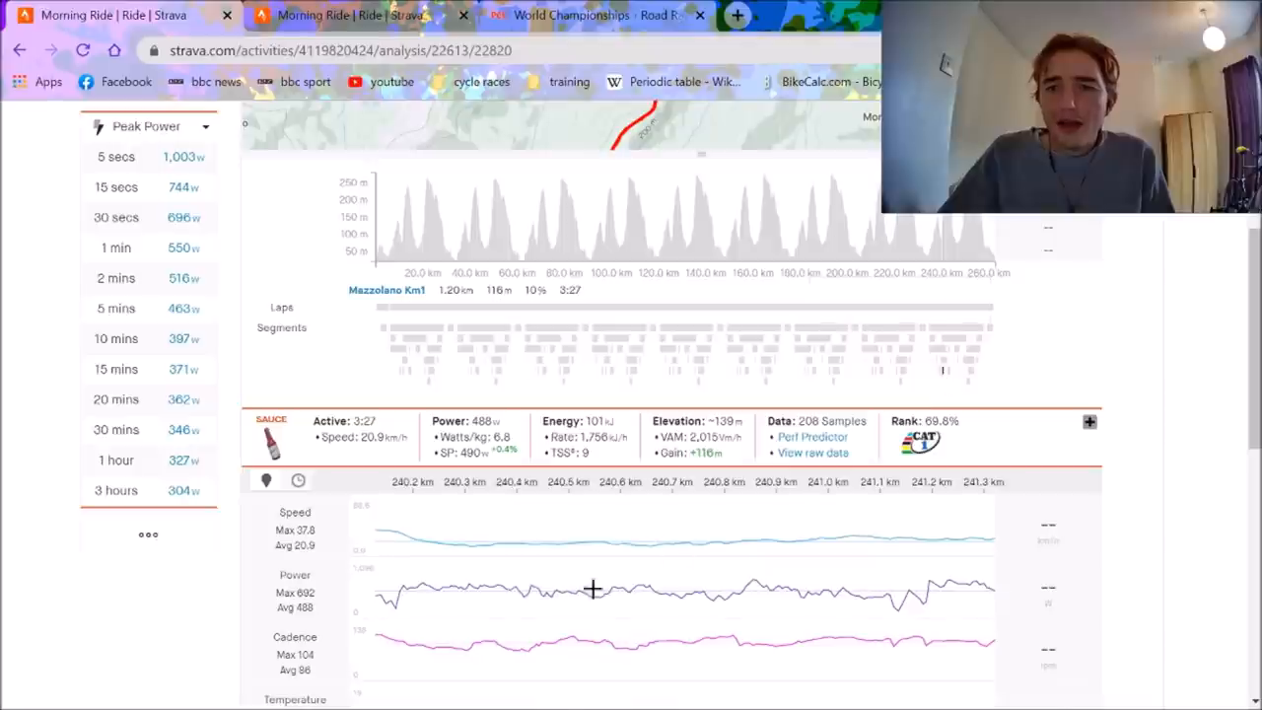
mouse_move(503, 436)
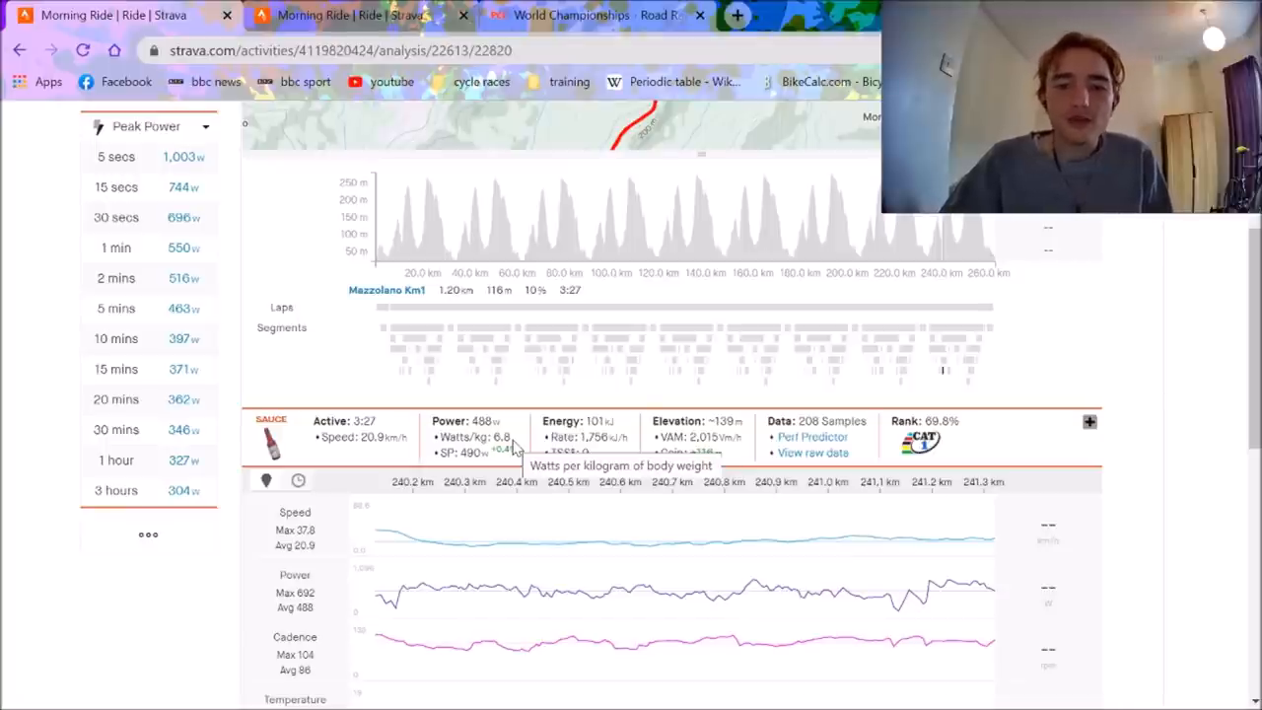
mouse_move(666, 591)
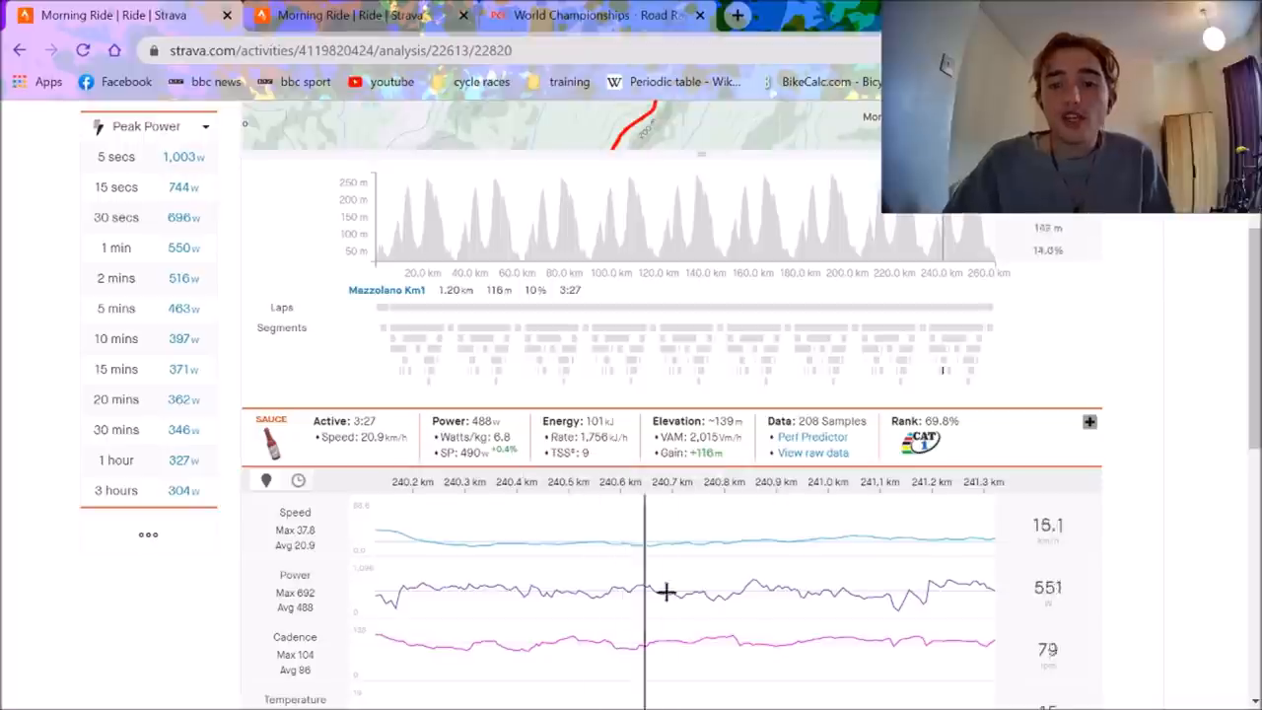
mouse_move(759, 634)
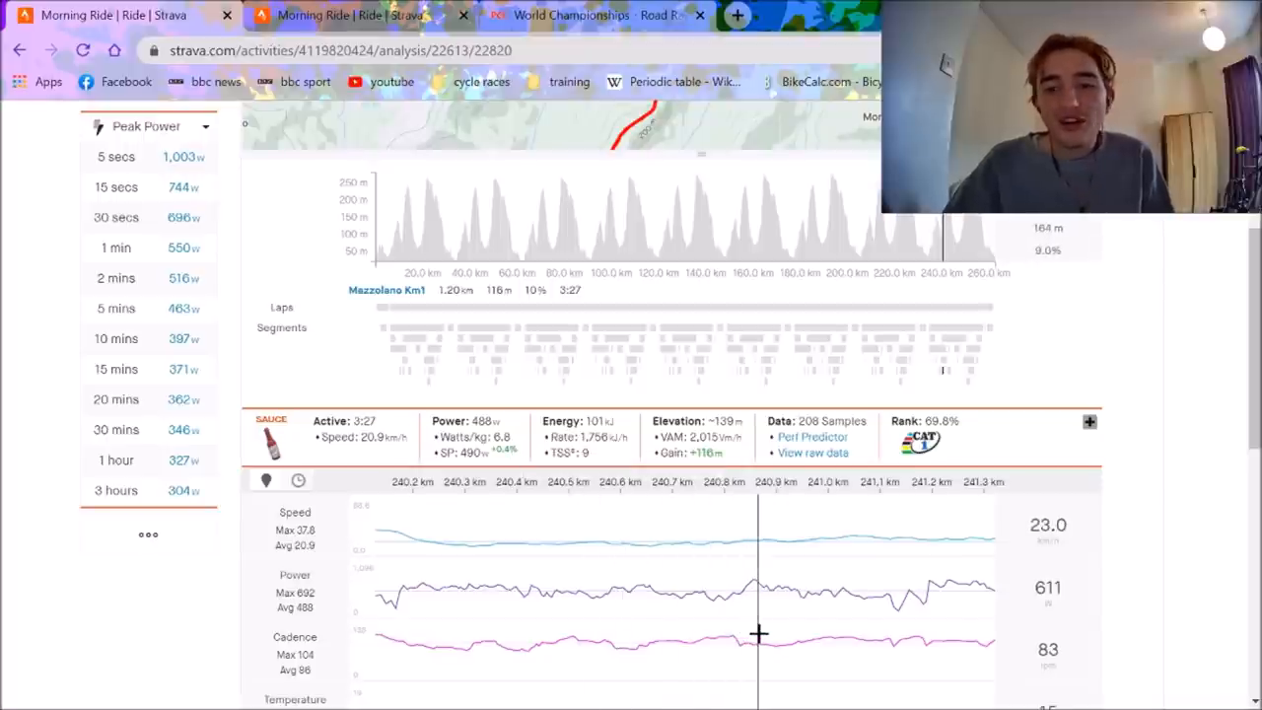
mouse_move(769, 632)
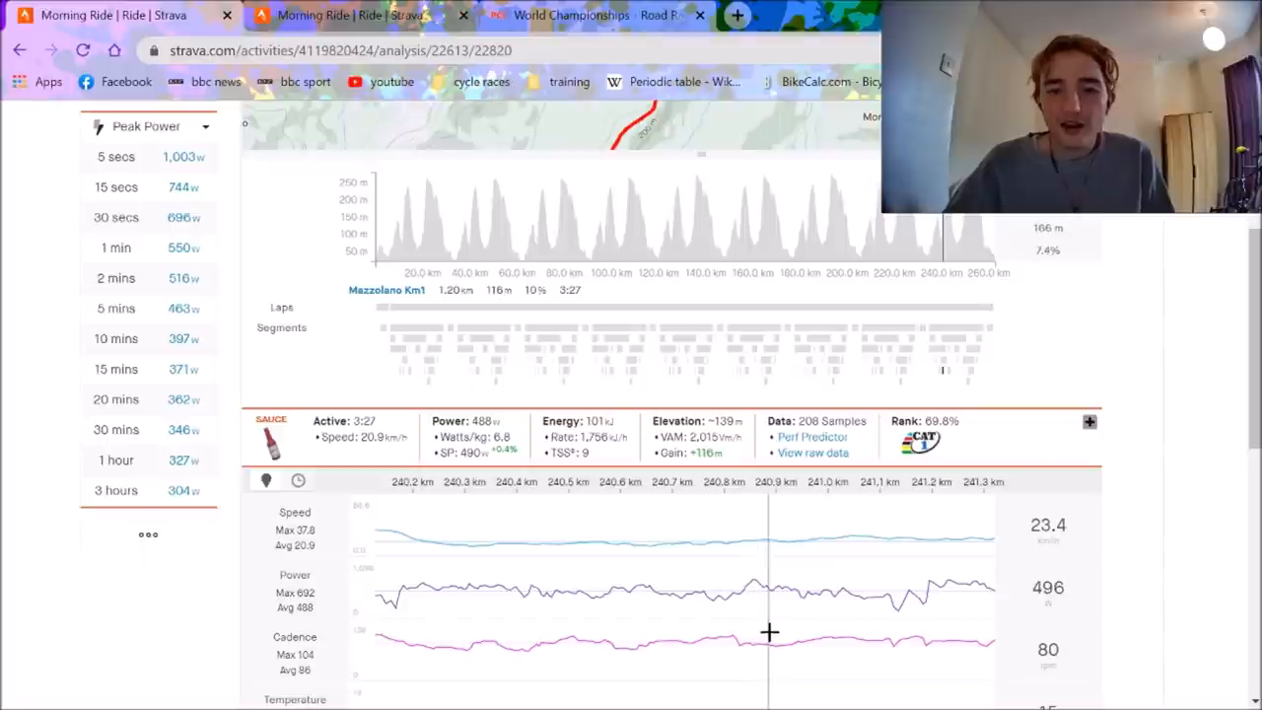
mouse_move(831, 626)
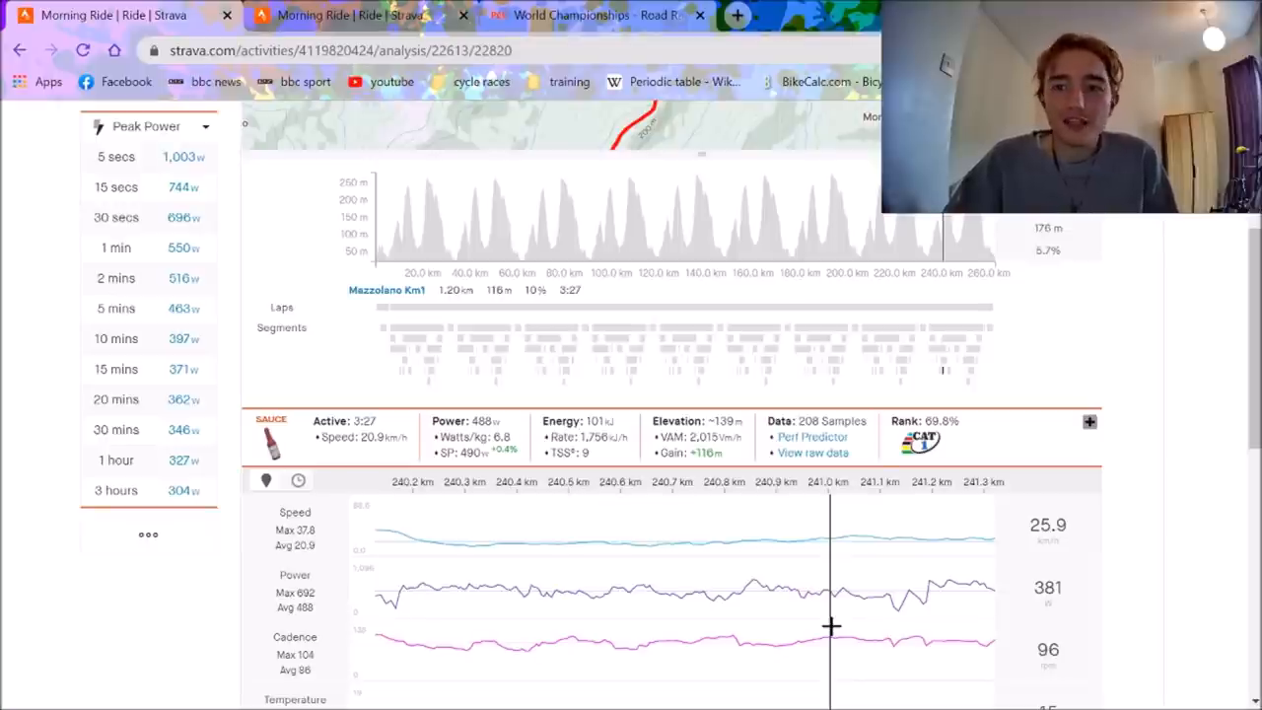
mouse_move(942, 519)
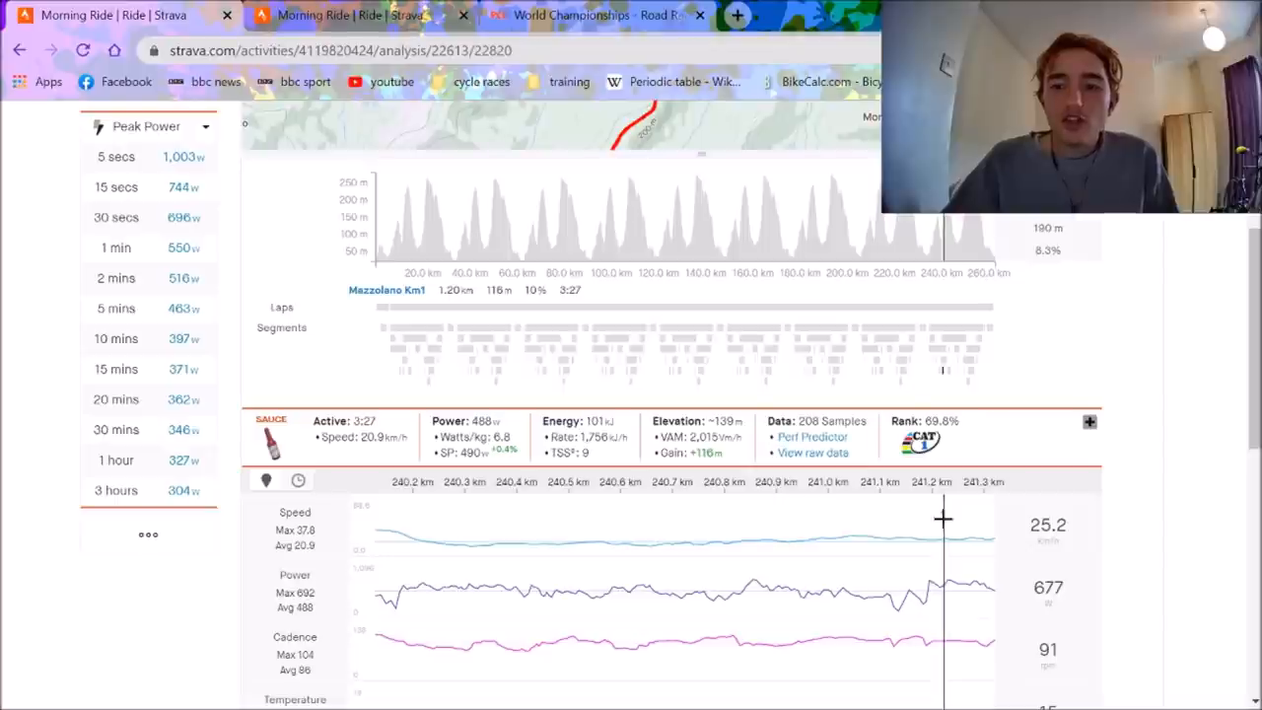
mouse_move(966, 377)
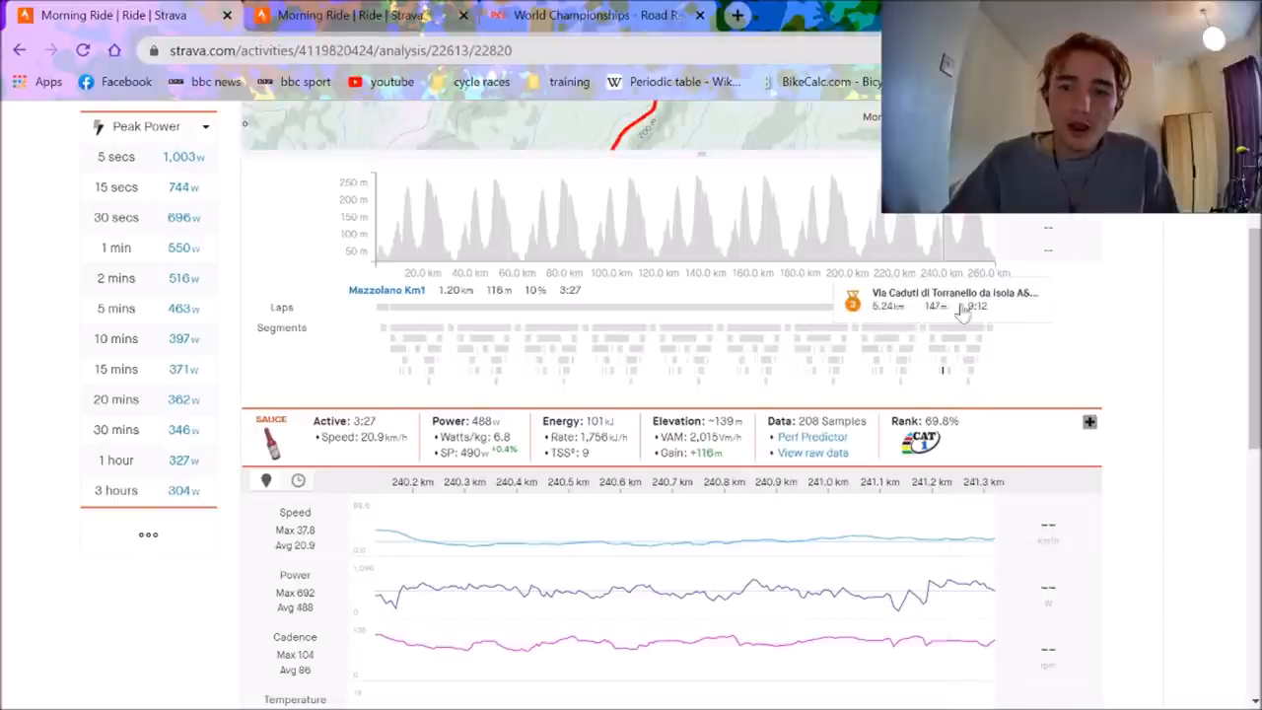
mouse_move(975, 373)
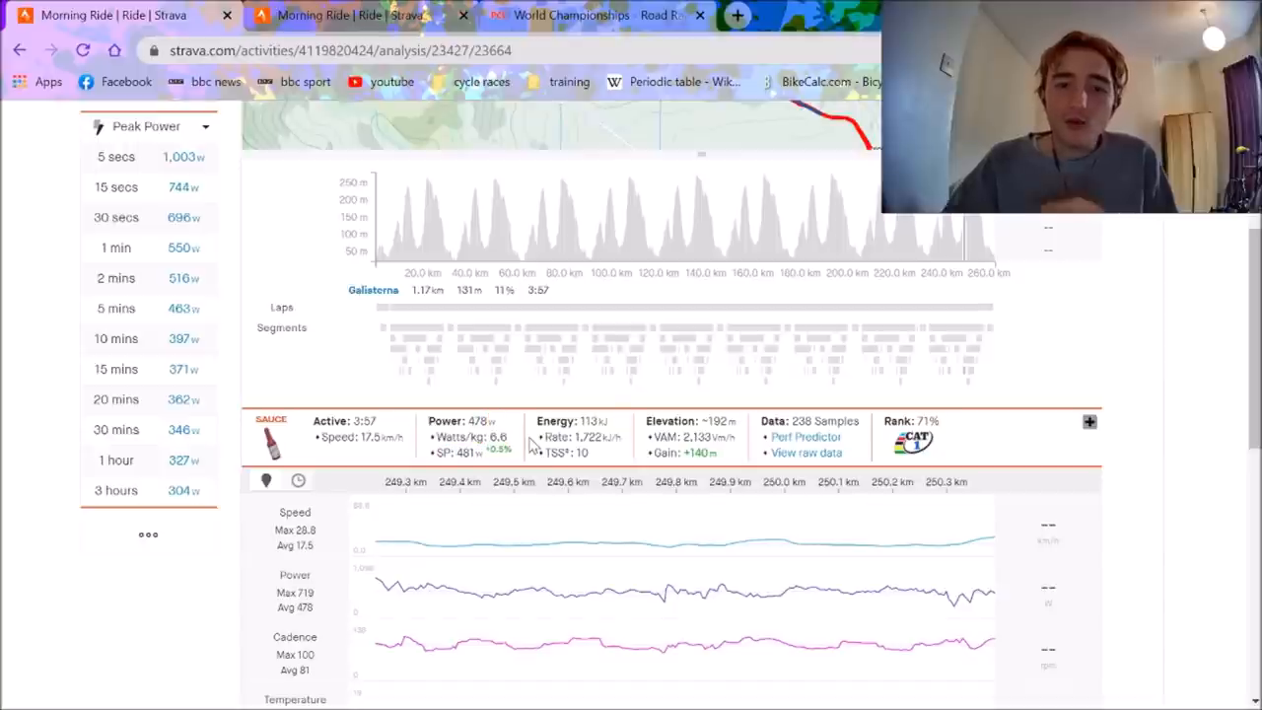
mouse_move(310, 415)
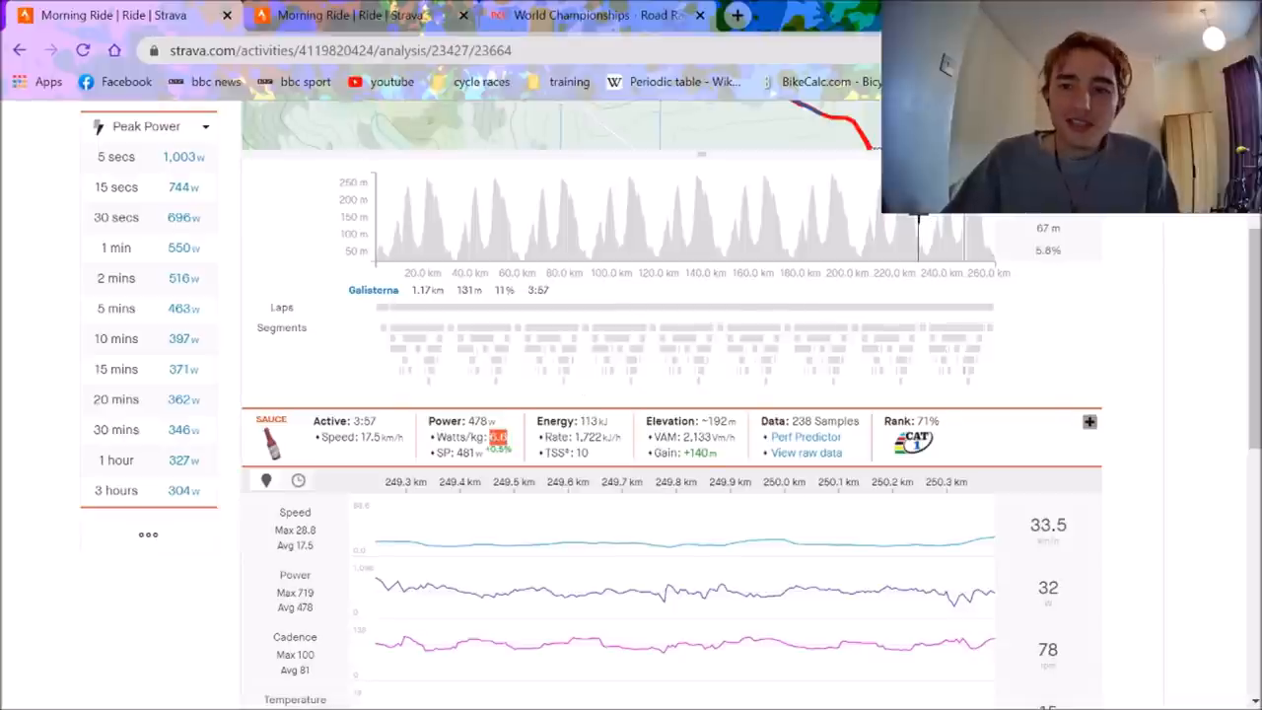
mouse_move(873, 219)
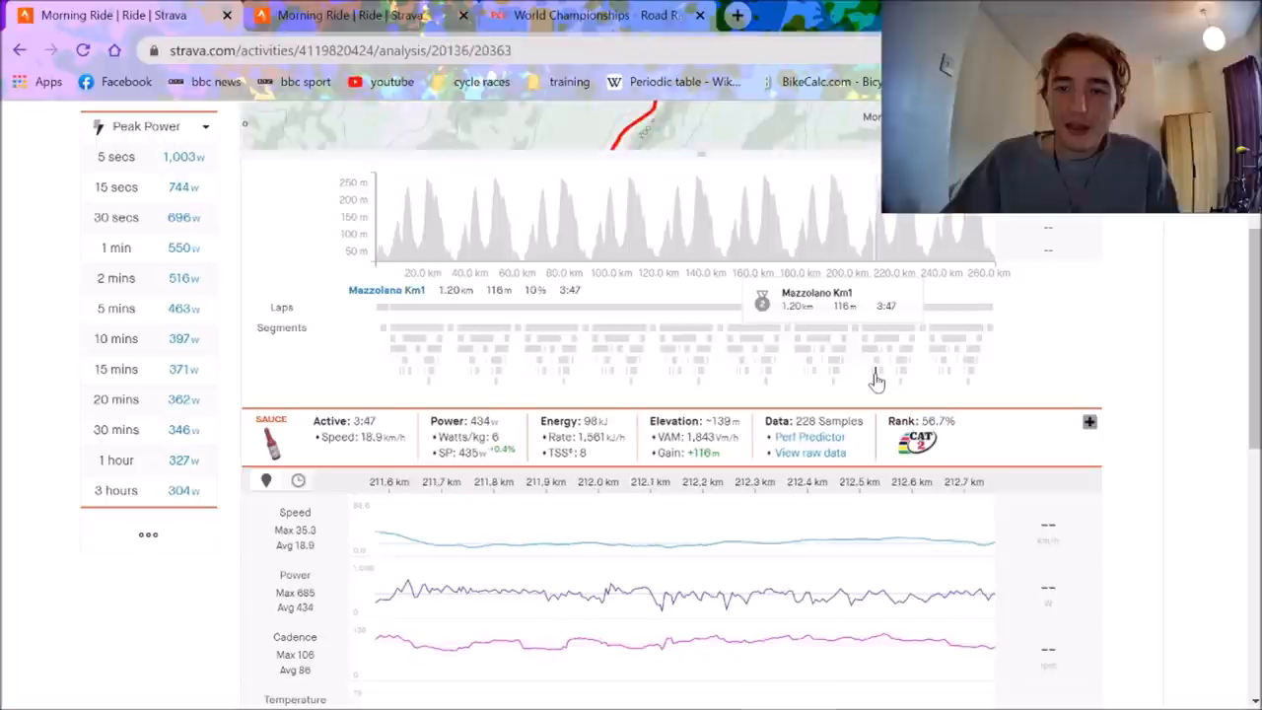
mouse_move(897, 372)
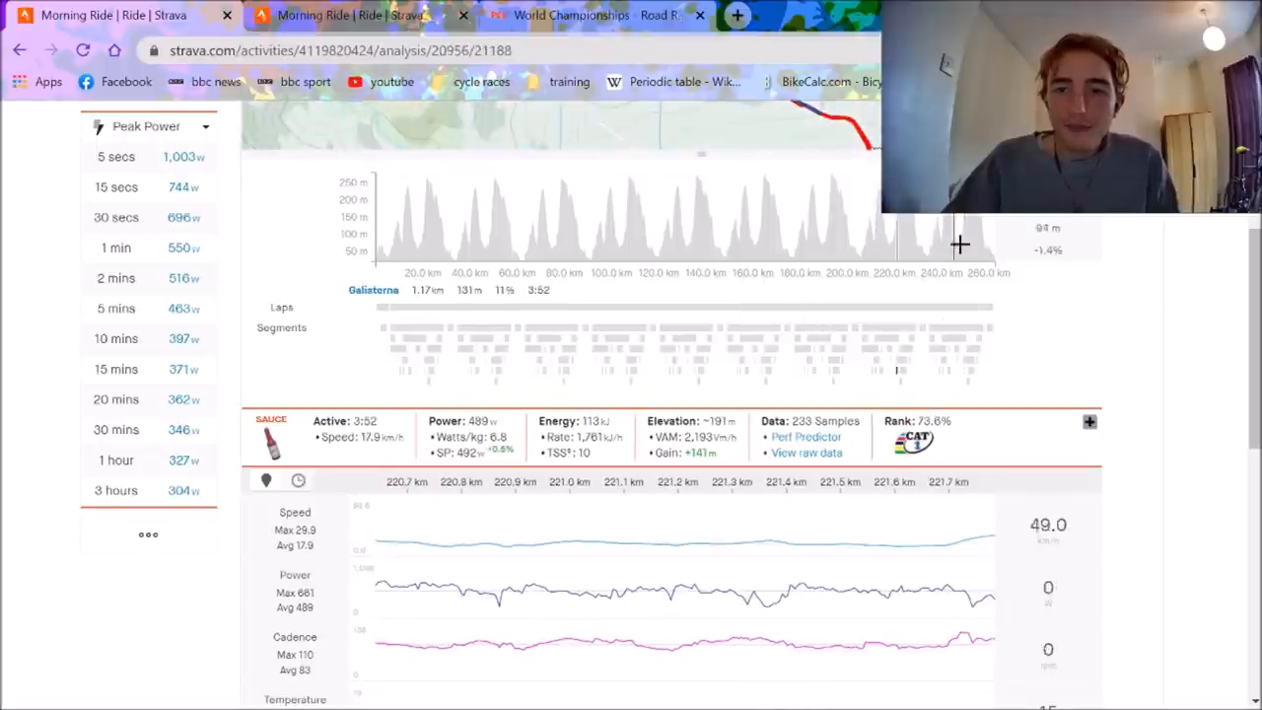
mouse_move(941, 244)
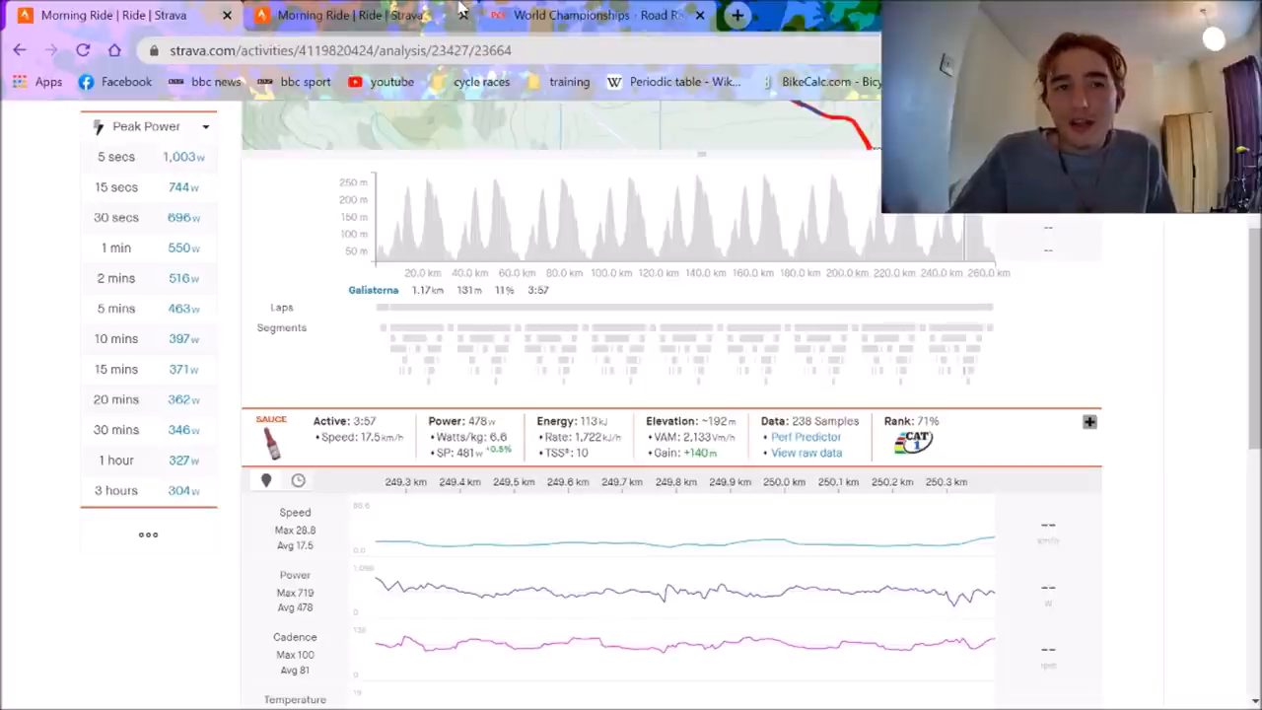
mouse_move(345, 15)
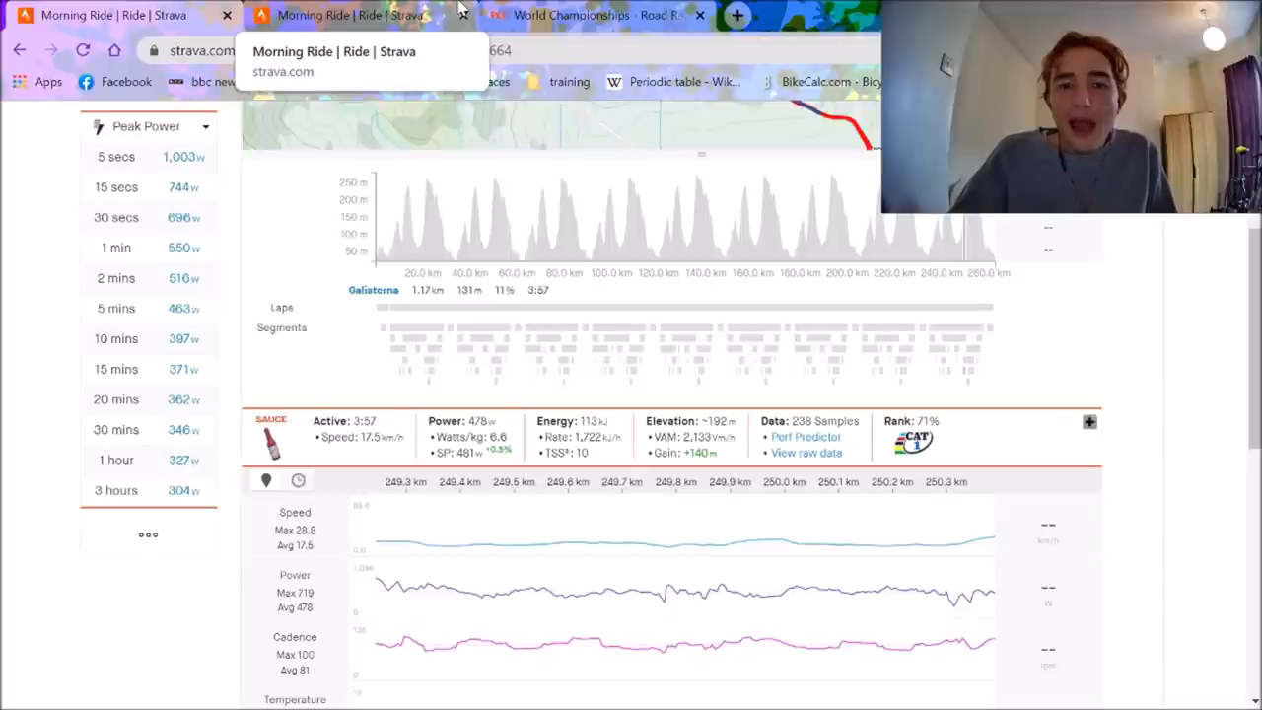
left_click(582, 15)
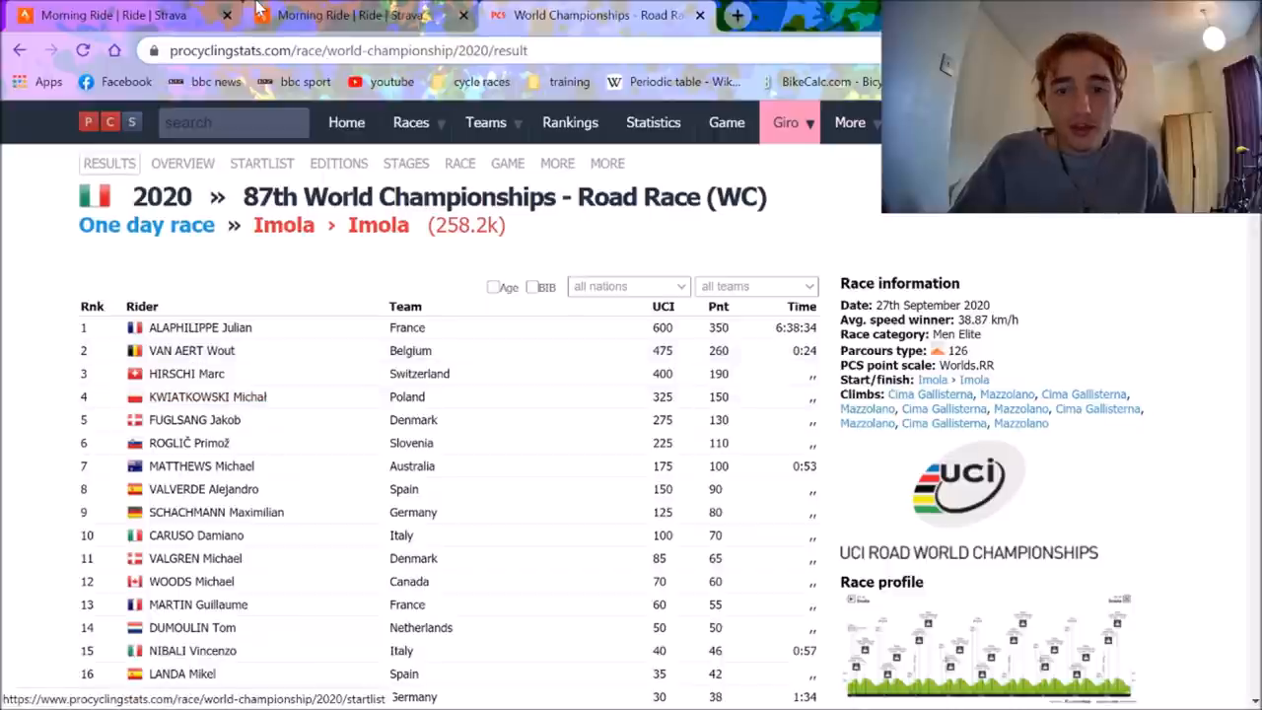
left_click(345, 14)
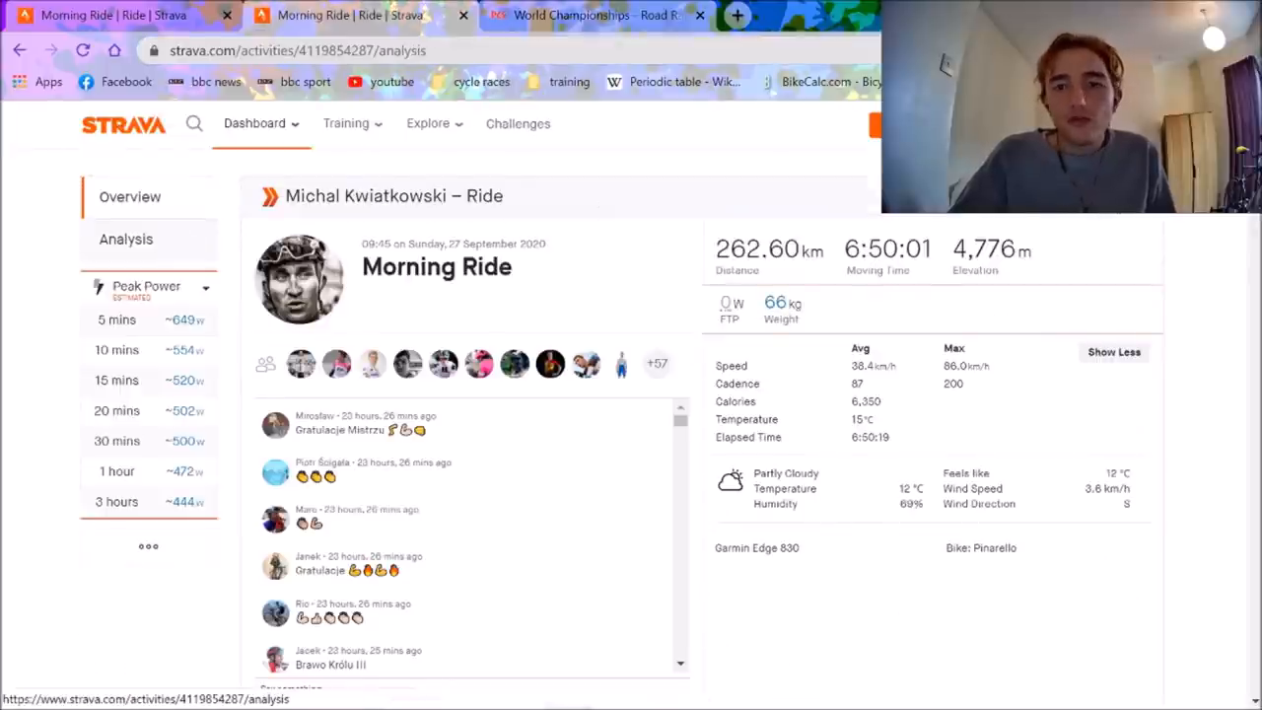
scroll("down", 3)
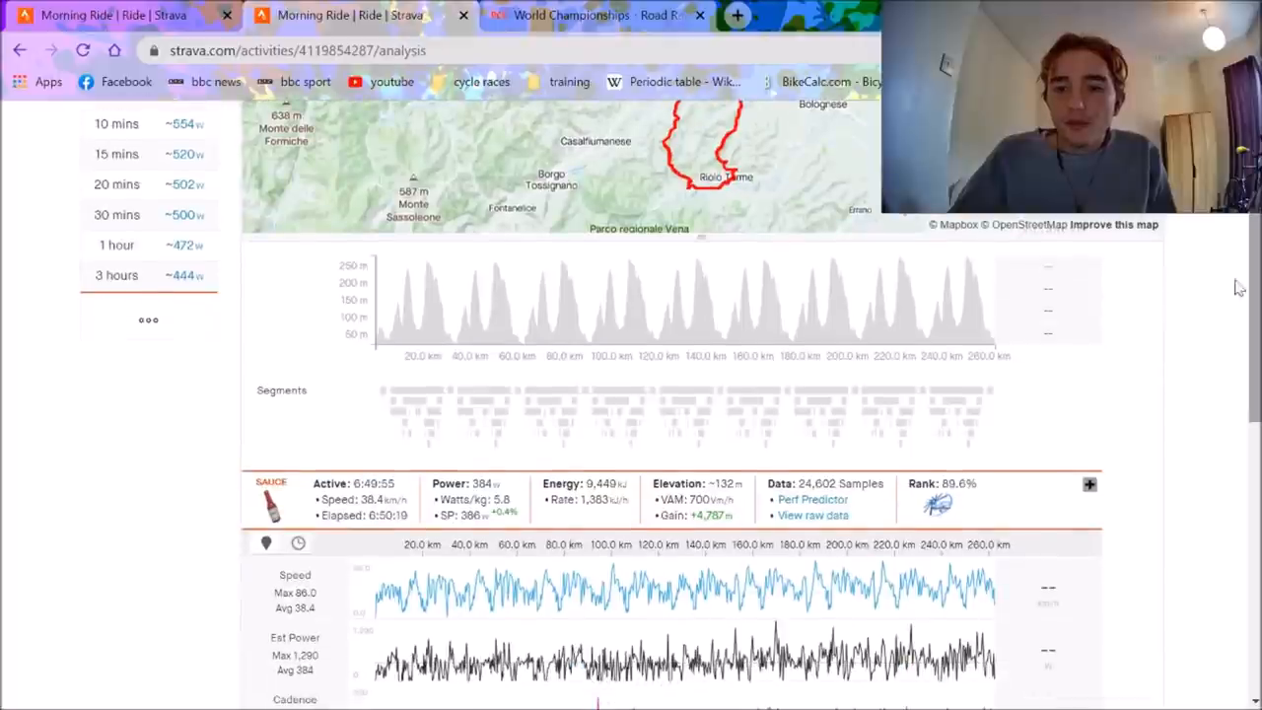
left_click(966, 441)
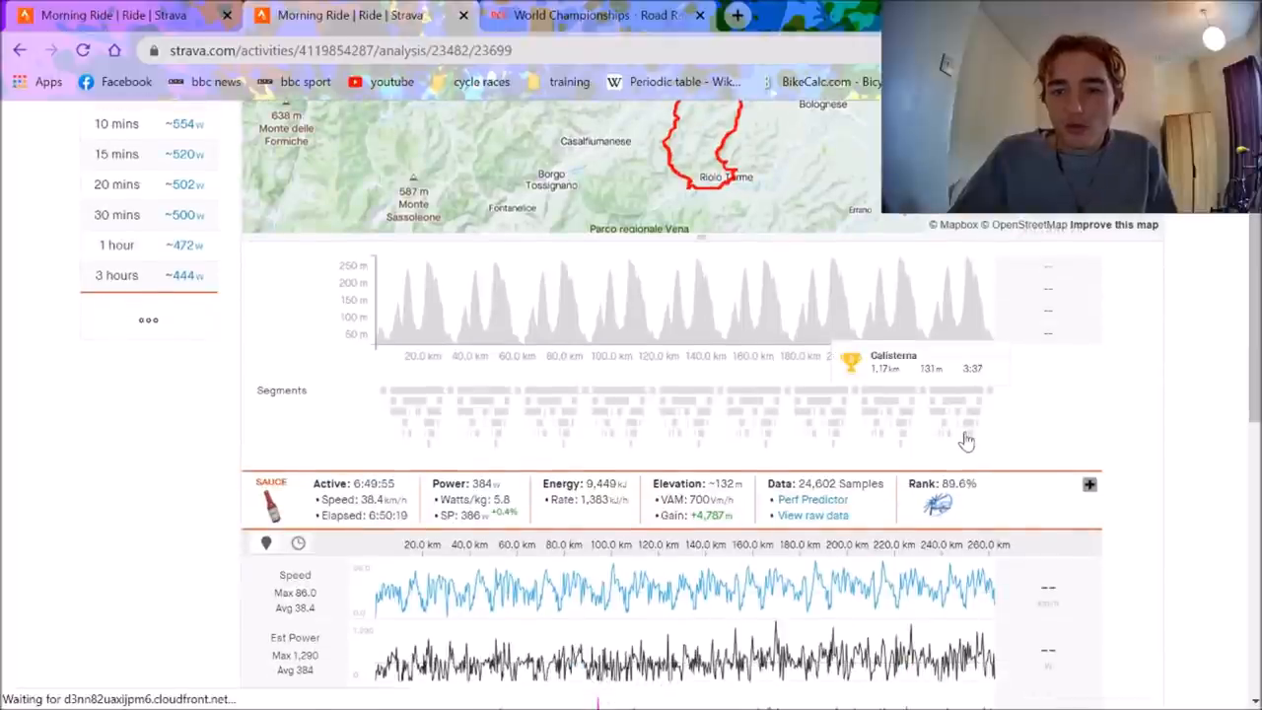
scroll("down", 3)
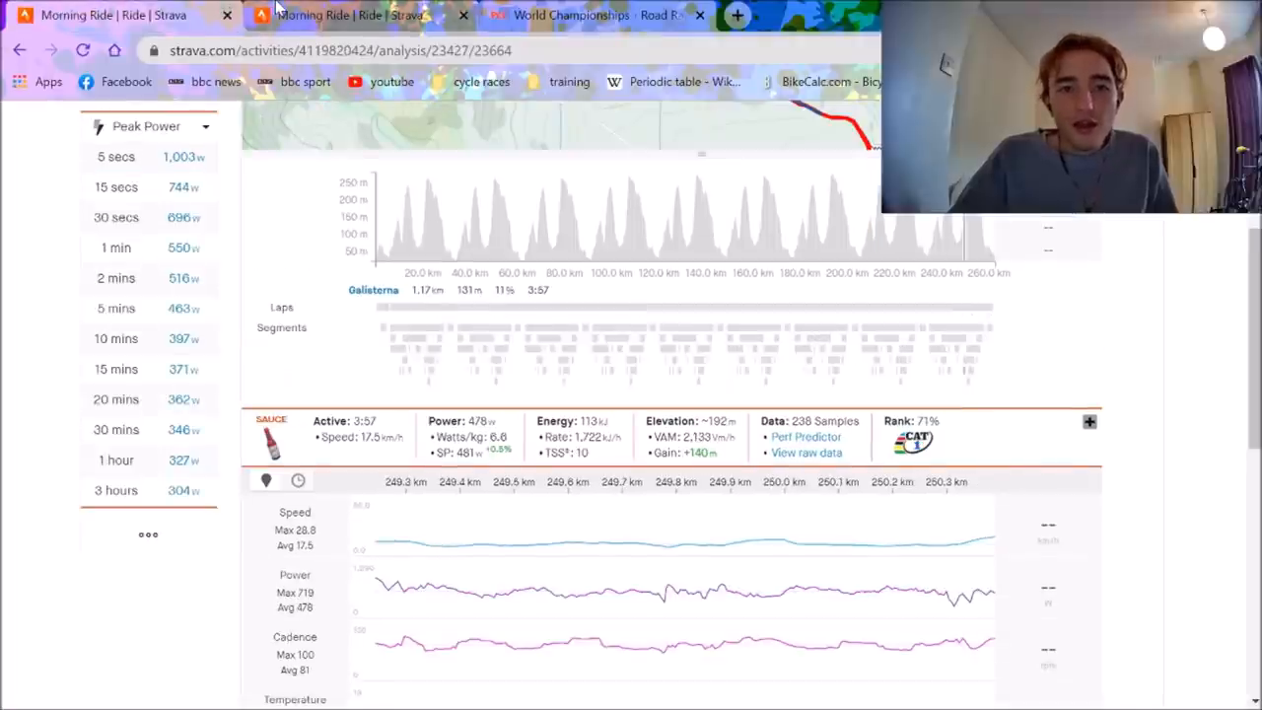
mouse_move(345, 15)
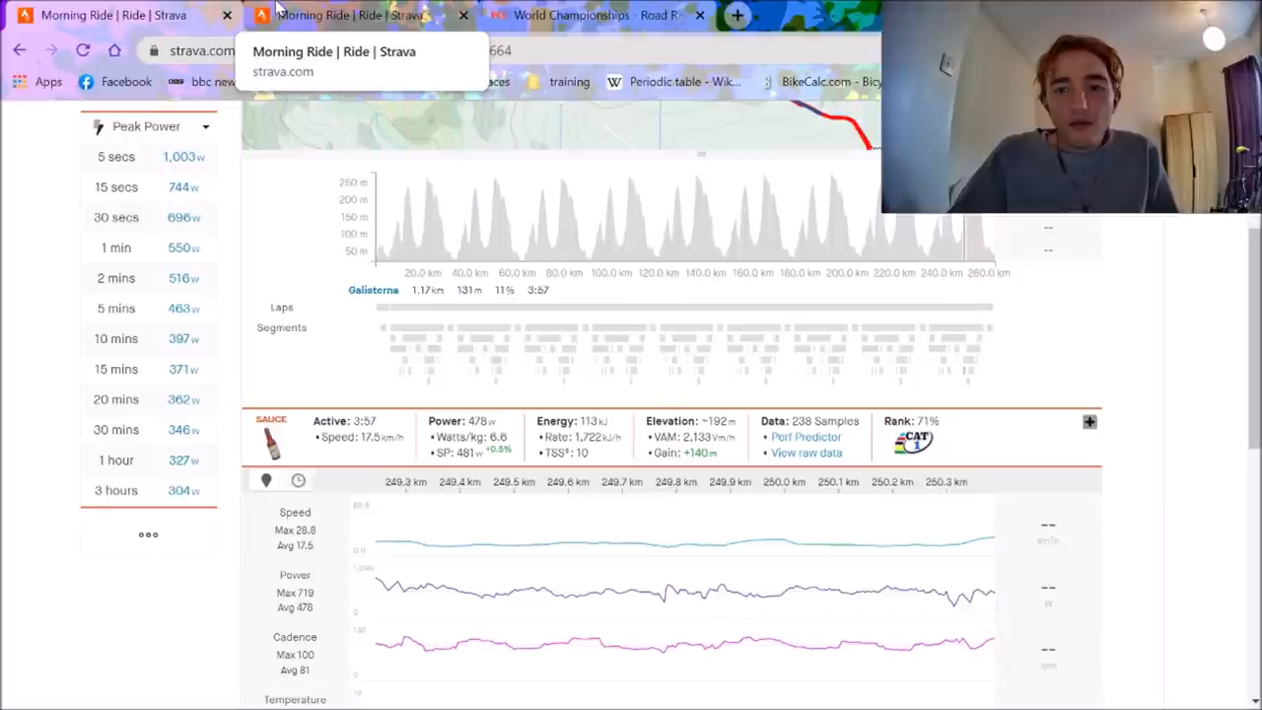
mouse_move(747, 547)
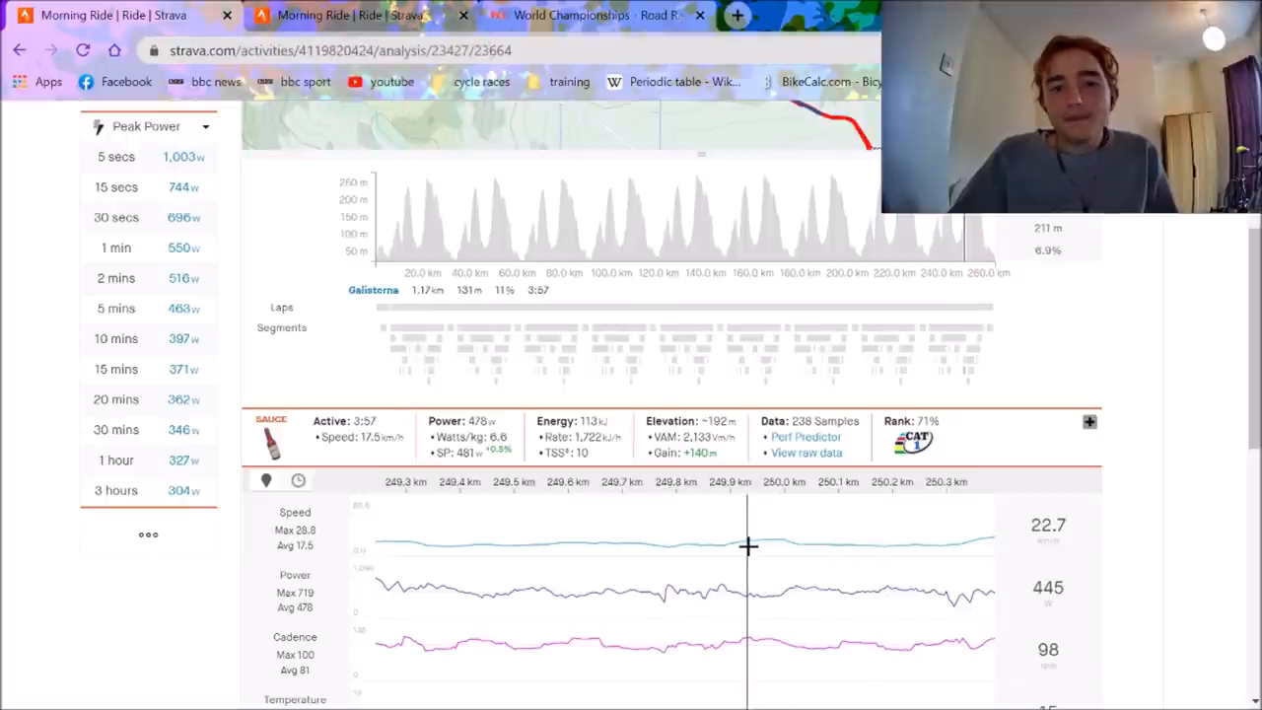
mouse_move(792, 539)
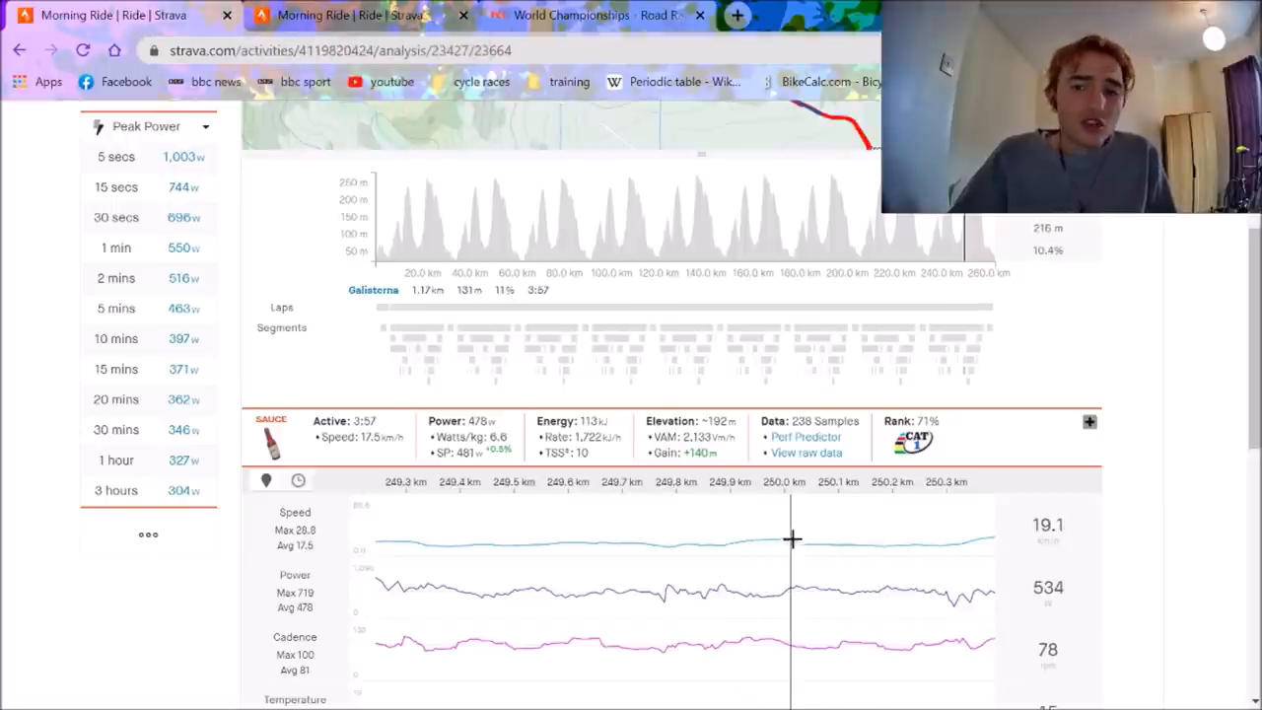
mouse_move(850, 535)
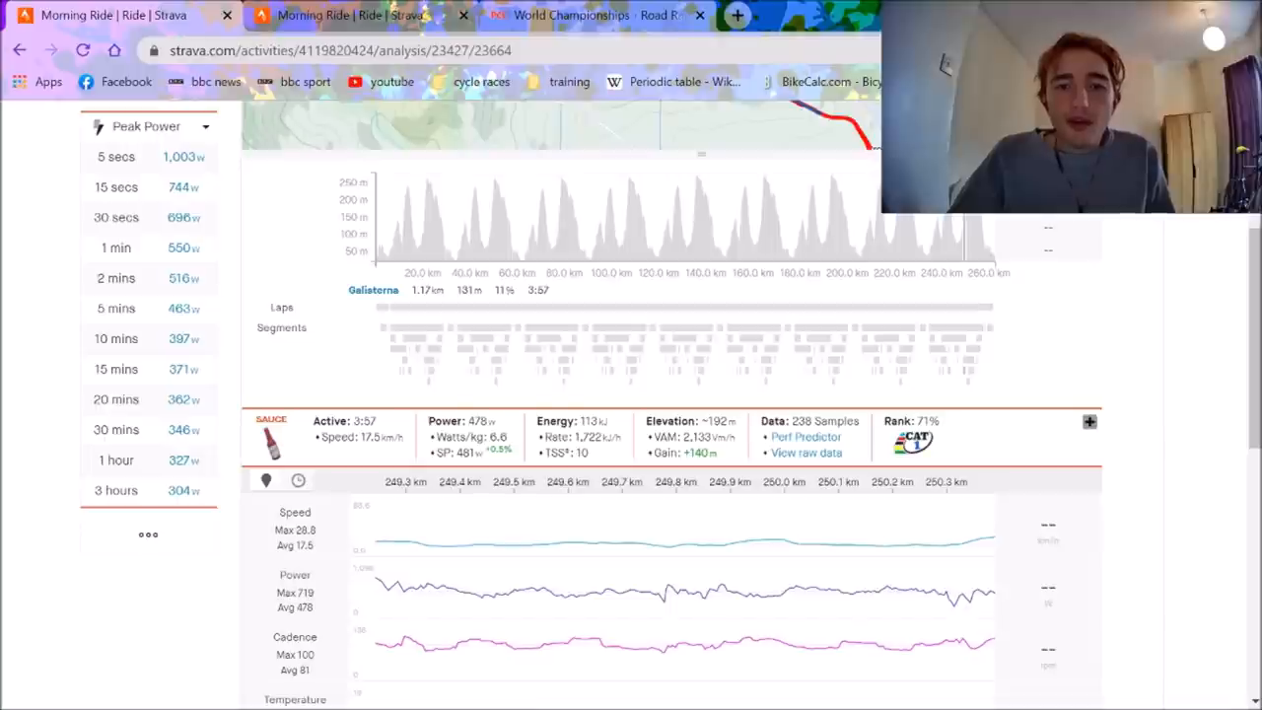
left_click(571, 15)
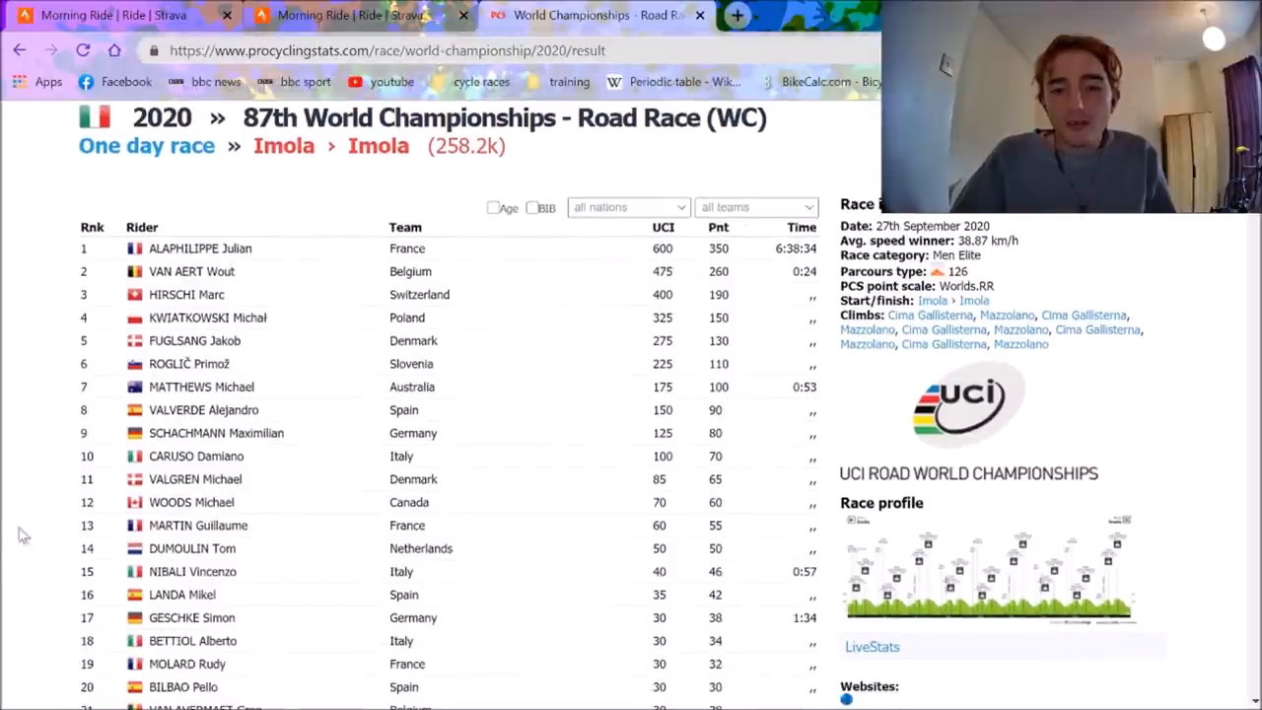
scroll("down", 3)
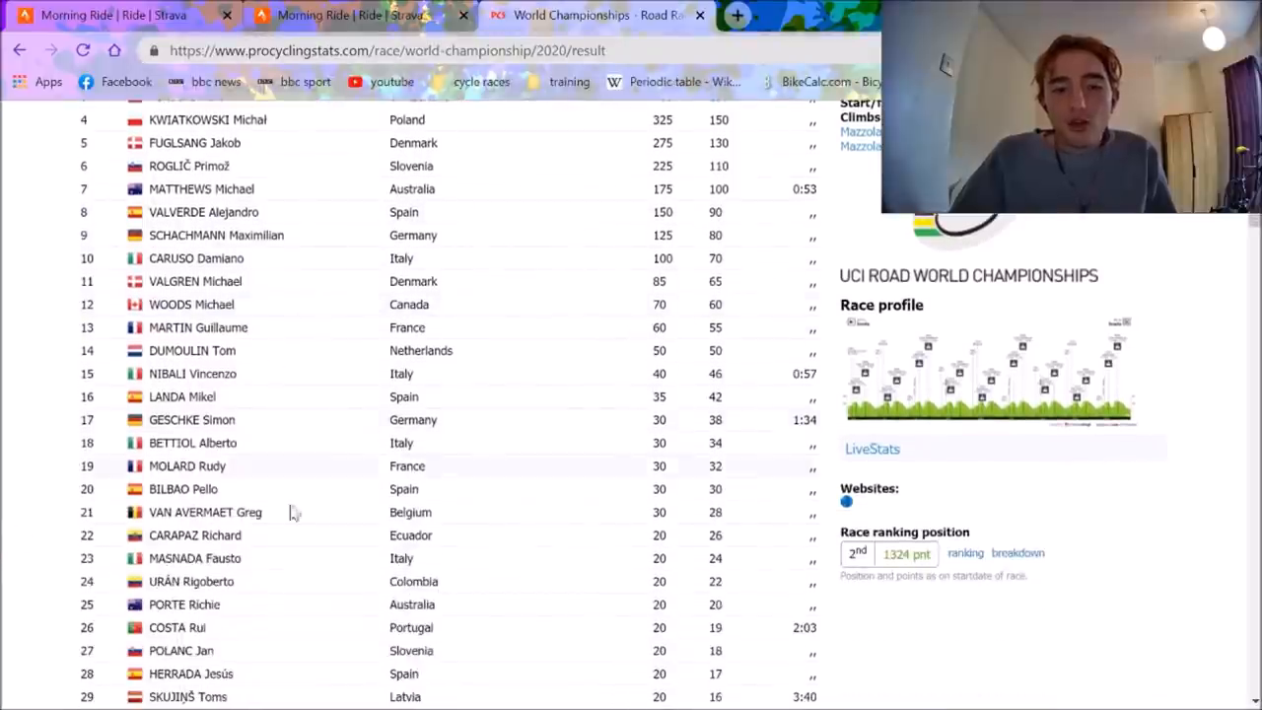
mouse_move(289, 536)
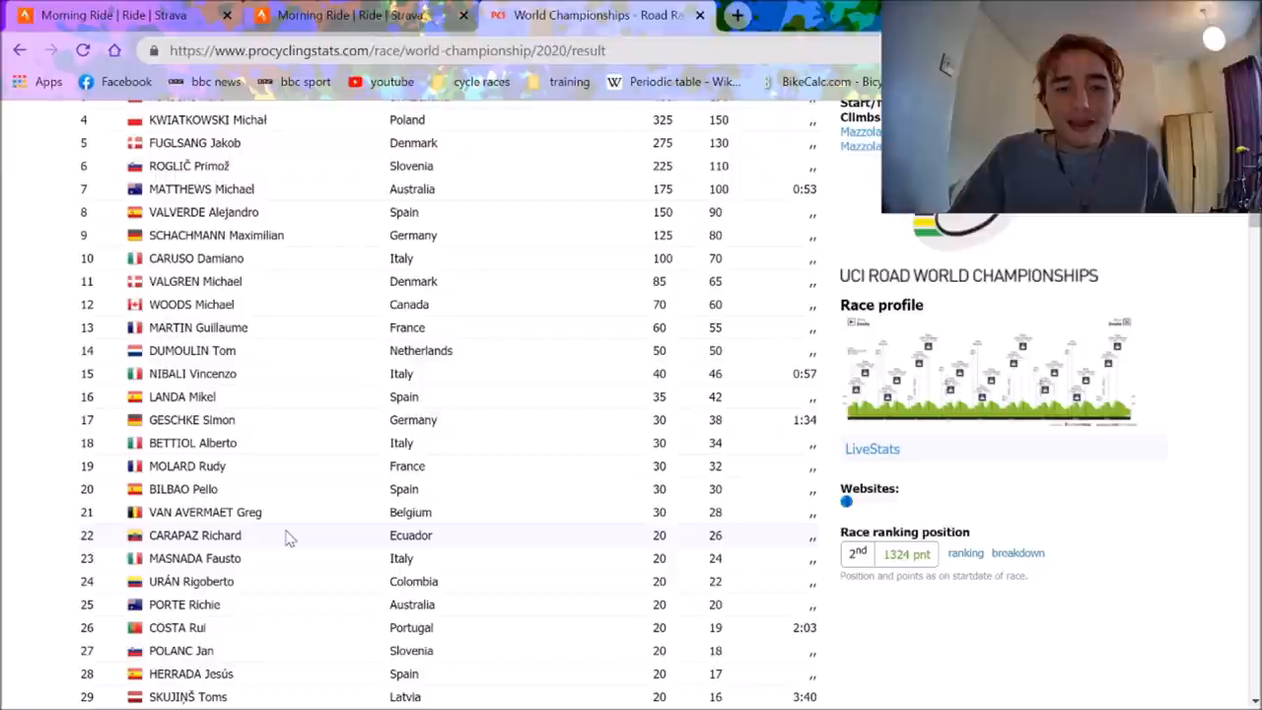
scroll("up", 3)
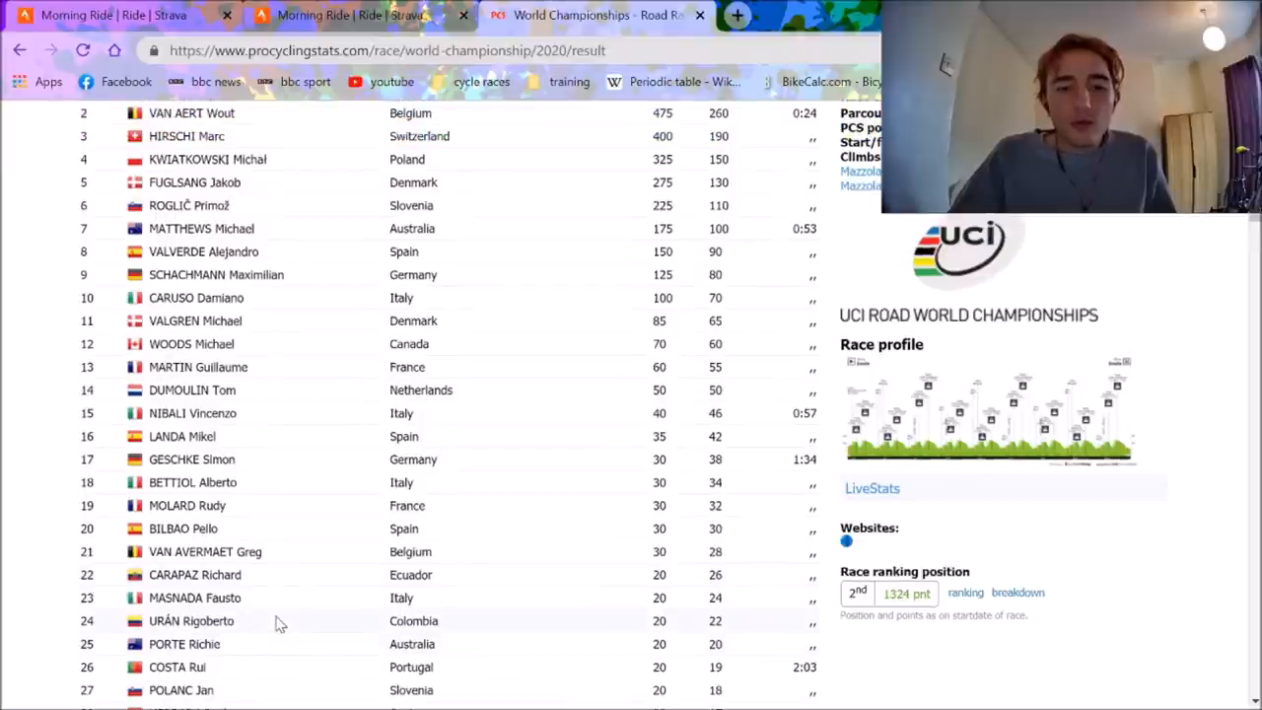
scroll("up", 3)
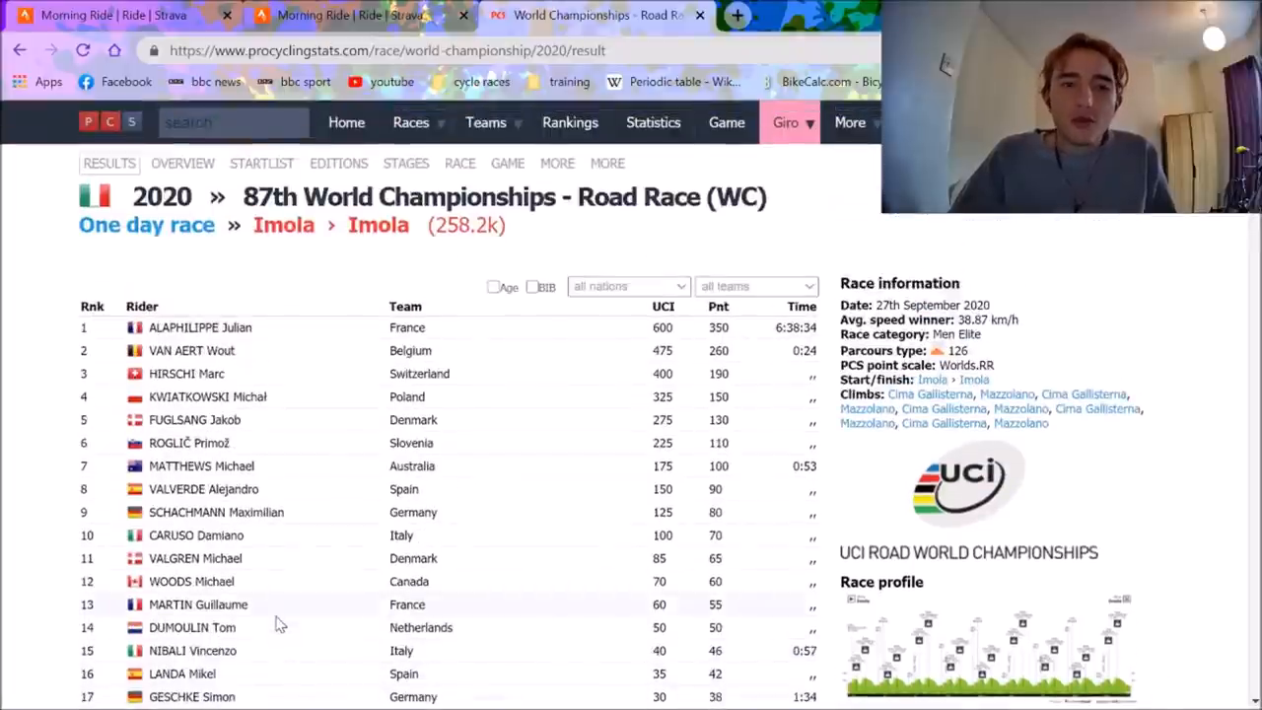
left_click(355, 15)
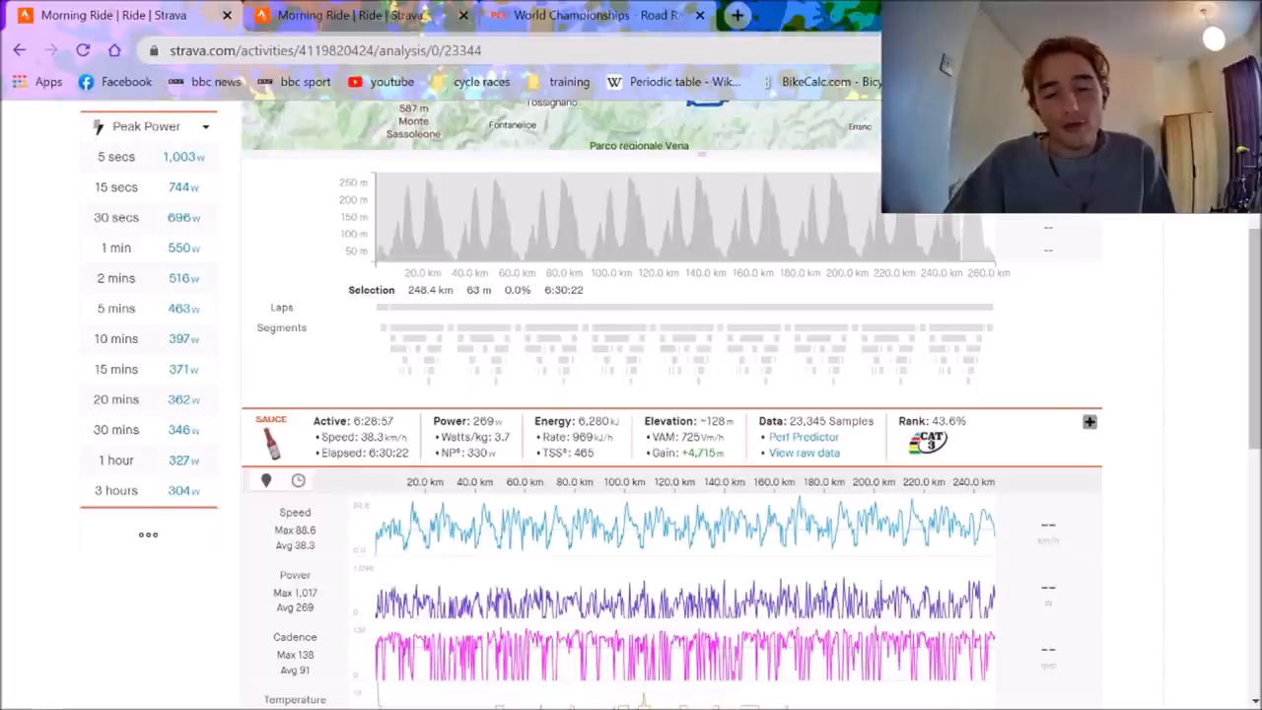
mouse_move(623, 417)
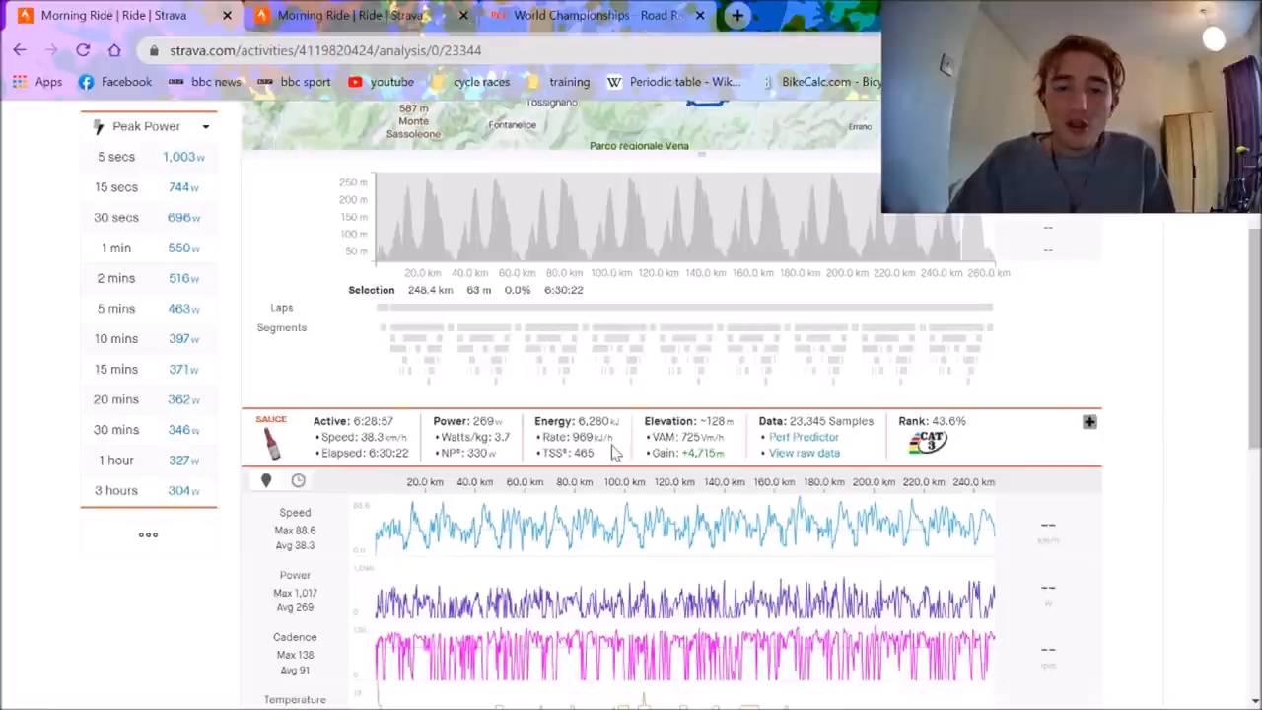
mouse_move(604, 452)
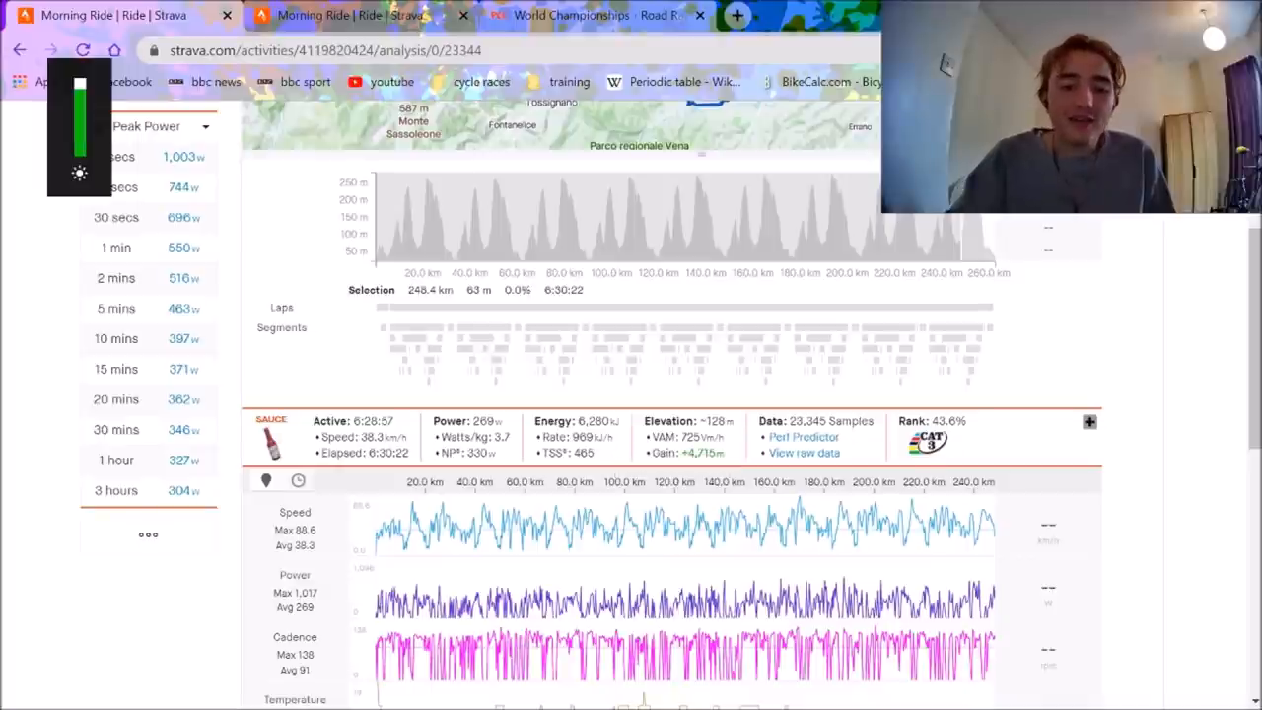
mouse_move(738, 567)
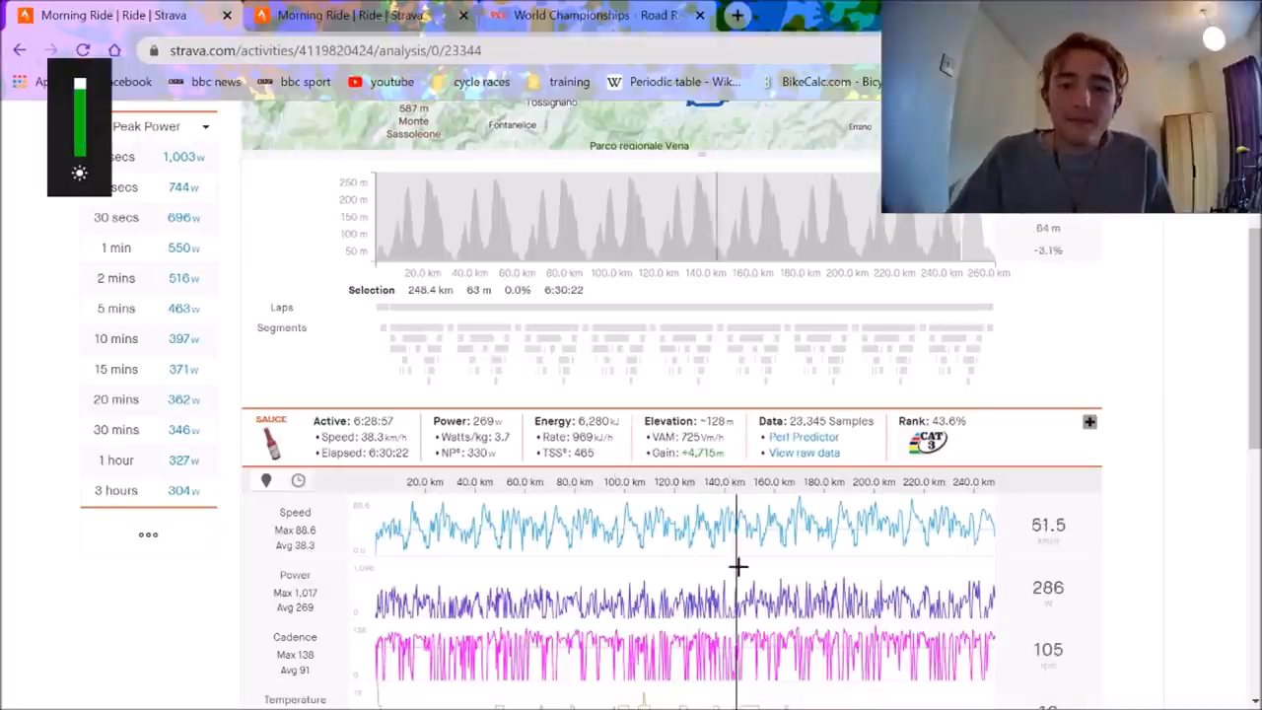
mouse_move(1111, 220)
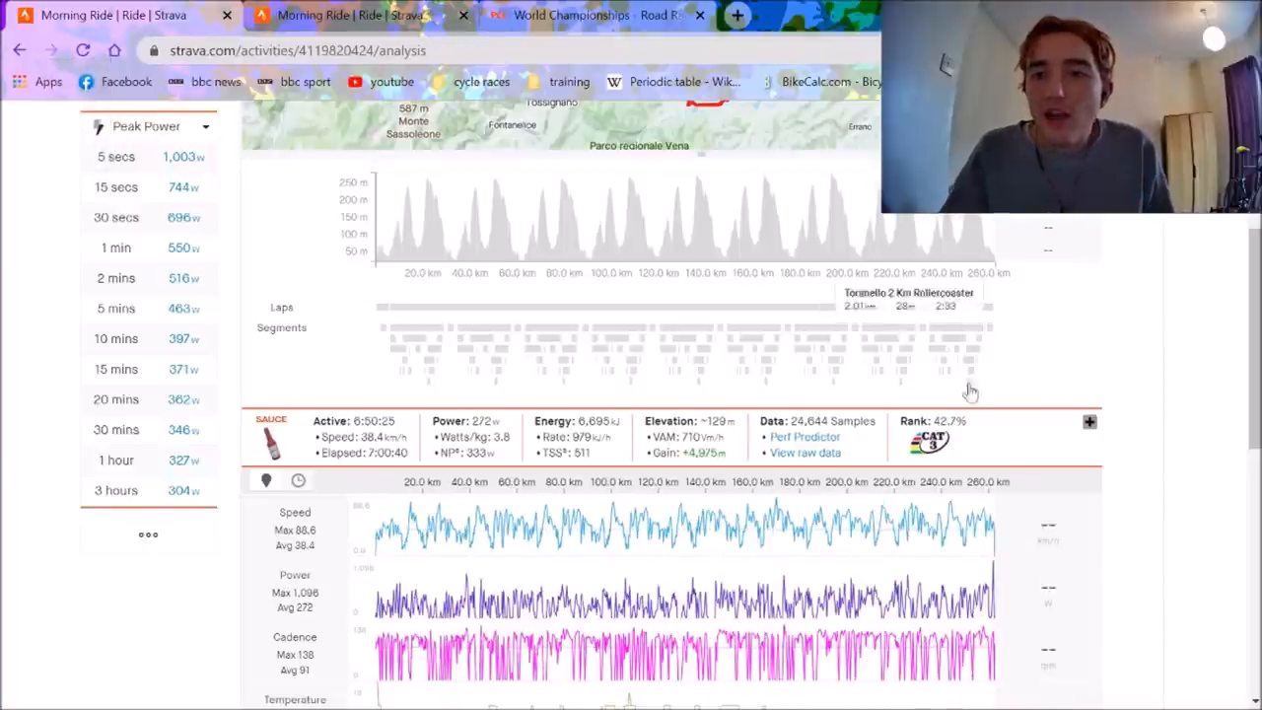
mouse_move(961, 367)
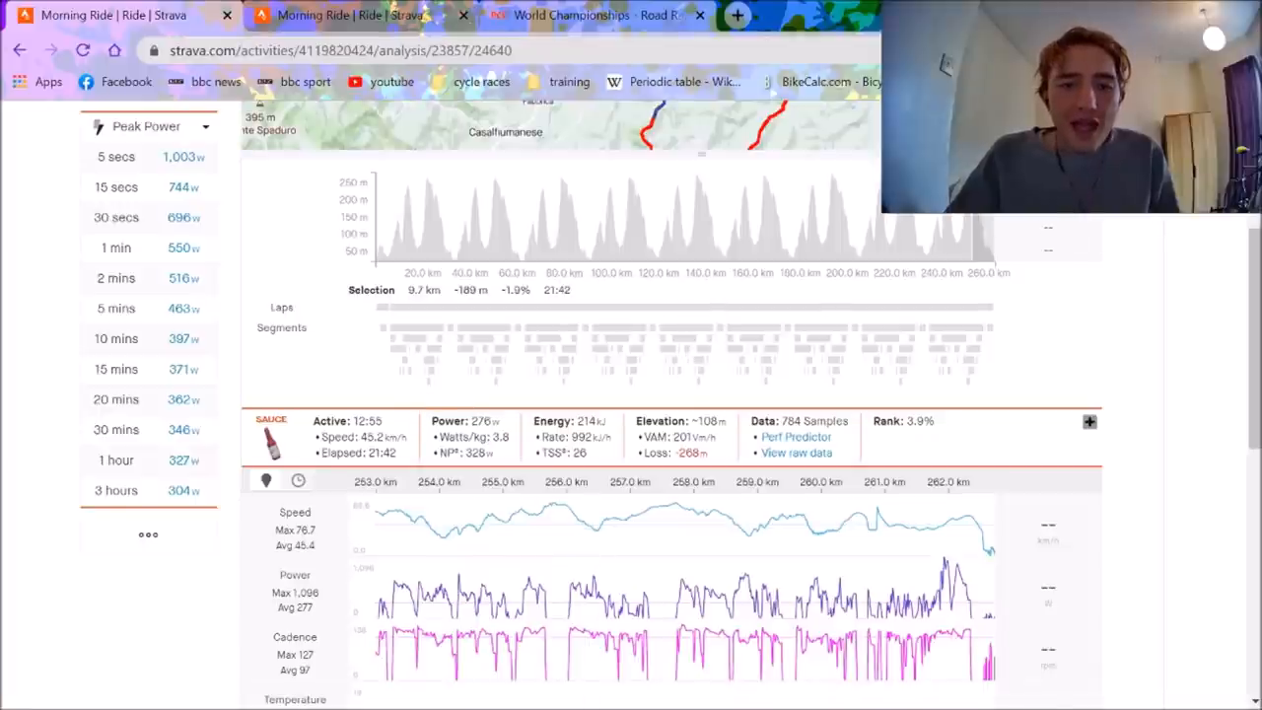
mouse_move(474, 452)
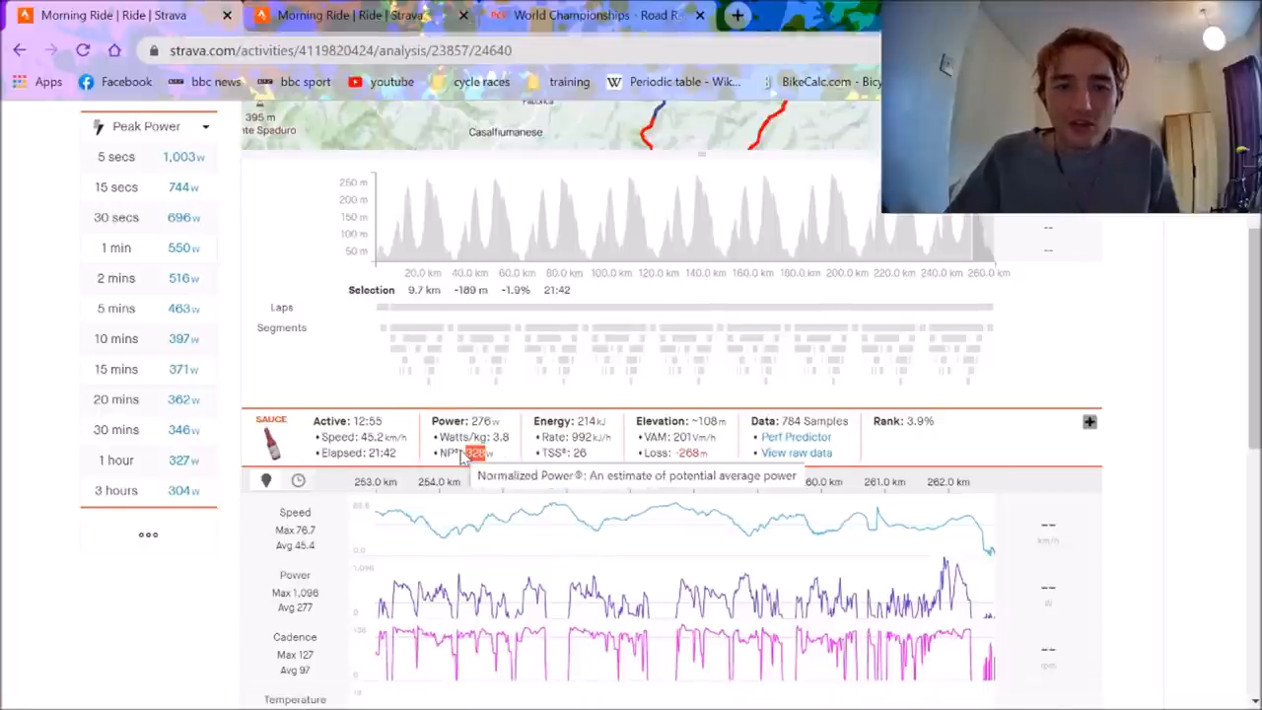
mouse_move(981, 646)
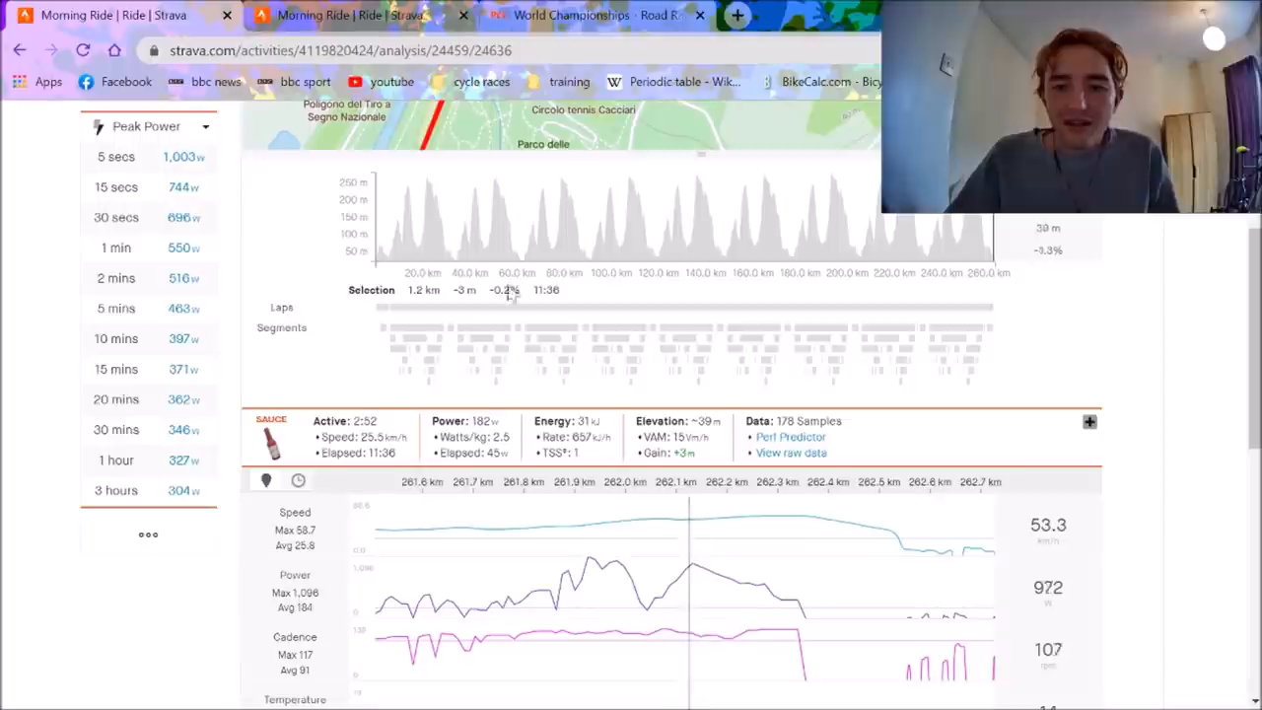
Switch to the ProCyclingStats tab with the 2020 Worlds road race results.
left_click(572, 14)
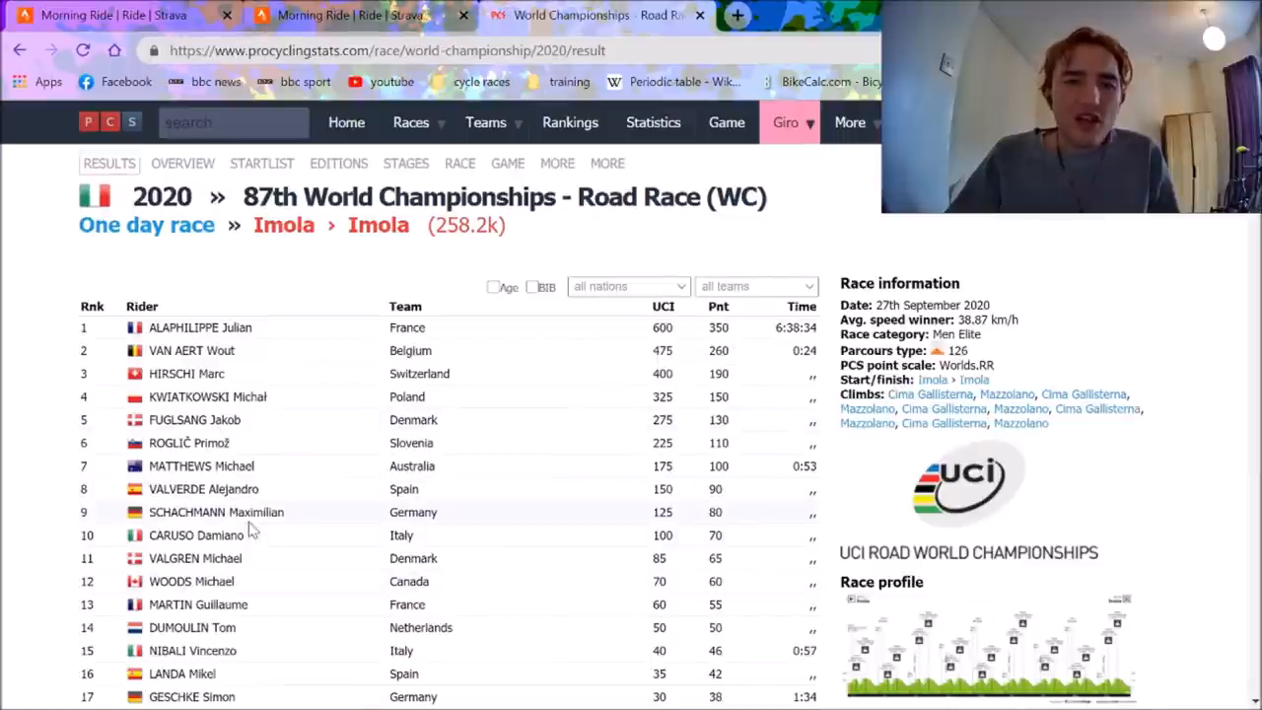
mouse_move(264, 545)
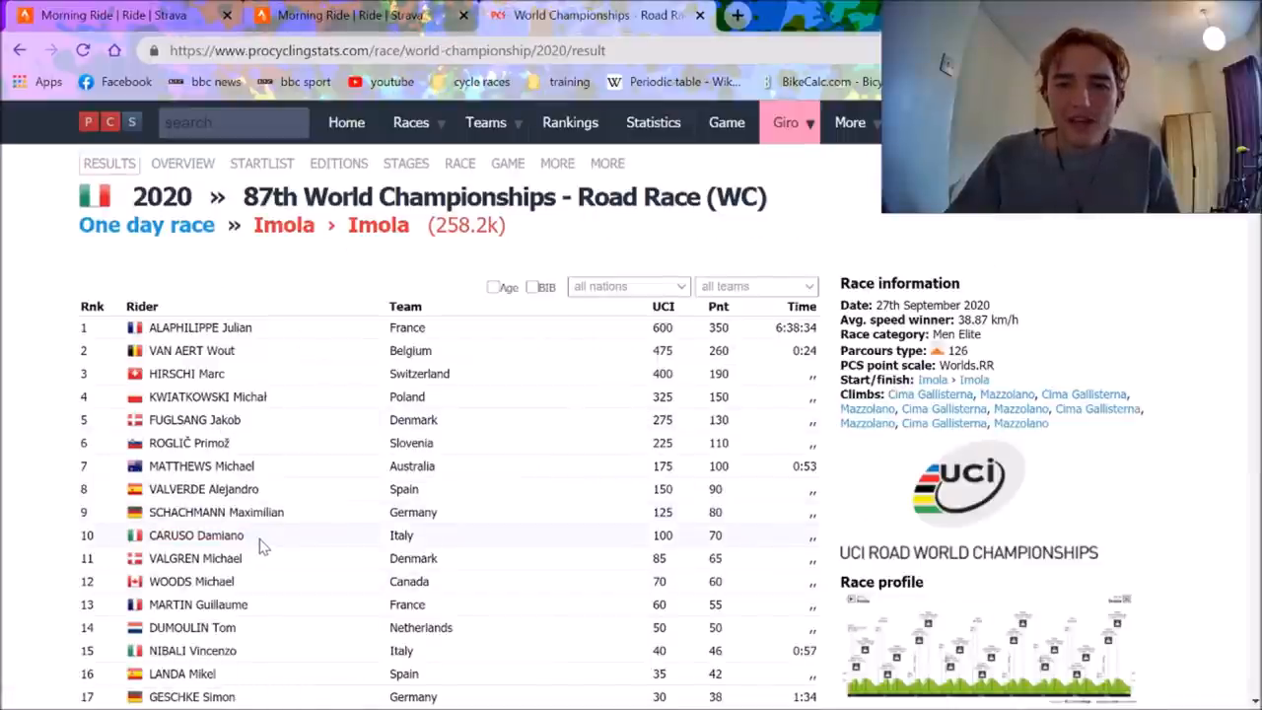
mouse_move(215, 511)
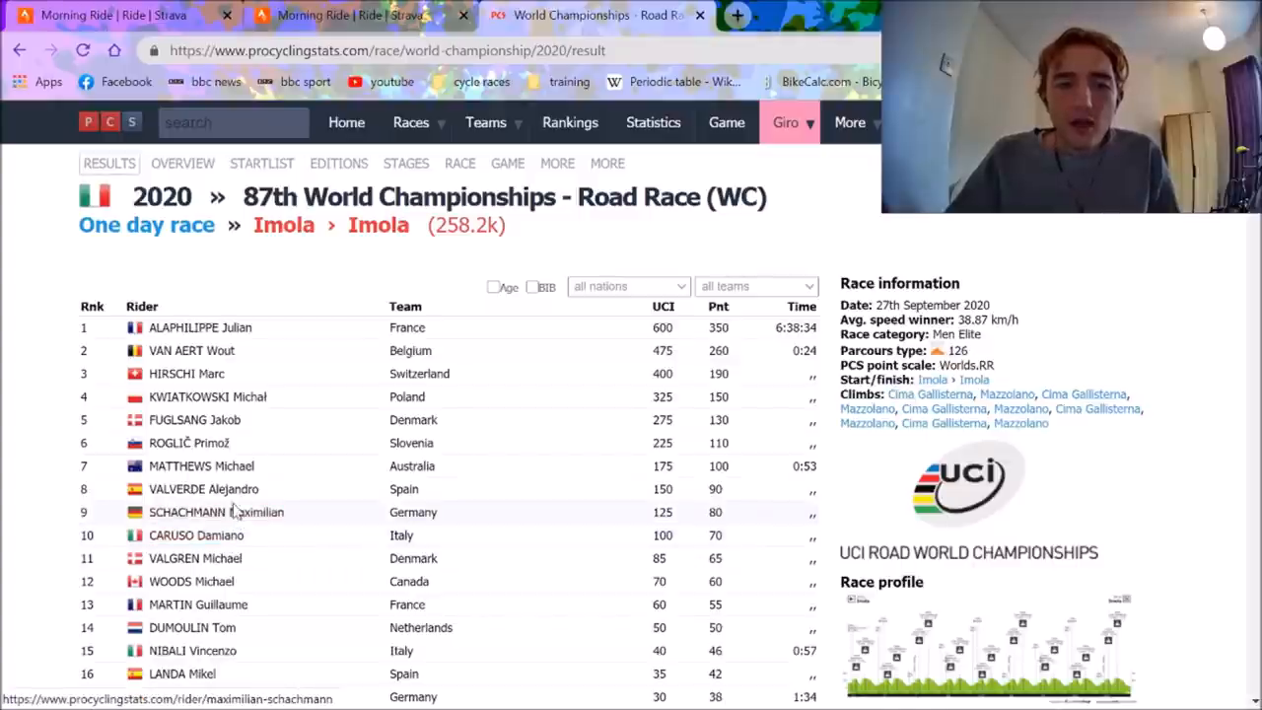
Switch to the second rider's Strava ride analysis: estimated 384 W, 38.4 km/h average.
left_click(345, 14)
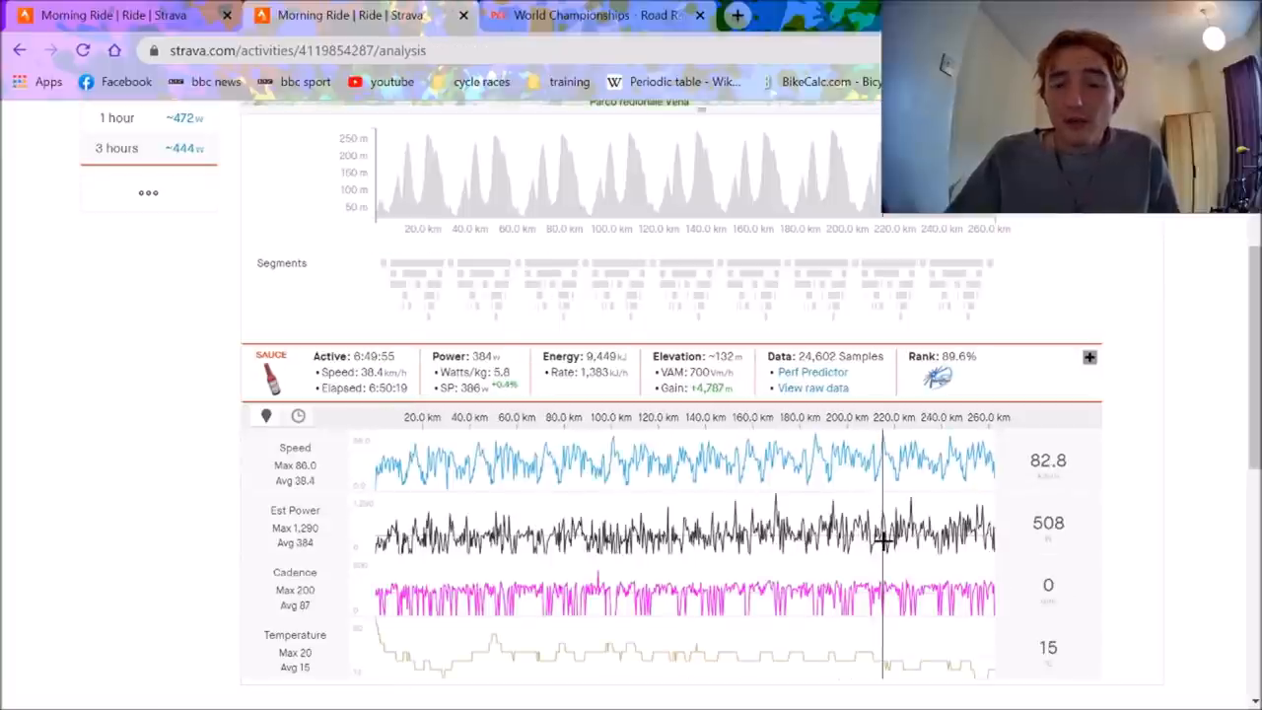
mouse_move(463, 10)
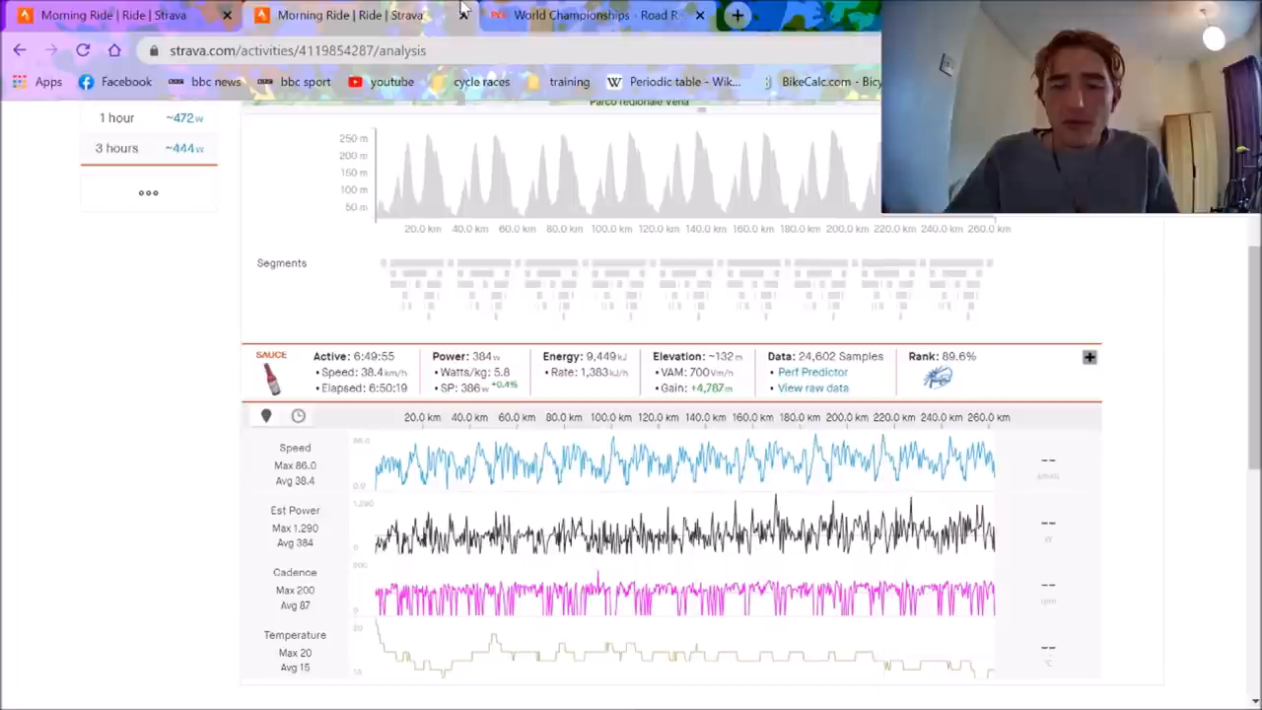
Switch back to the Morning Ride tab in Strava.
left_click(345, 15)
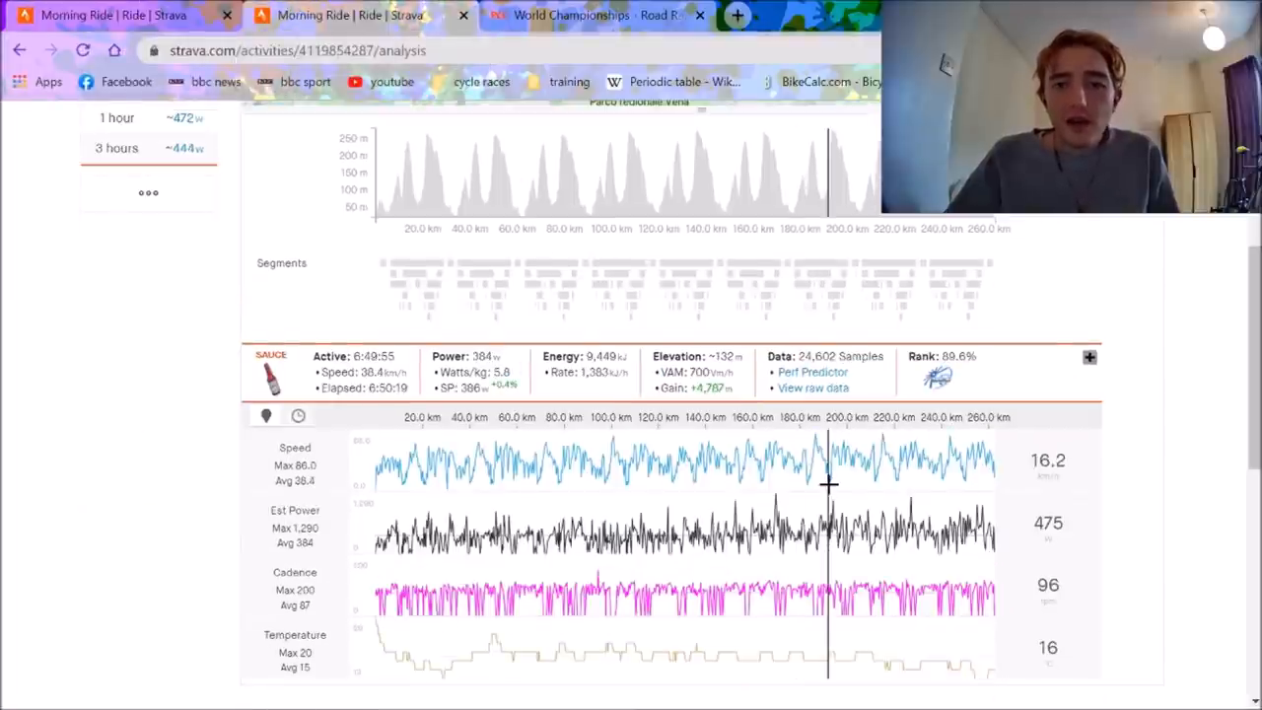
mouse_move(949, 567)
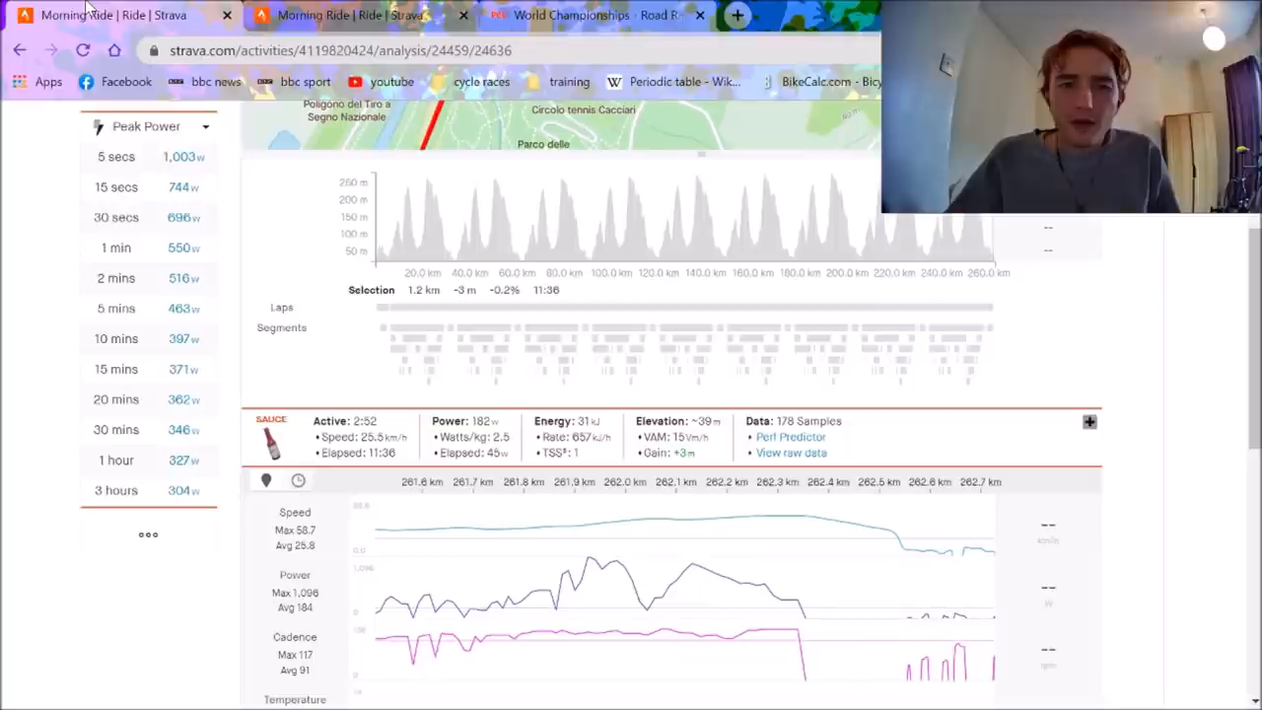
Show the Mazzolano Km1 effort and Top 10 leaderboard, and open the fastest rider's effort.
scroll("up", 3)
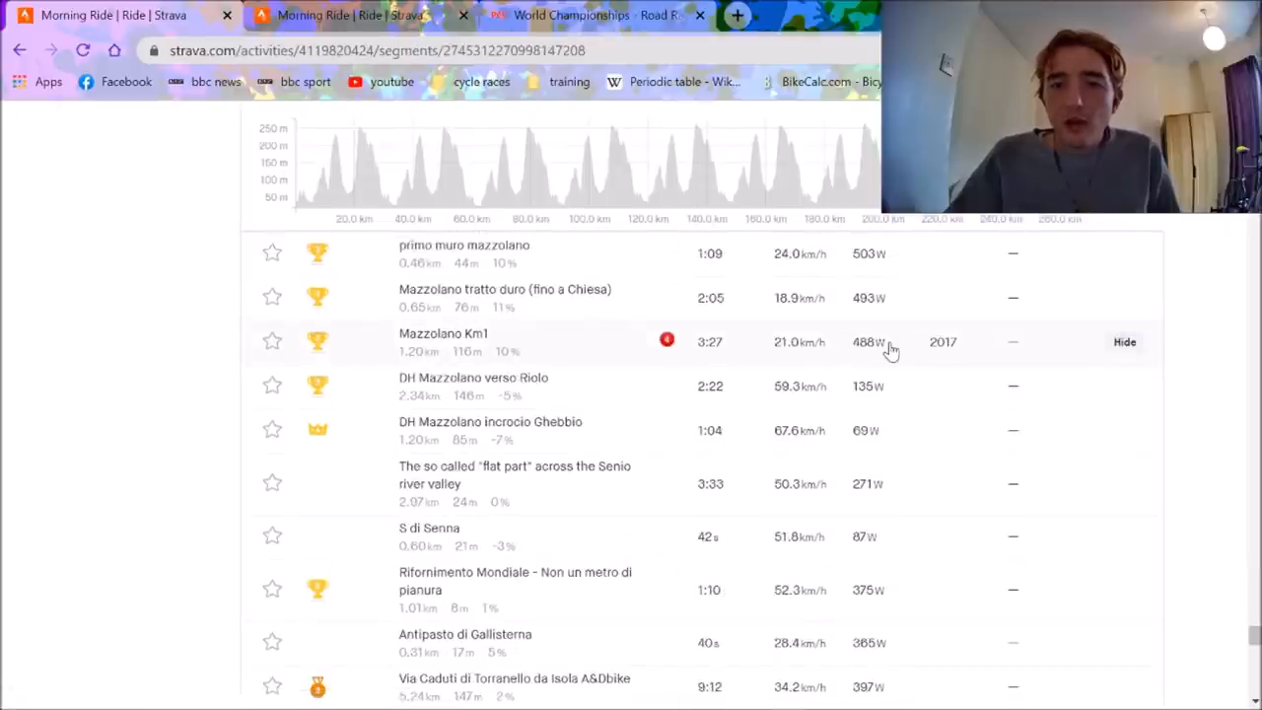
left_click(443, 342)
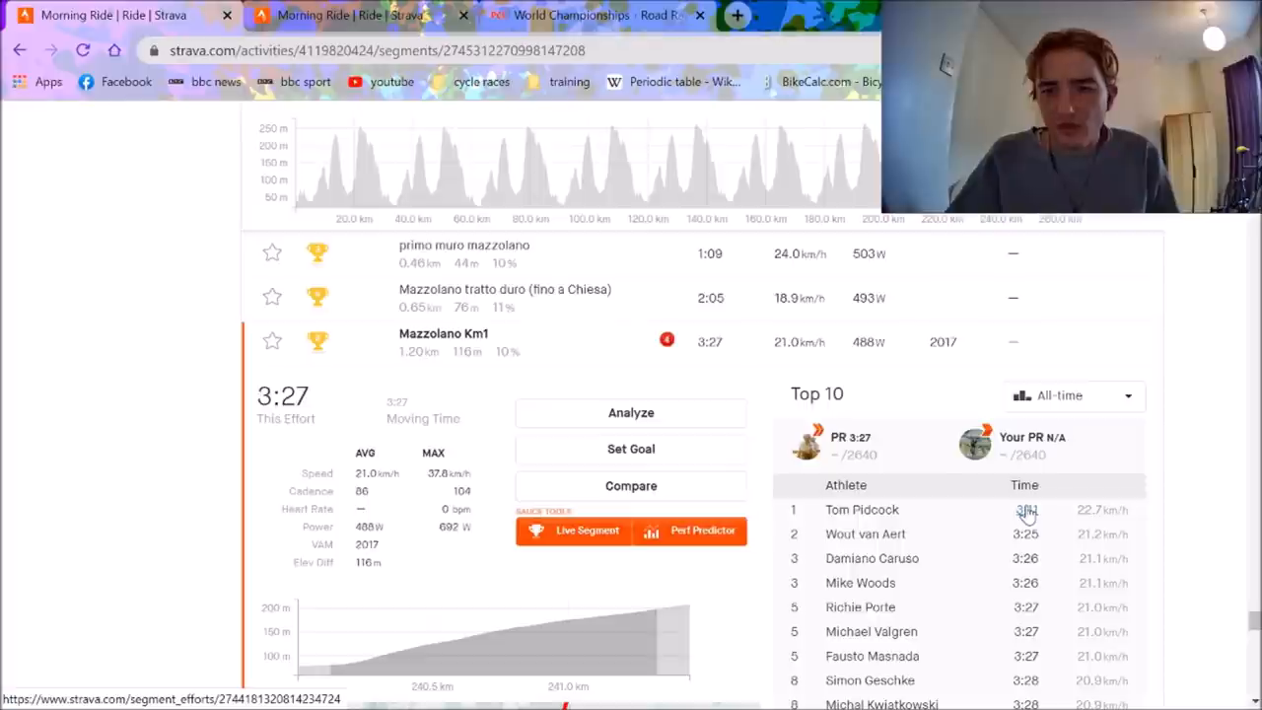
left_click(1026, 510)
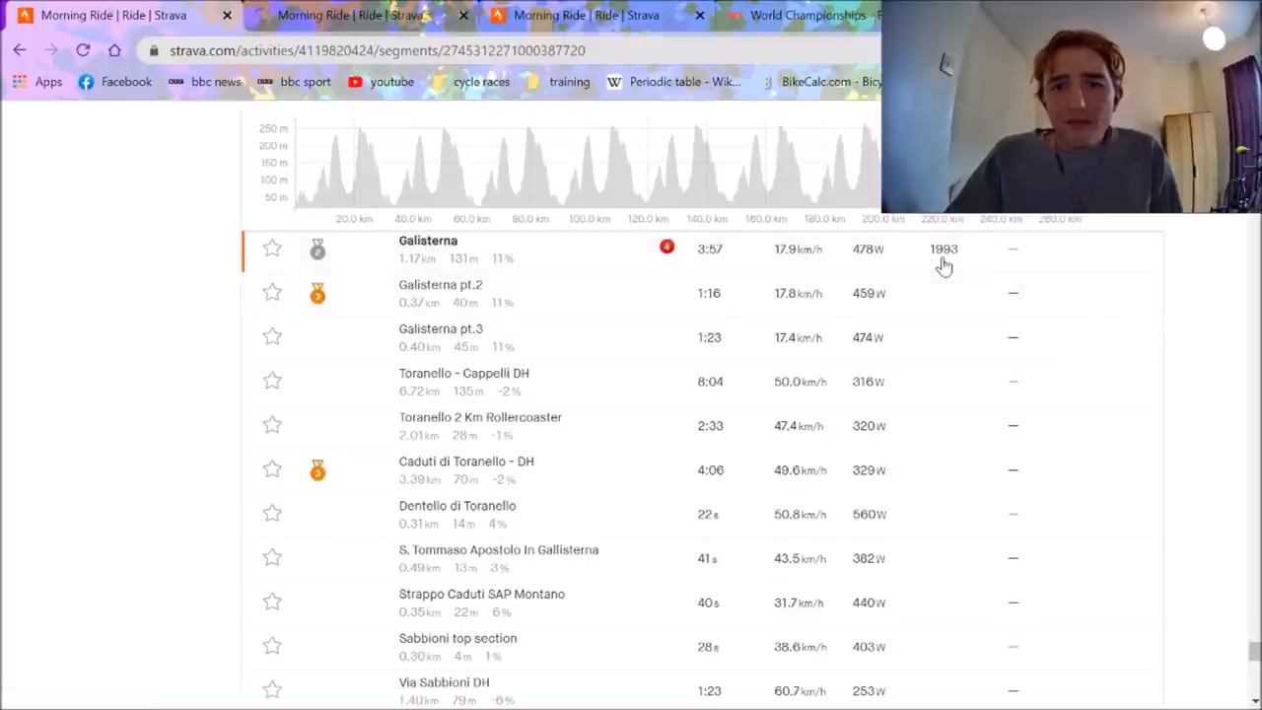
Review the Galisterna effort (3:57, 478 W), then view Tom Pidcock's Morning Ride tab.
left_click(428, 241)
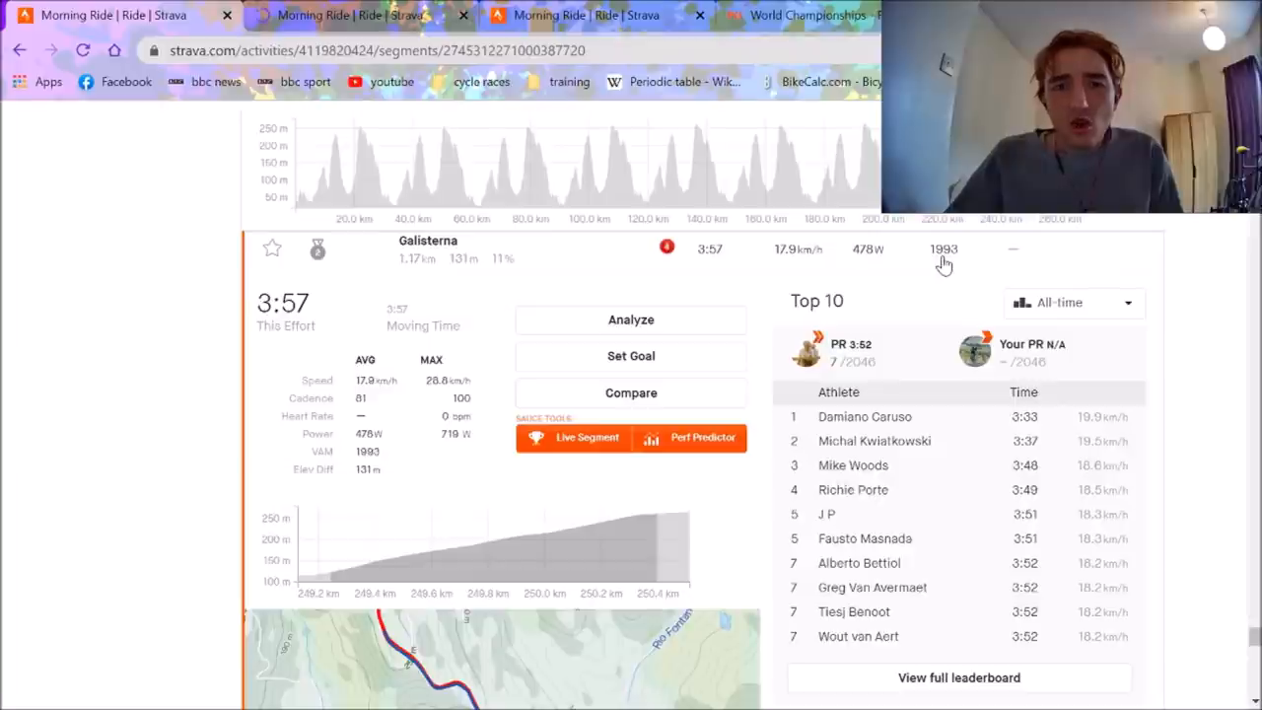
mouse_move(1045, 428)
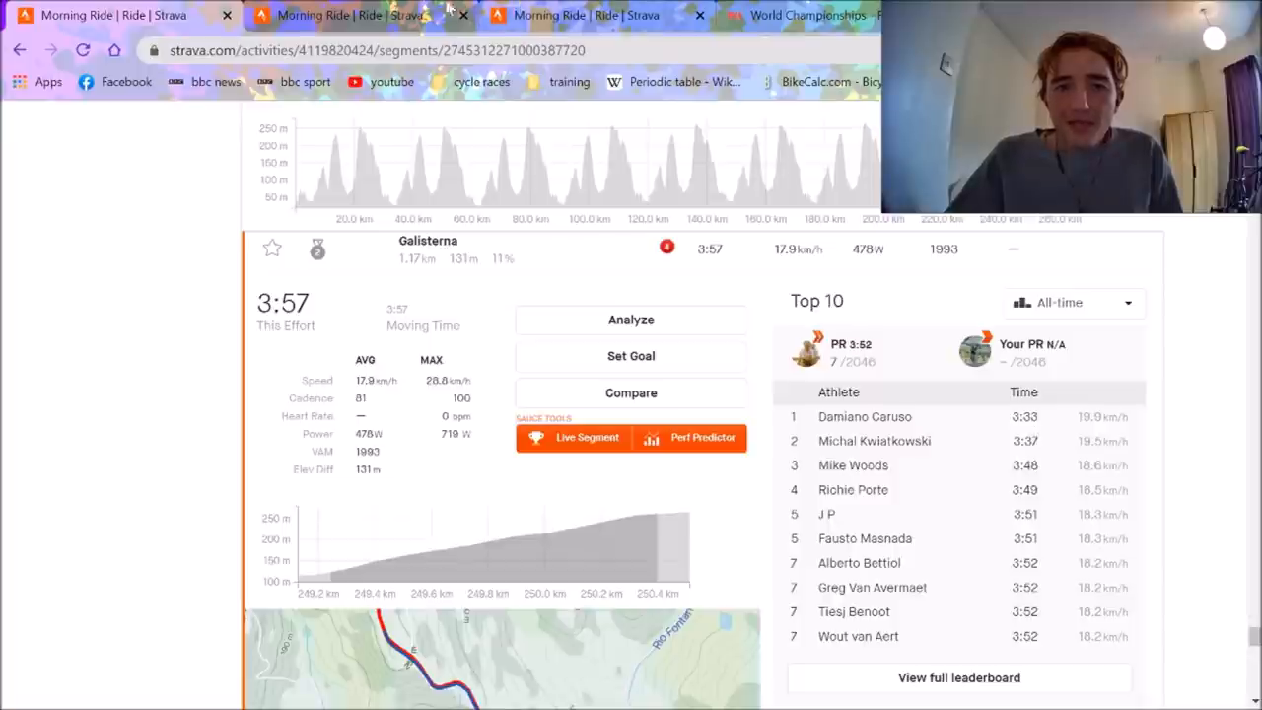
mouse_move(359, 15)
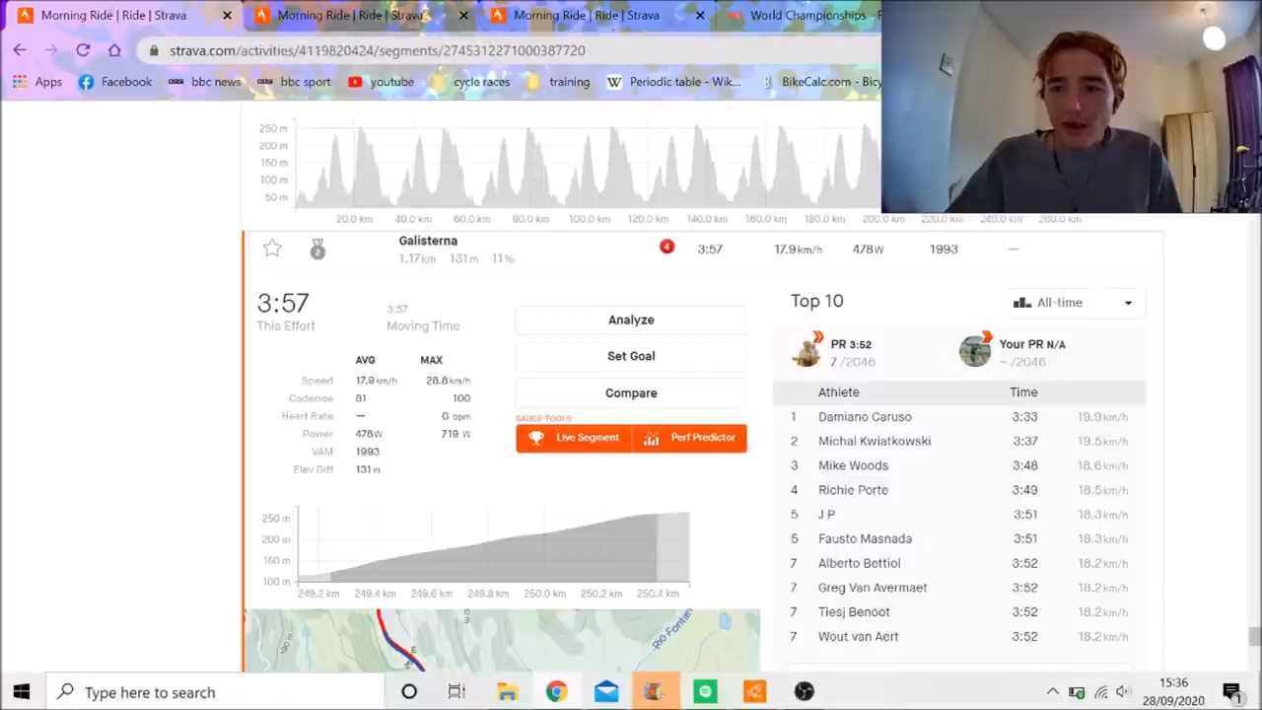
scroll("down", 3)
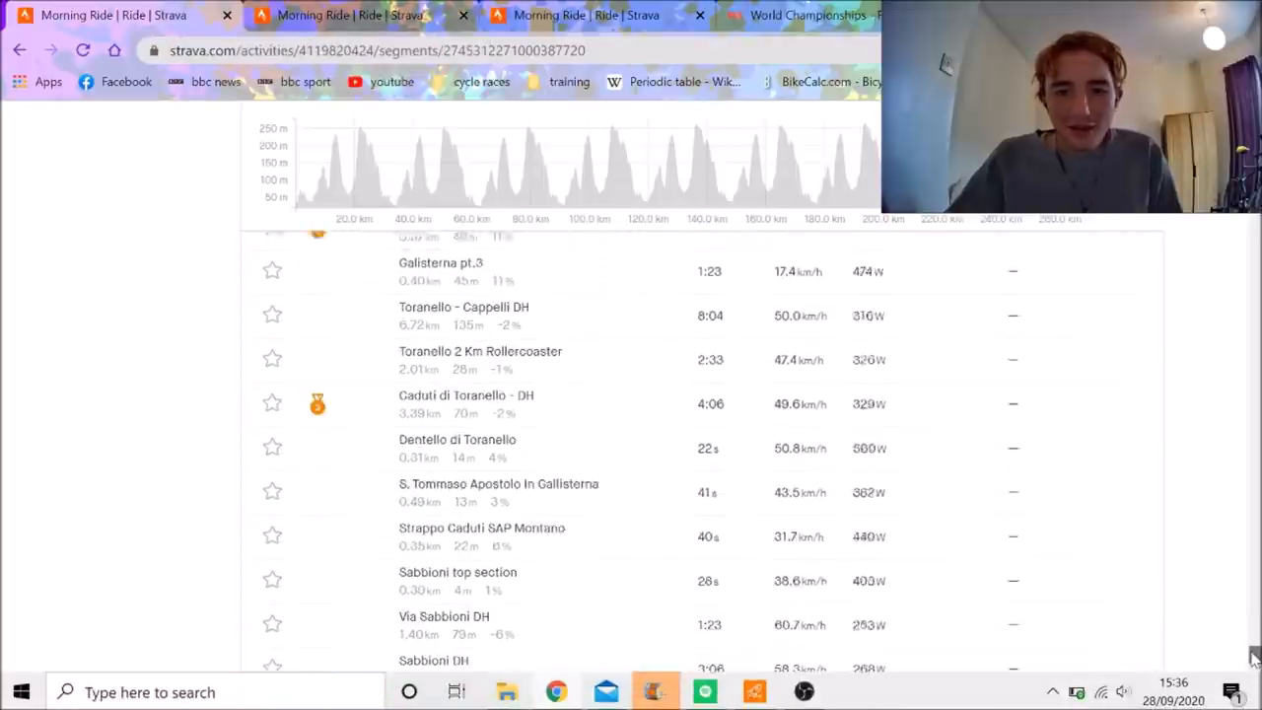
scroll("down", 3)
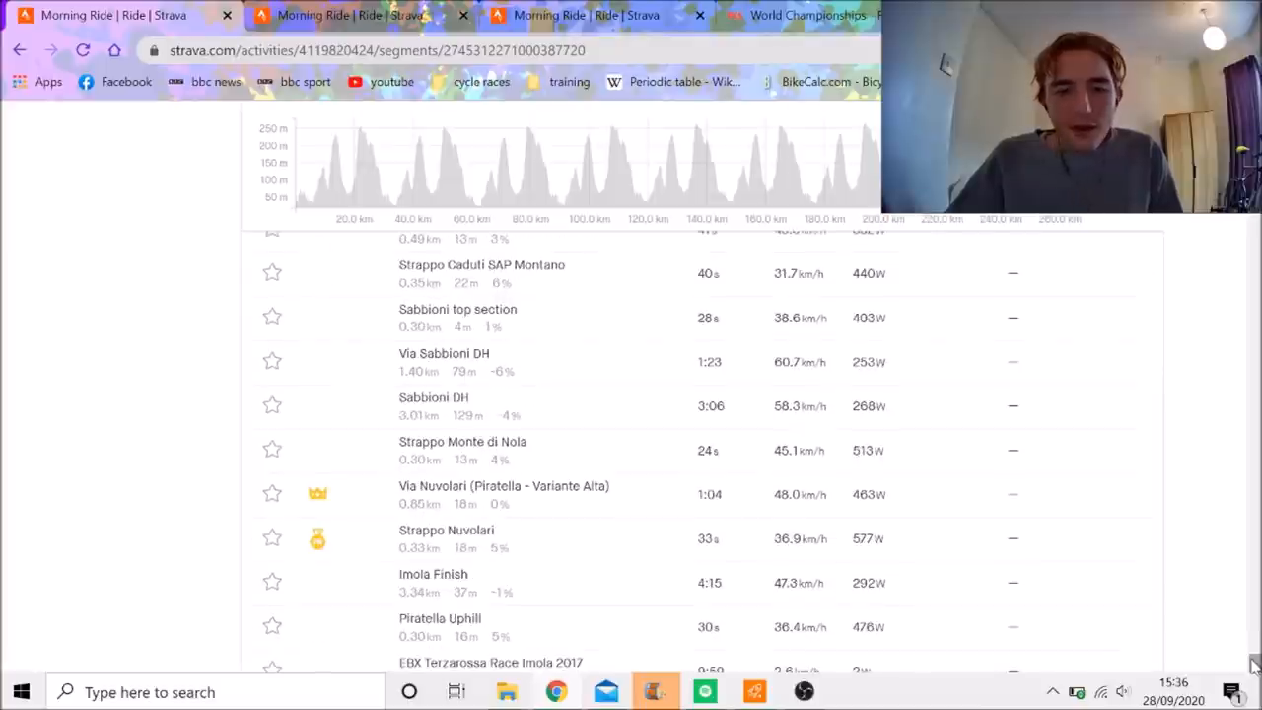
left_click(572, 15)
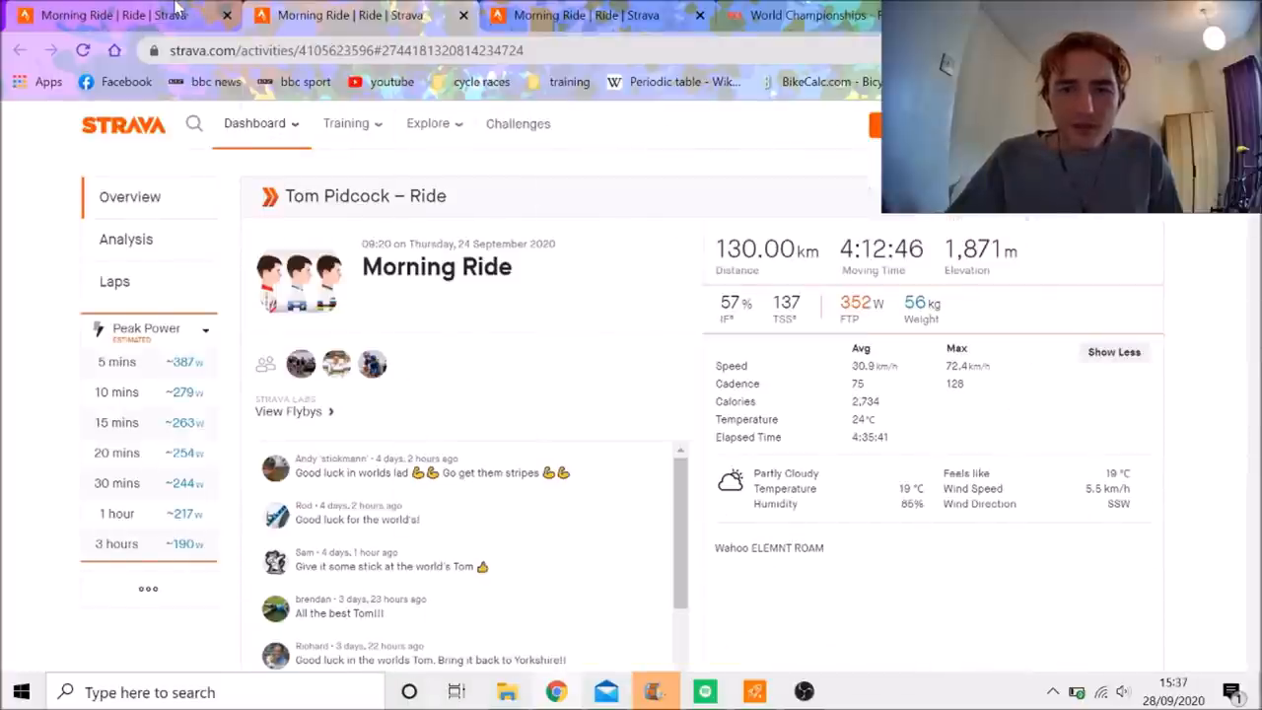
Close the other rider's ride tab and return to Valgren's 262.72 km Morning Ride overview.
left_click(345, 15)
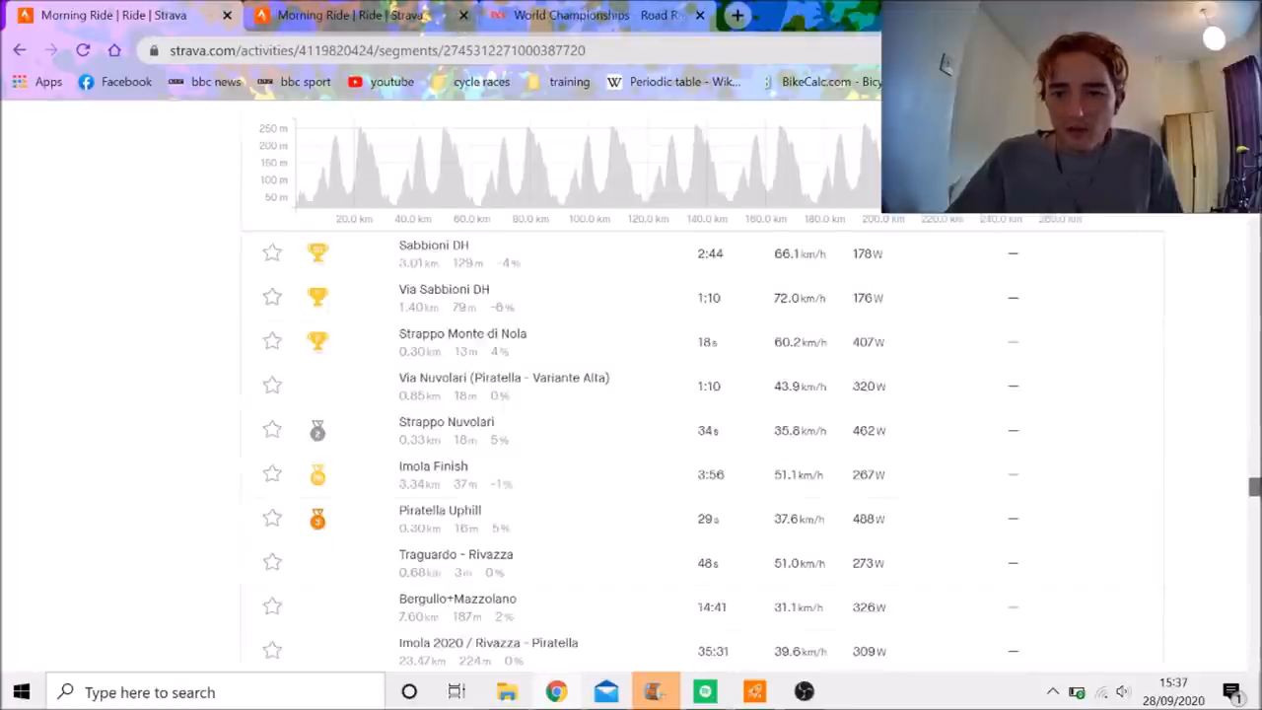
scroll("down", 3)
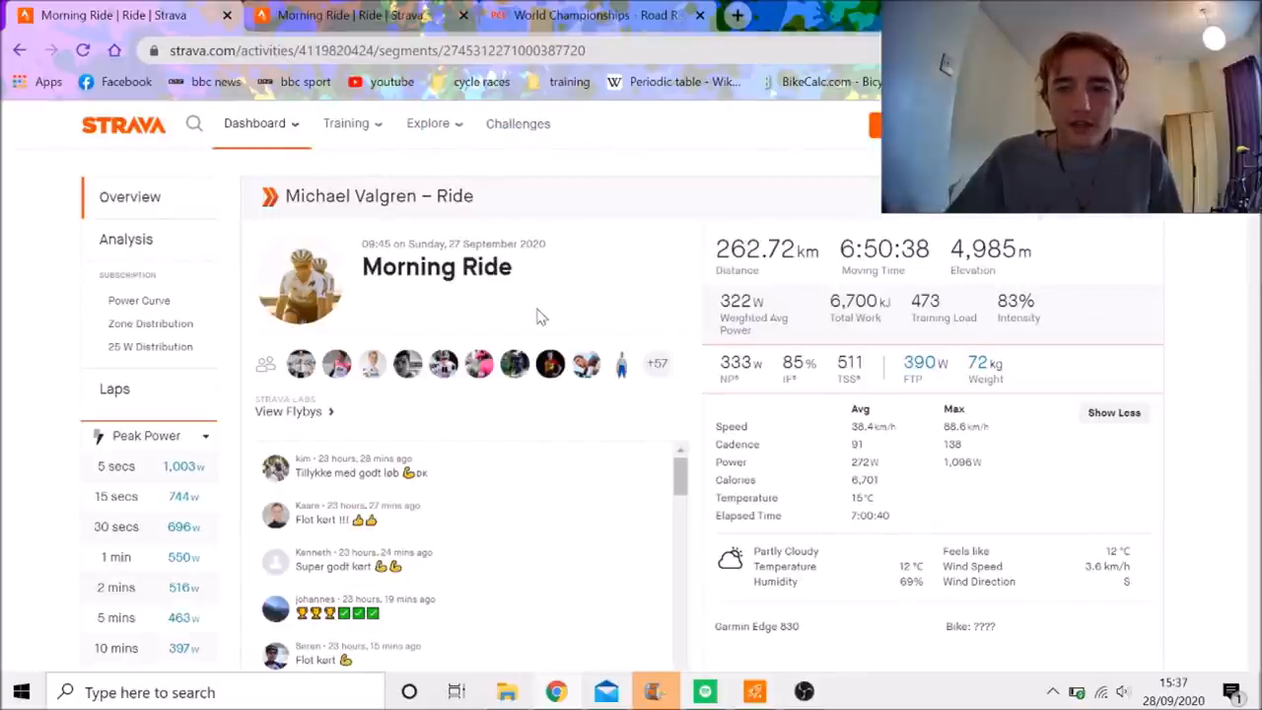
mouse_move(540, 374)
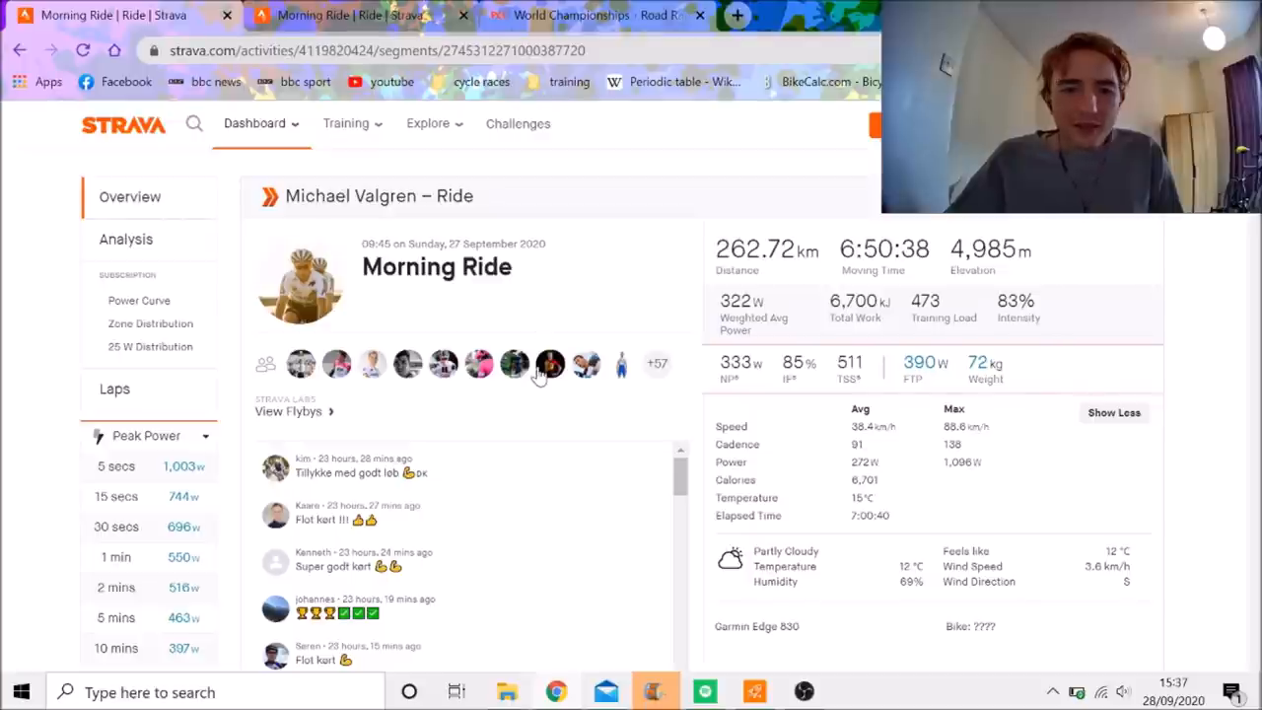
mouse_move(550, 364)
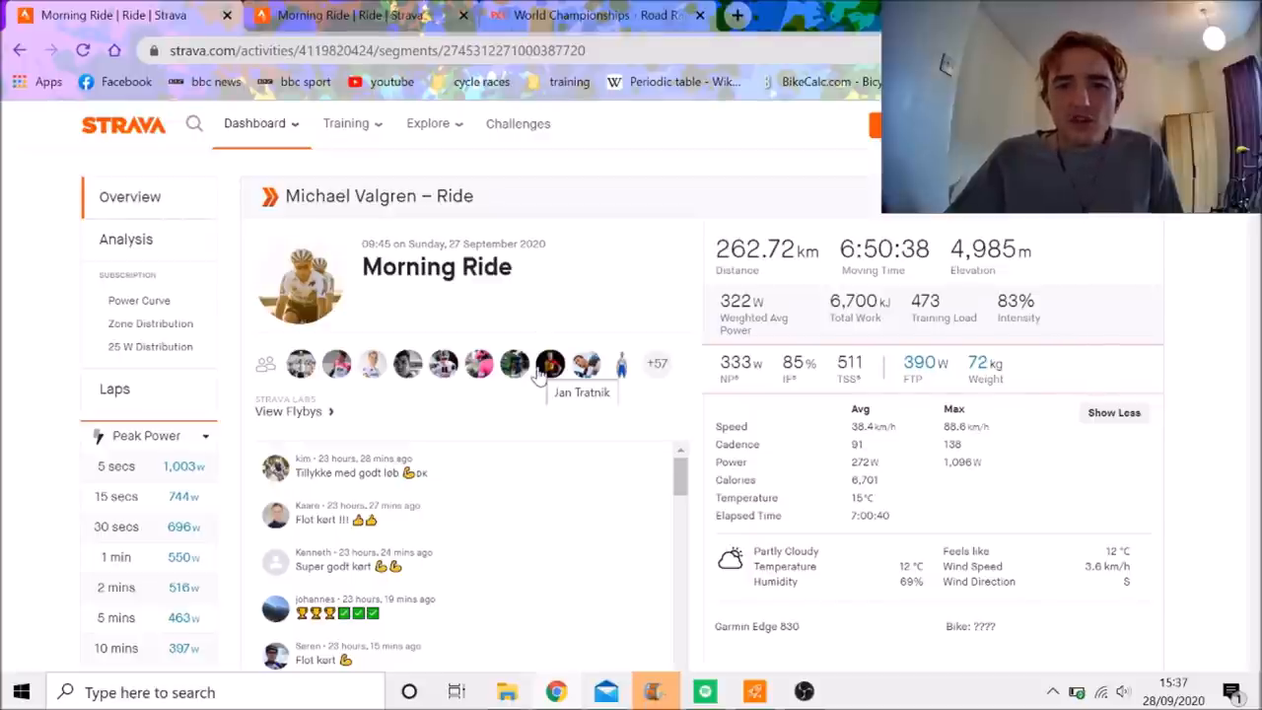
mouse_move(680, 360)
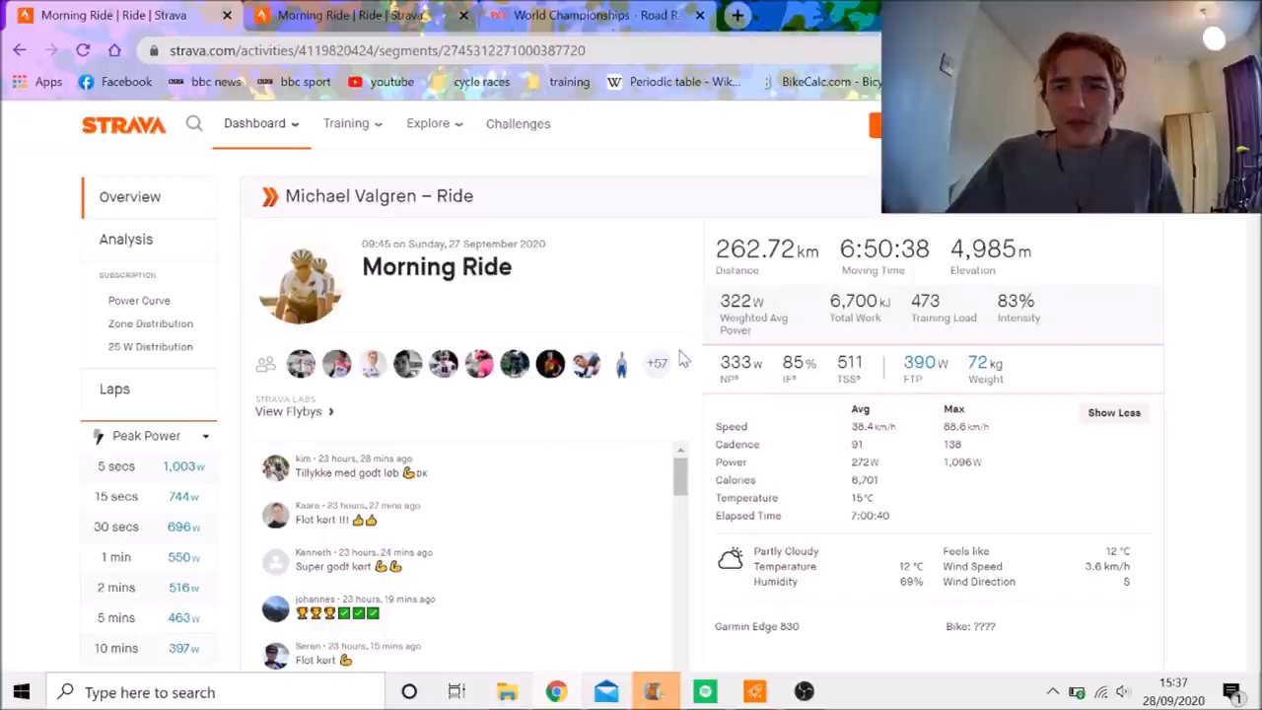
mouse_move(866, 368)
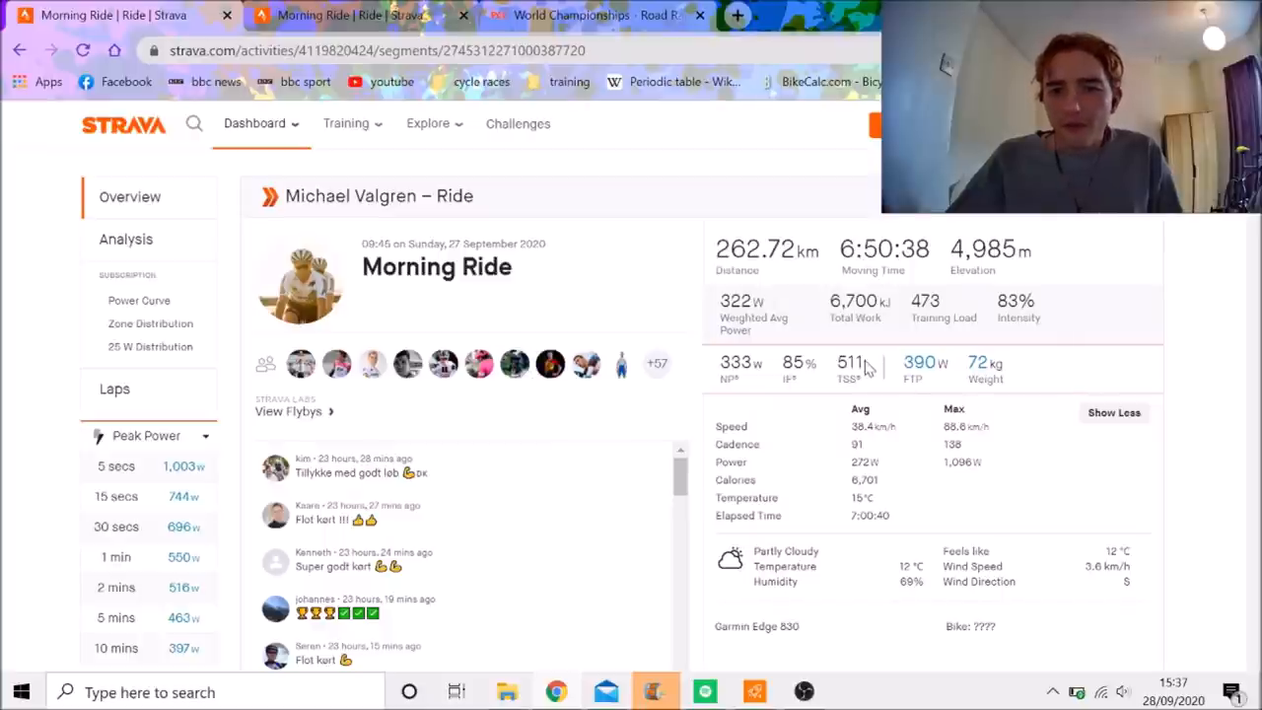